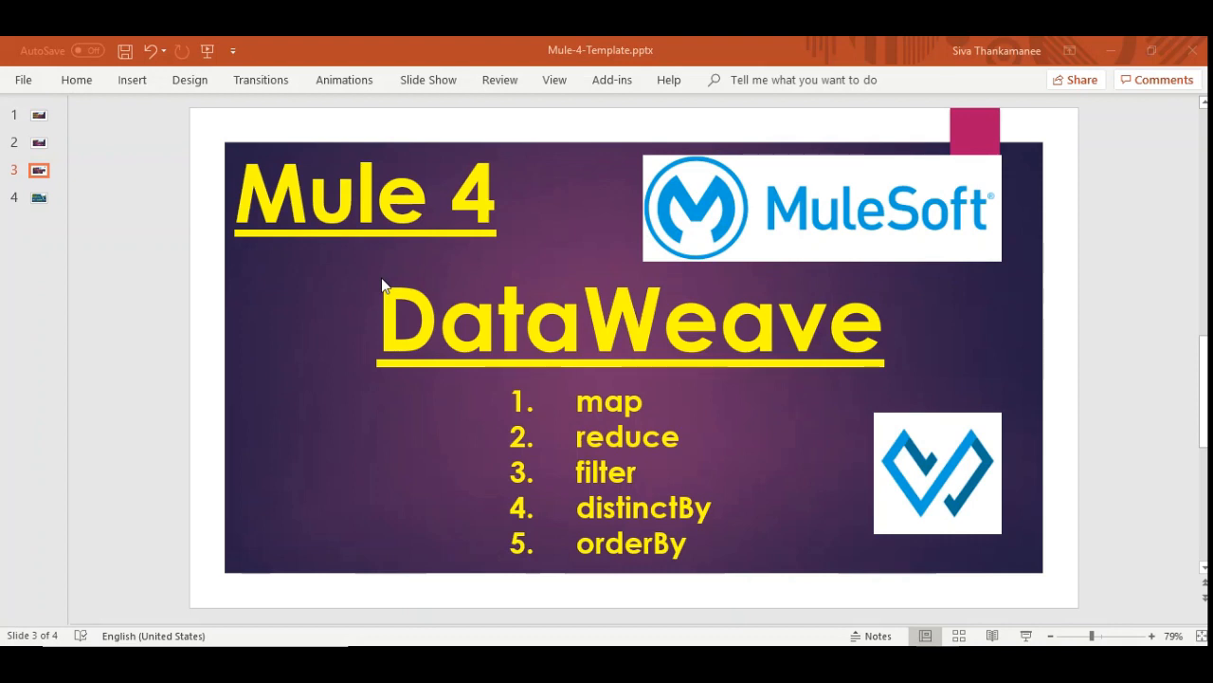
mouse_move(368, 296)
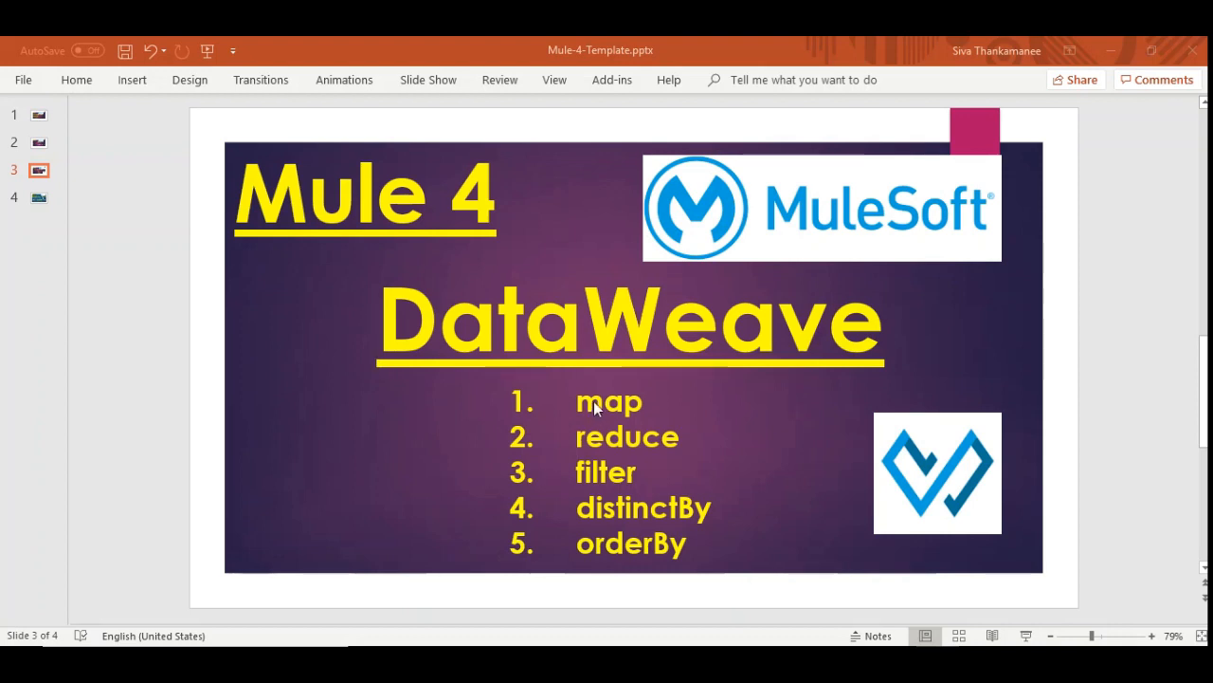
mouse_move(648, 510)
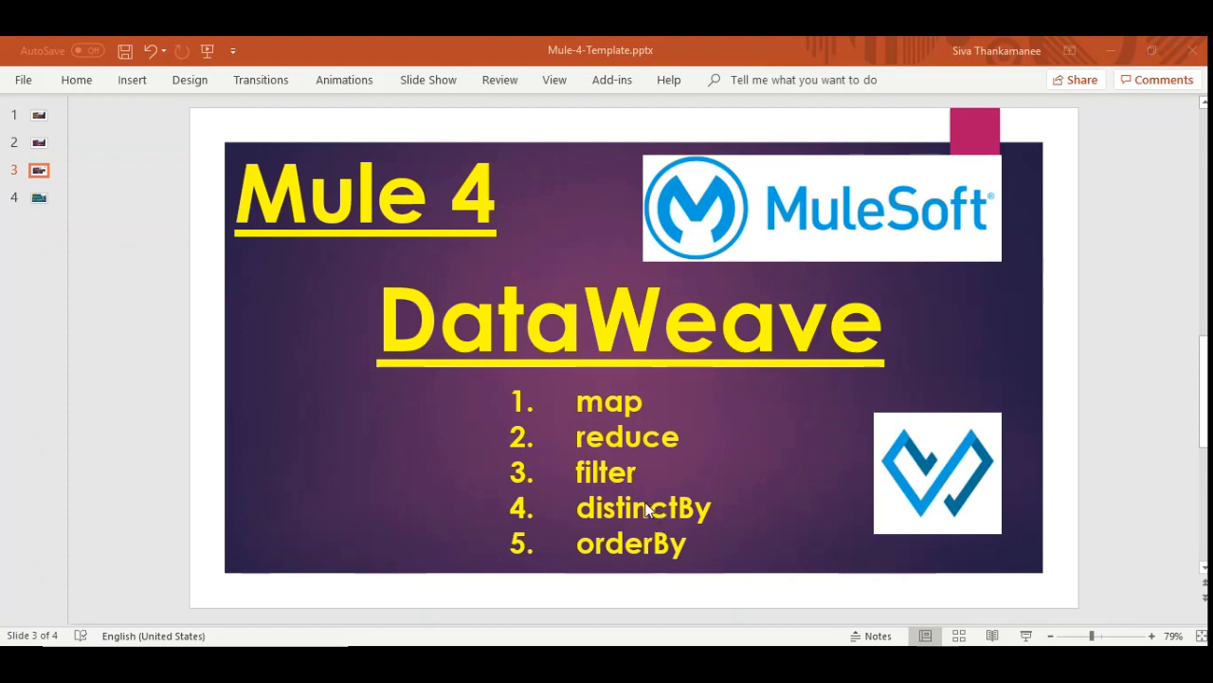
mouse_move(632, 549)
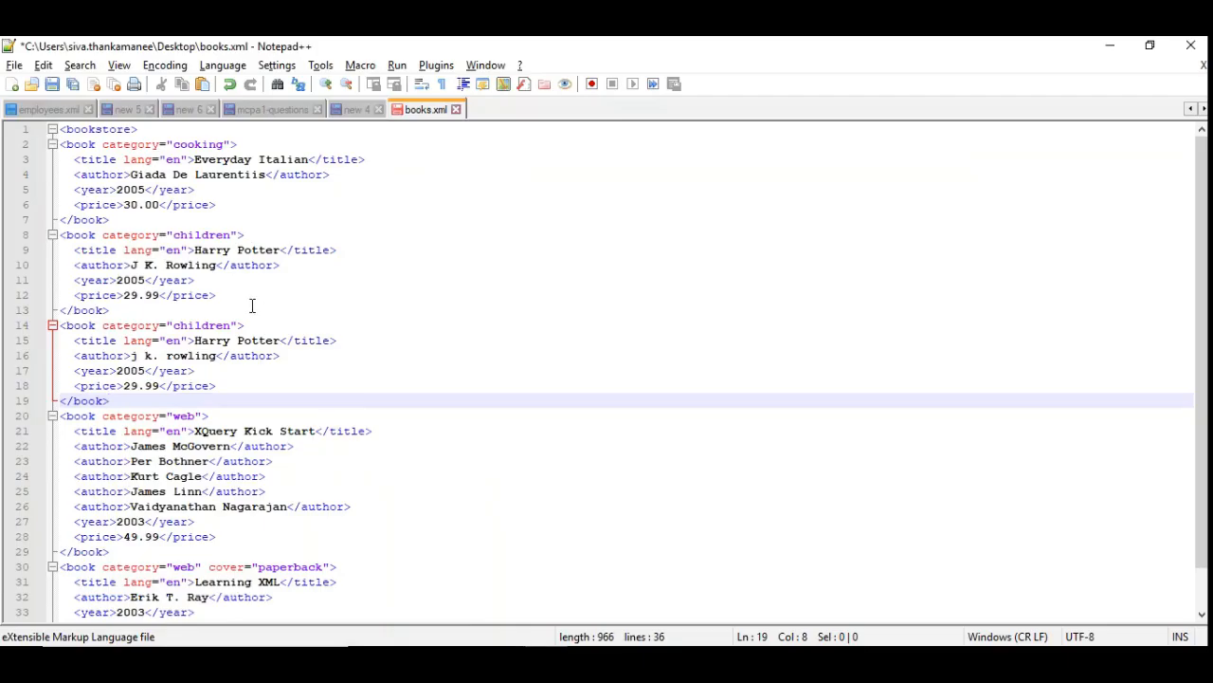
Show the books.xml bookstore file with each book's title, author, year and price
click(110, 400)
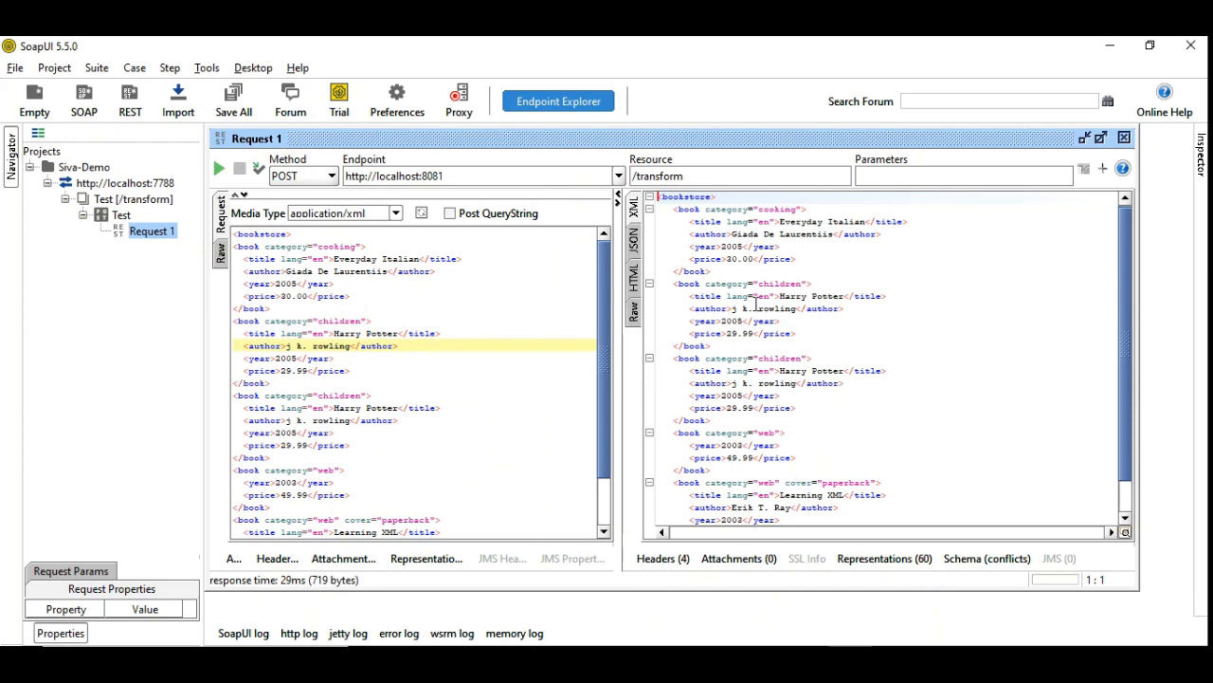
Scroll through Request 1 posting the bookstore XML to localhost:8081/transform and its echoed response
scroll(down, 3)
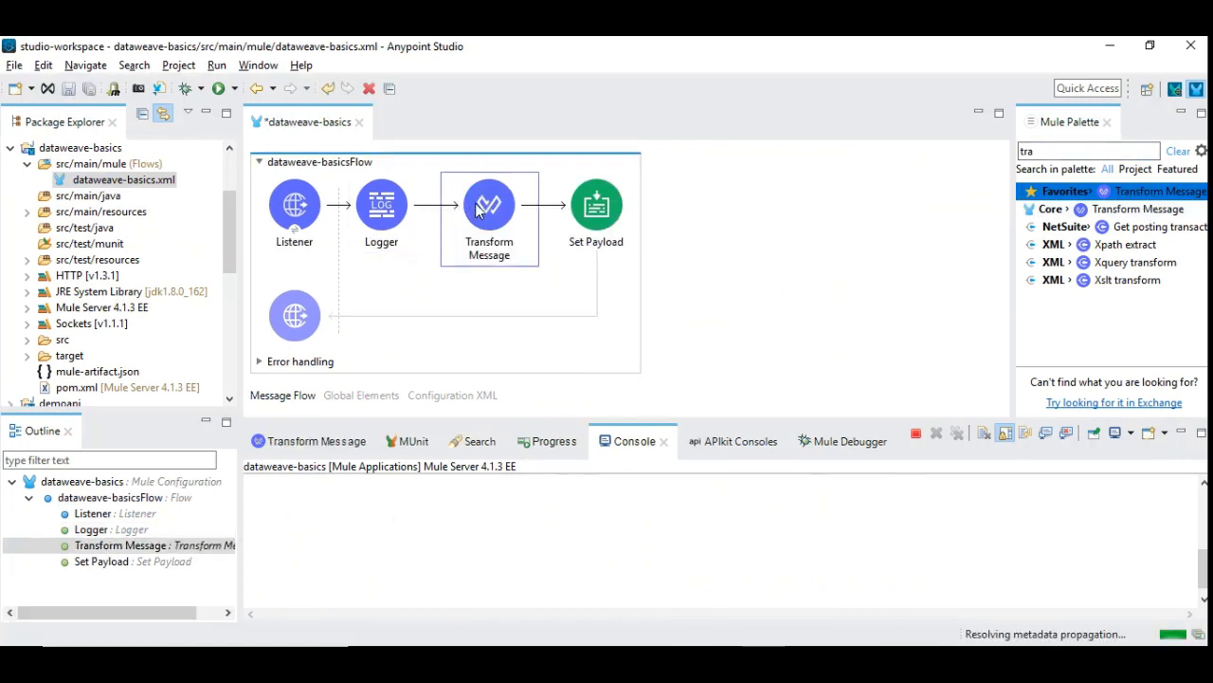
Open the Transform Message component's DataWeave script editor from the flow canvas
double_click(489, 204)
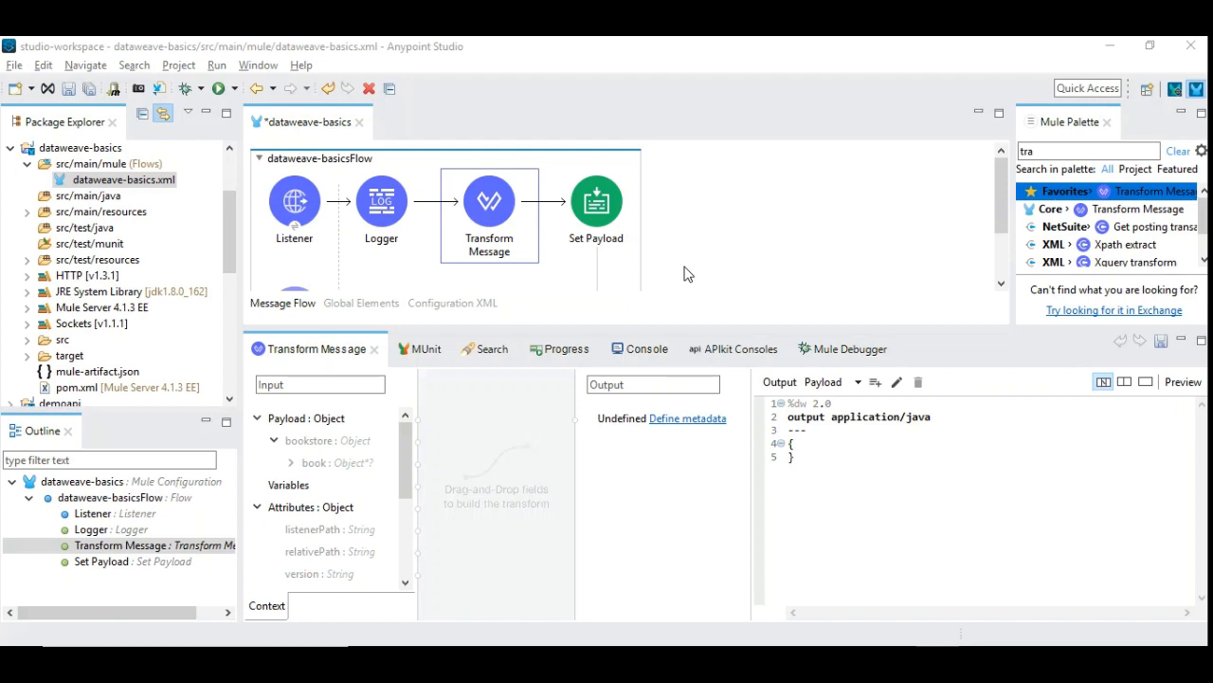
mouse_move(1064, 379)
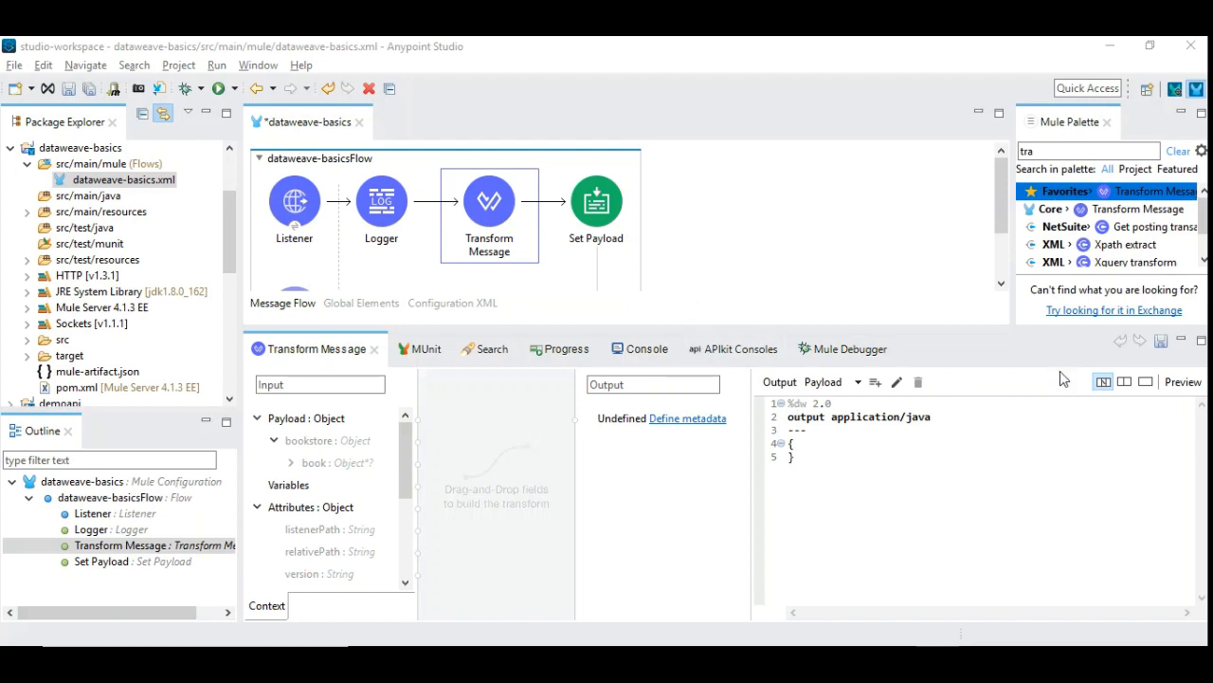
mouse_move(1183, 382)
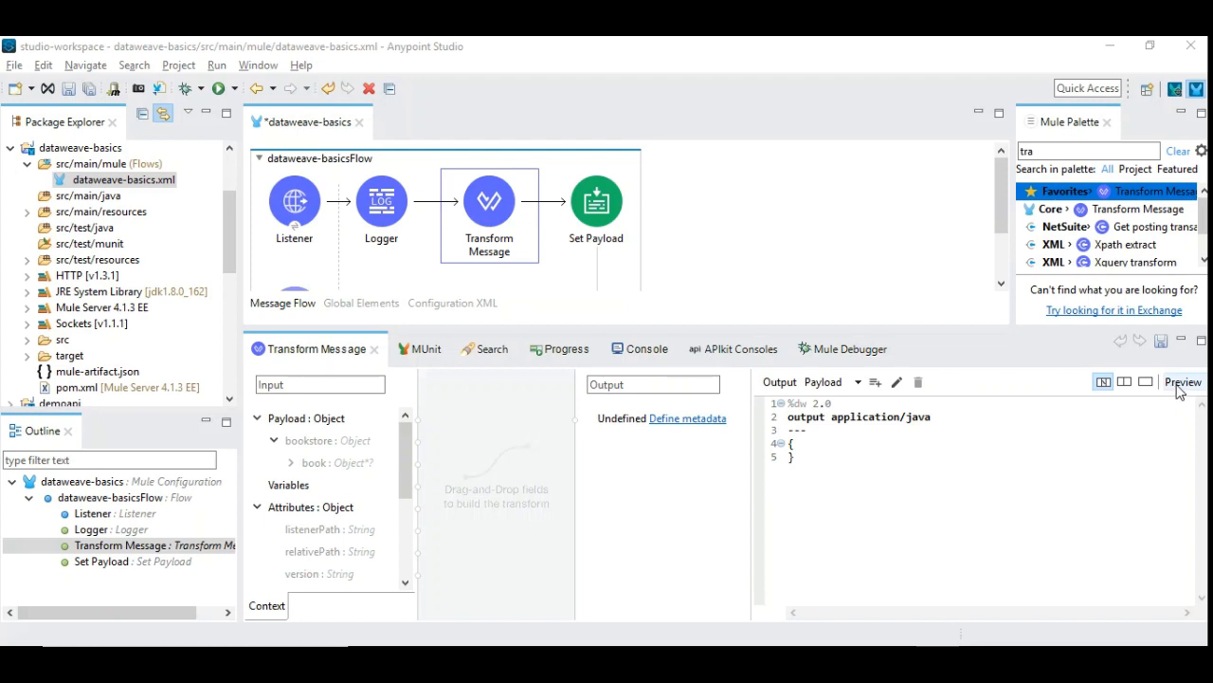
mouse_move(751, 487)
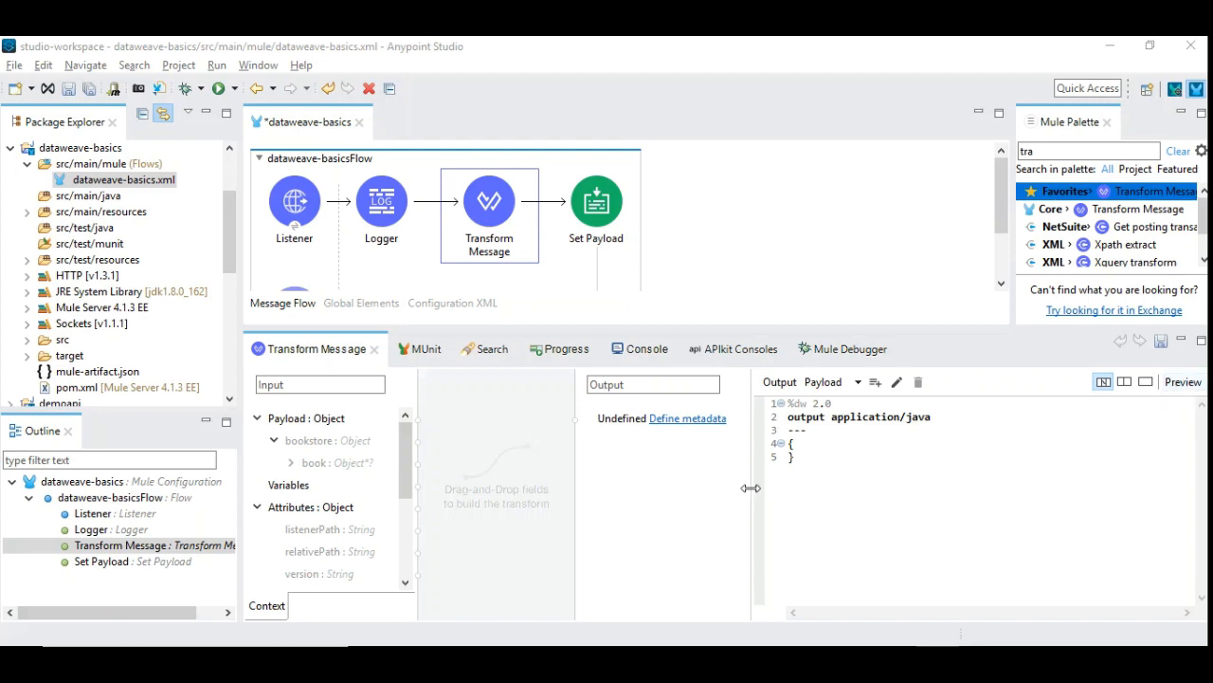
mouse_move(633, 455)
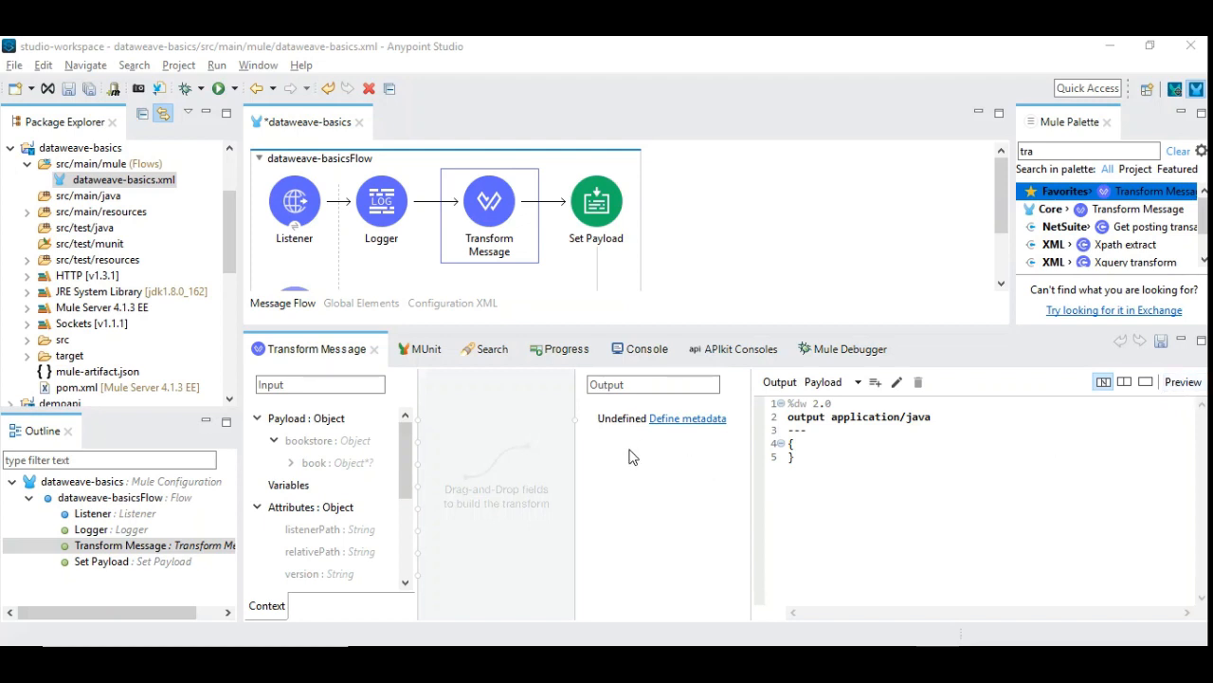
Edit the Listener's Output: Payload metadata and choose the Books type definition
click(294, 201)
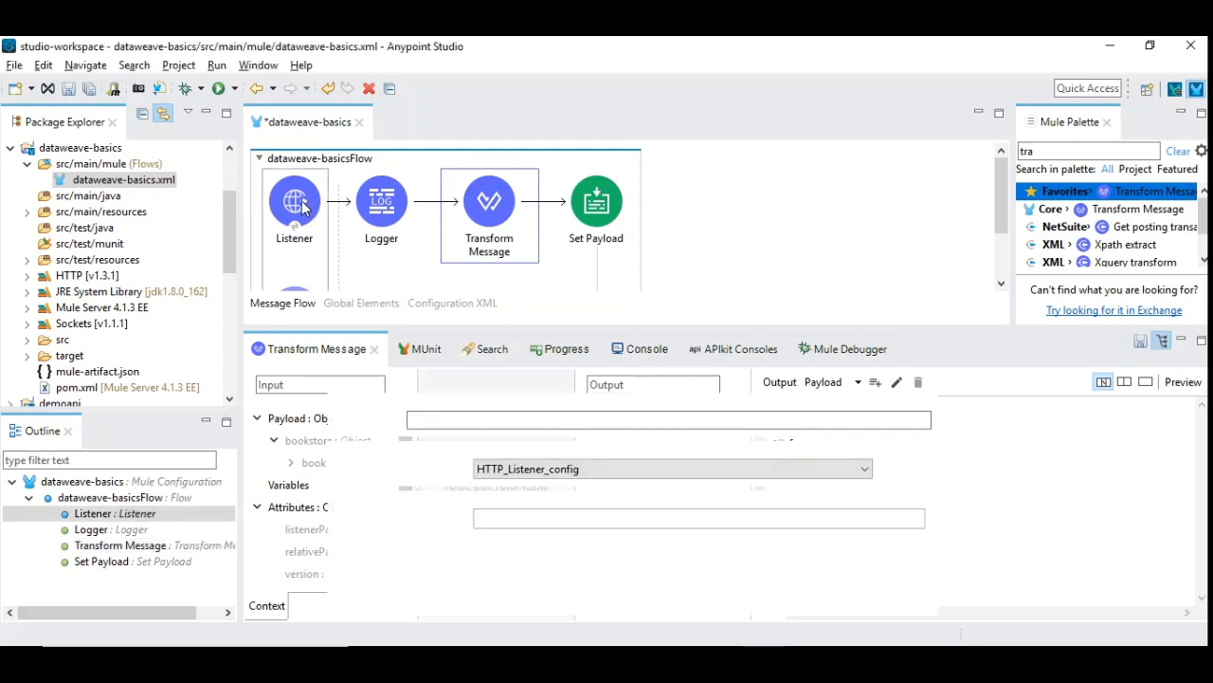
click(294, 201)
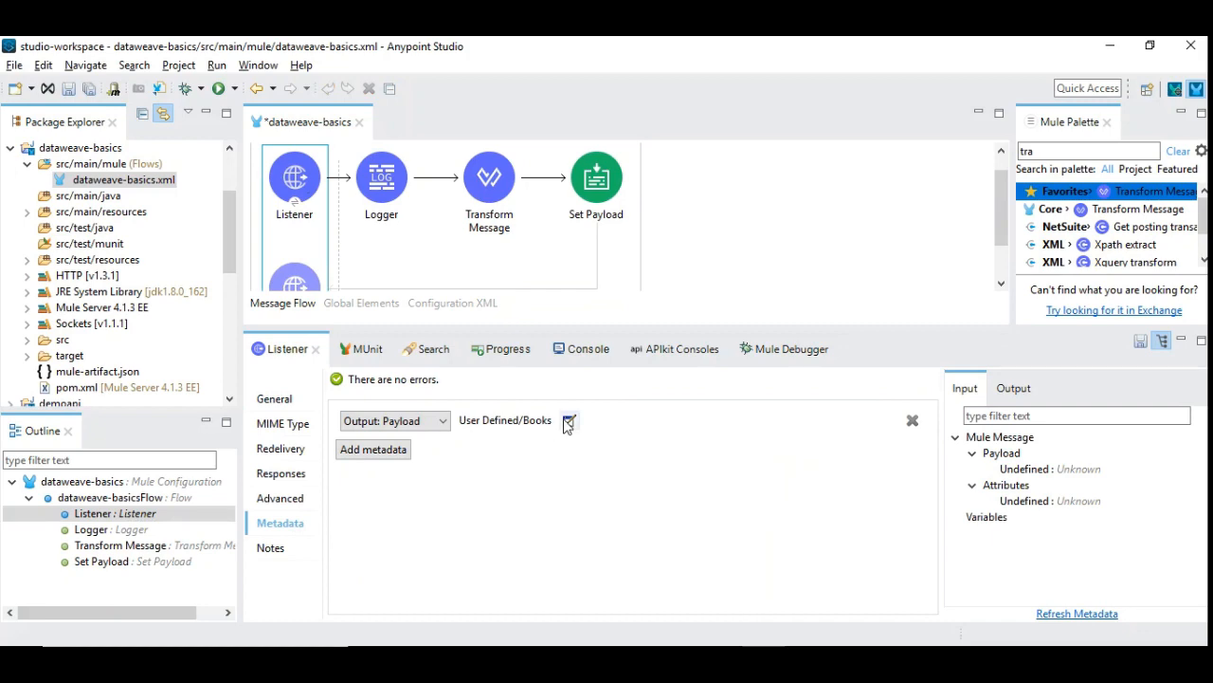
mouse_move(568, 420)
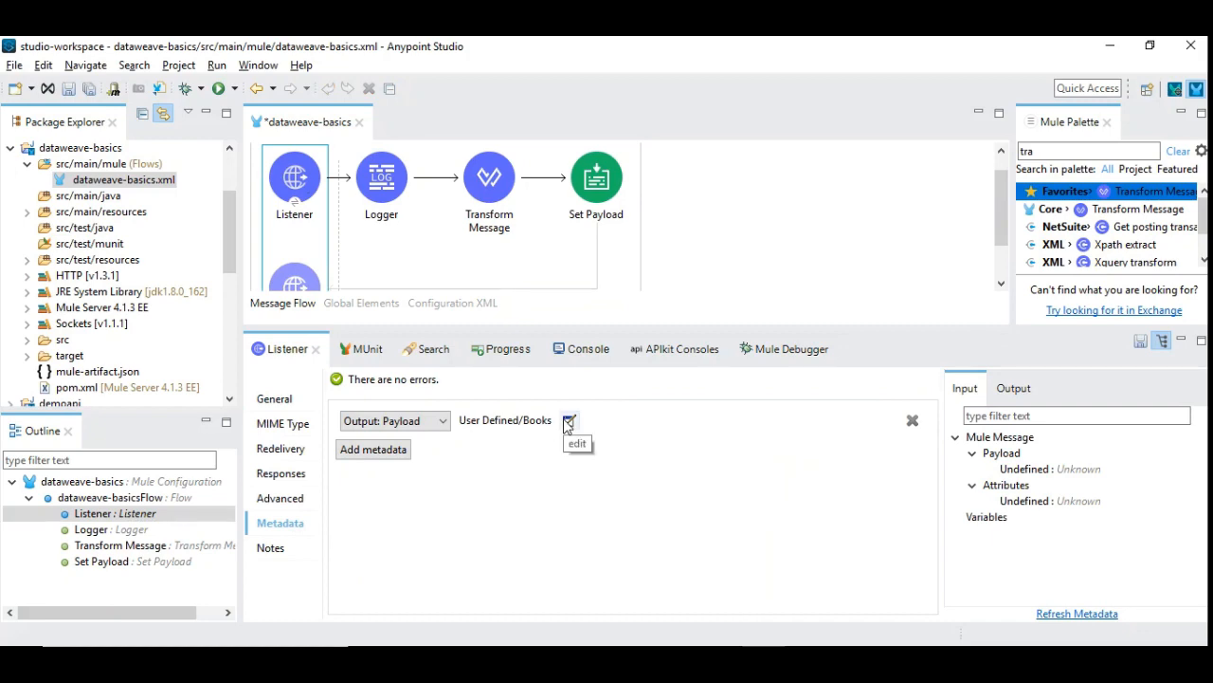
click(569, 421)
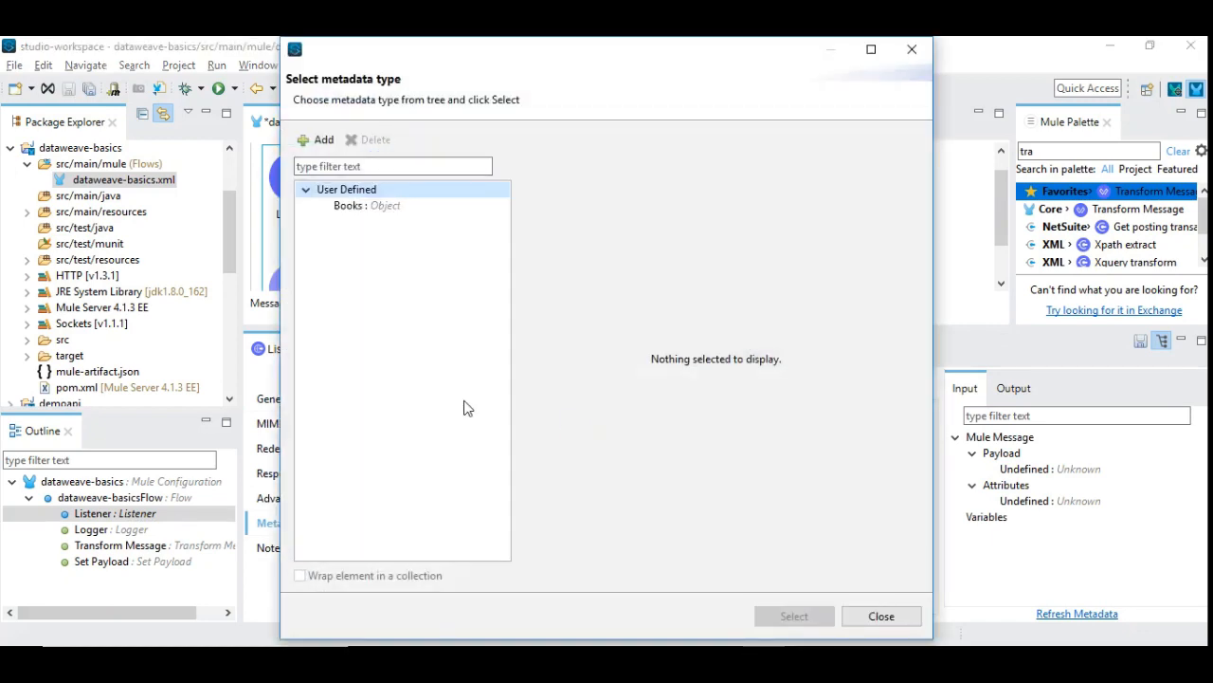
click(364, 205)
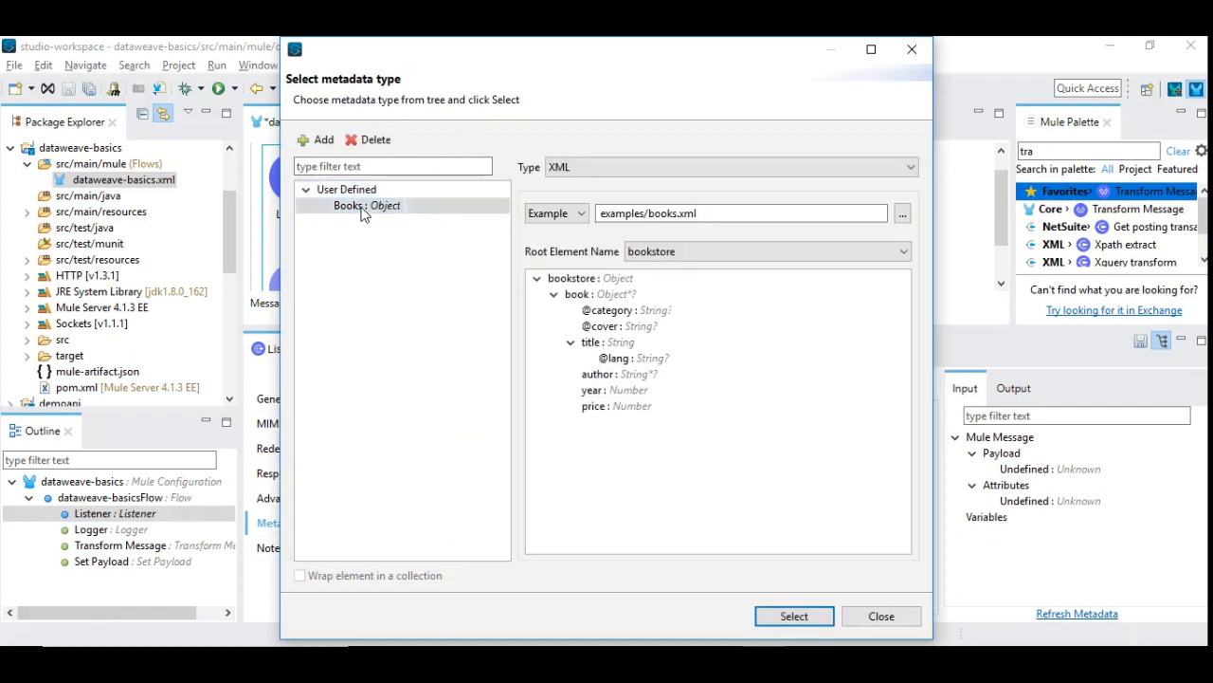
click(740, 212)
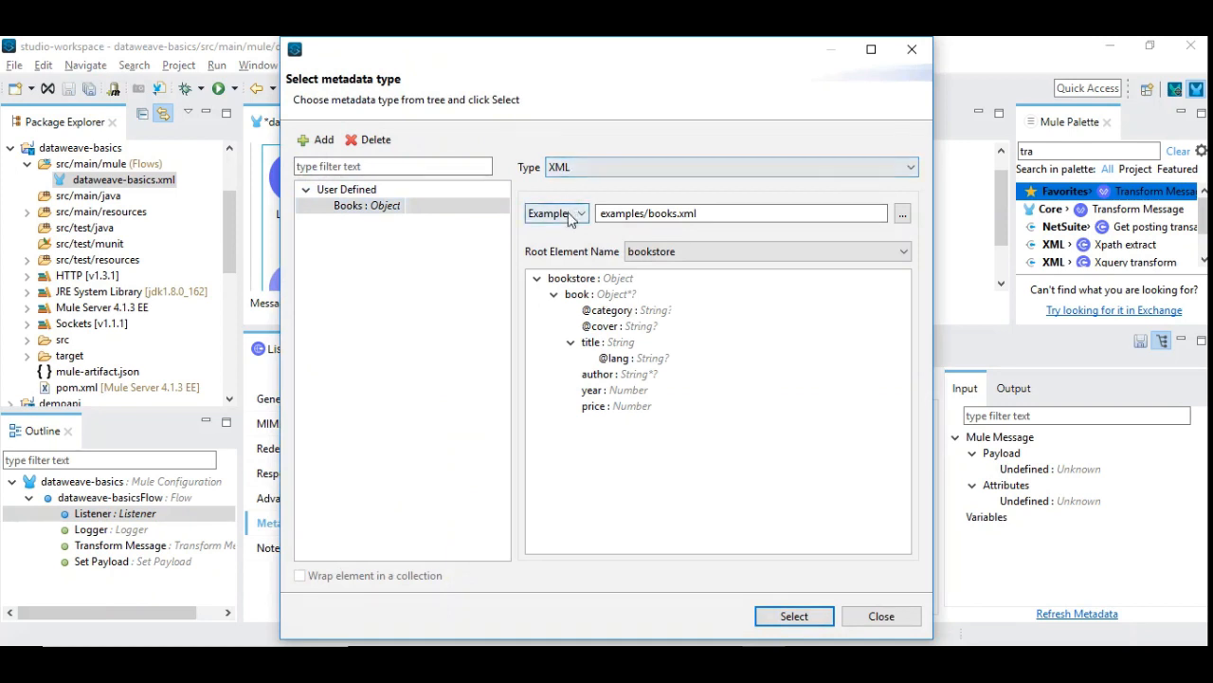
Keep books.xml as the example source, apply the change and assign Books to the payload
click(553, 212)
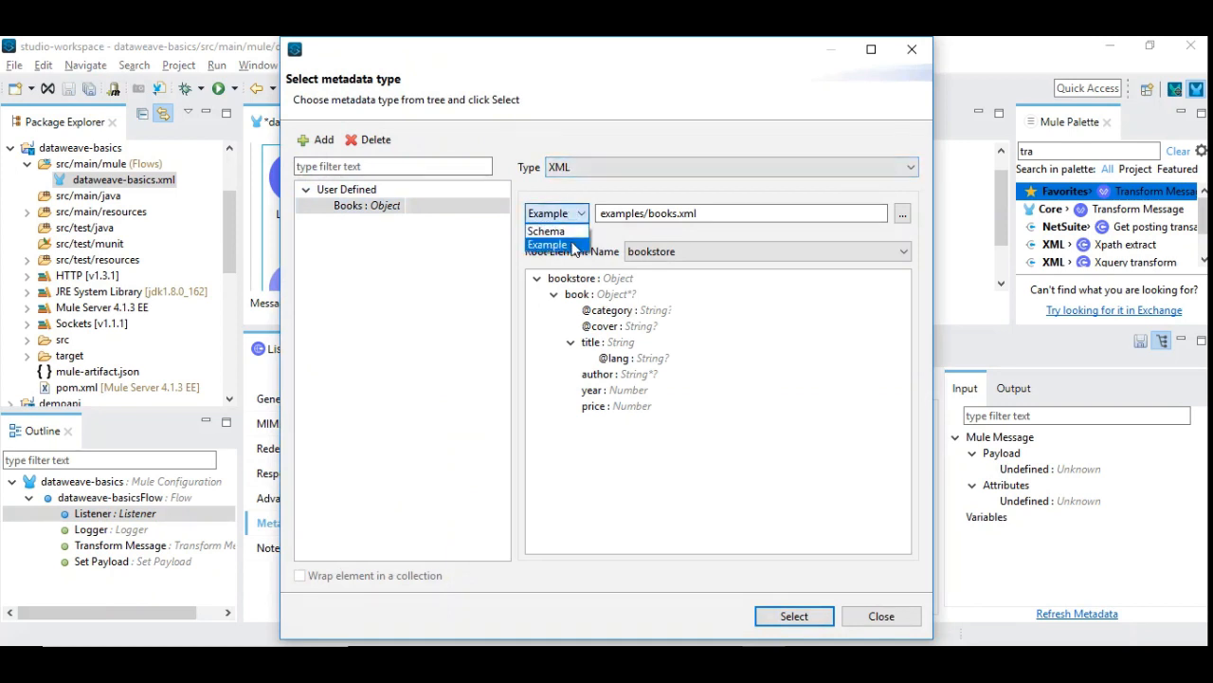
click(555, 242)
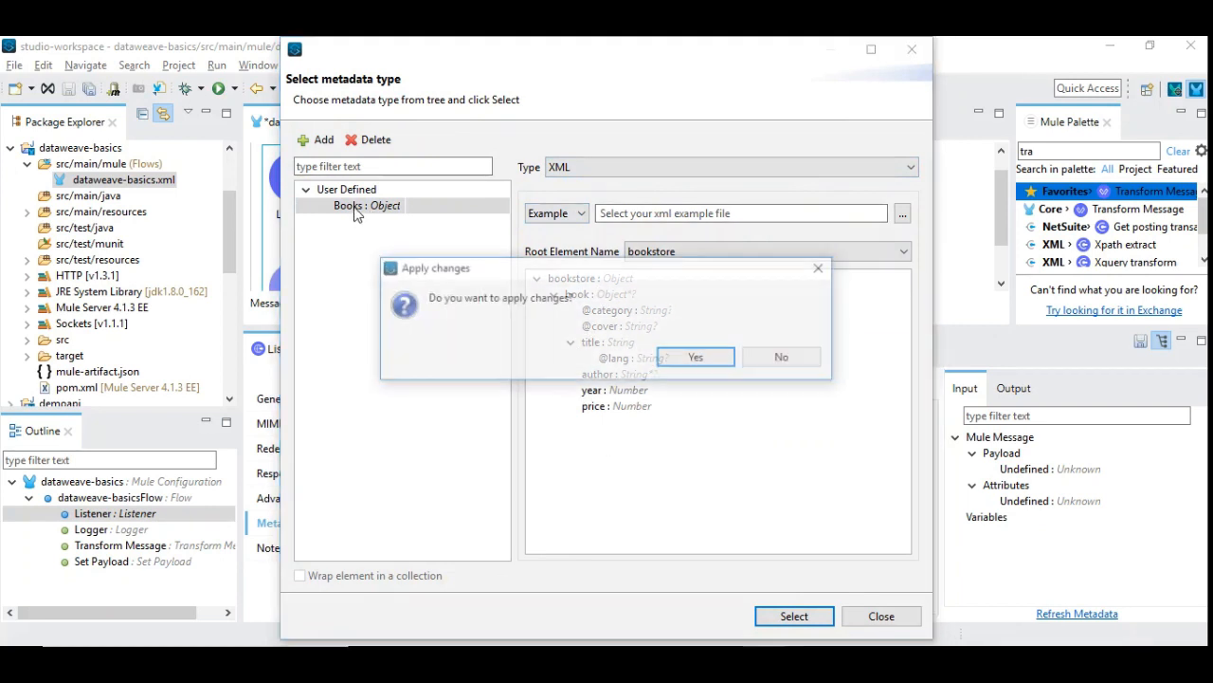
click(694, 357)
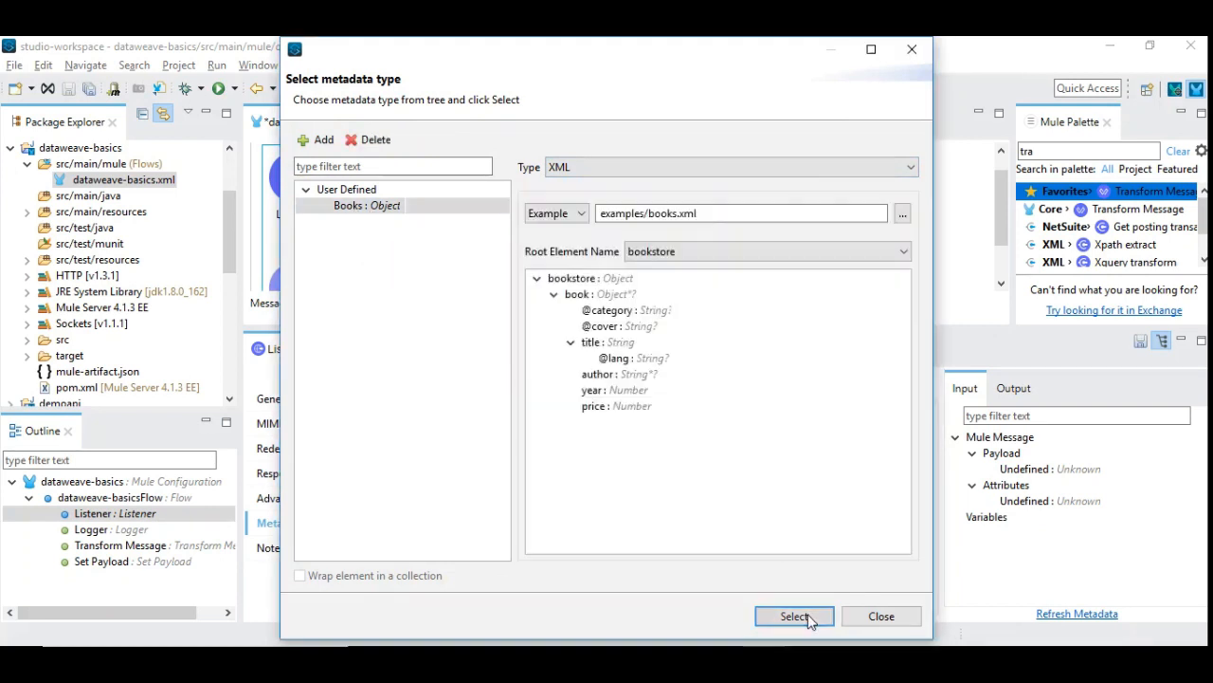
click(794, 615)
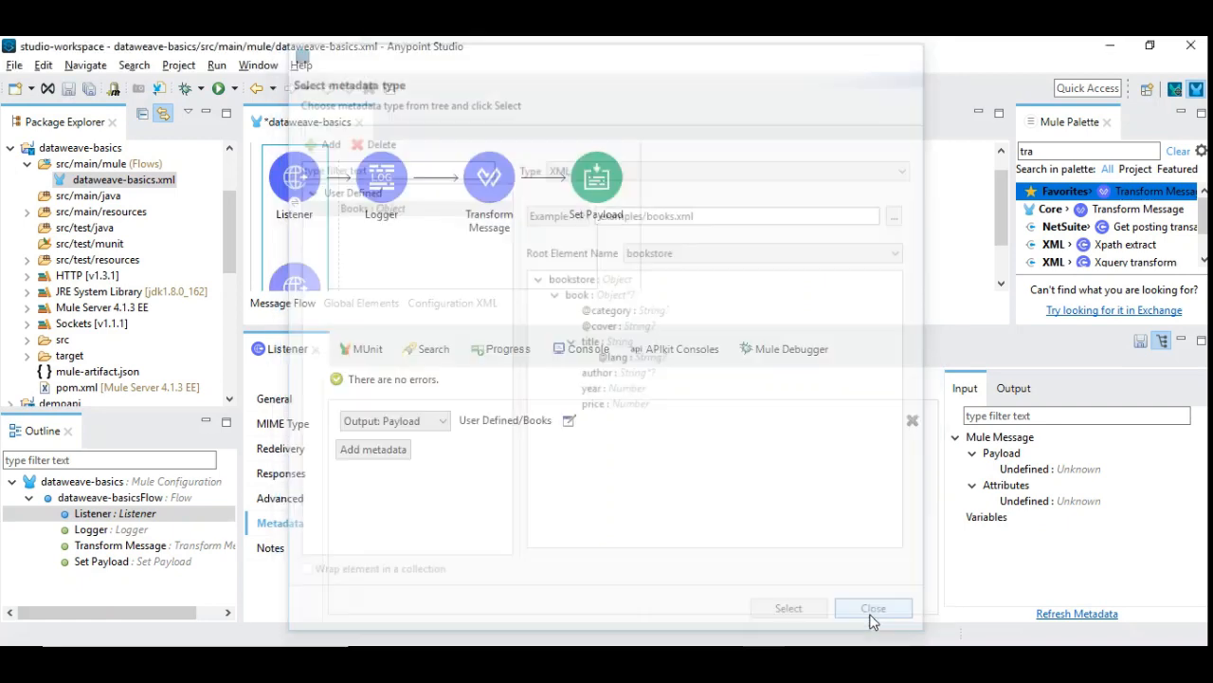
click(872, 607)
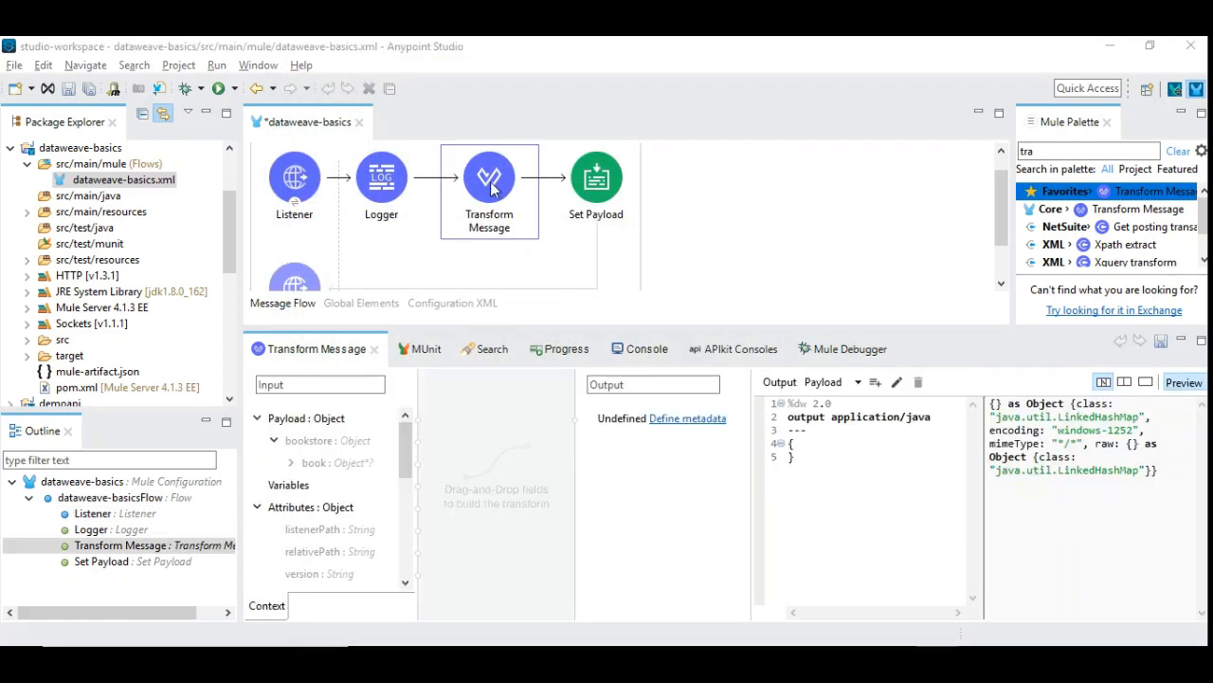
mouse_move(1115, 360)
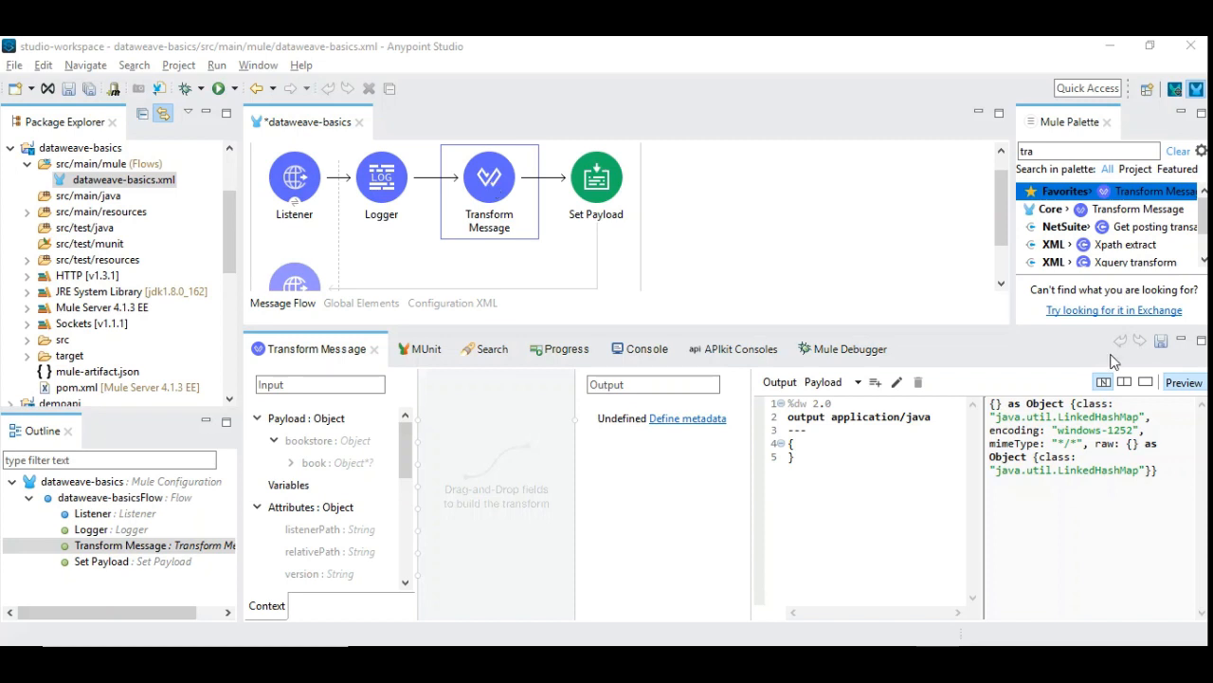
mouse_move(849, 462)
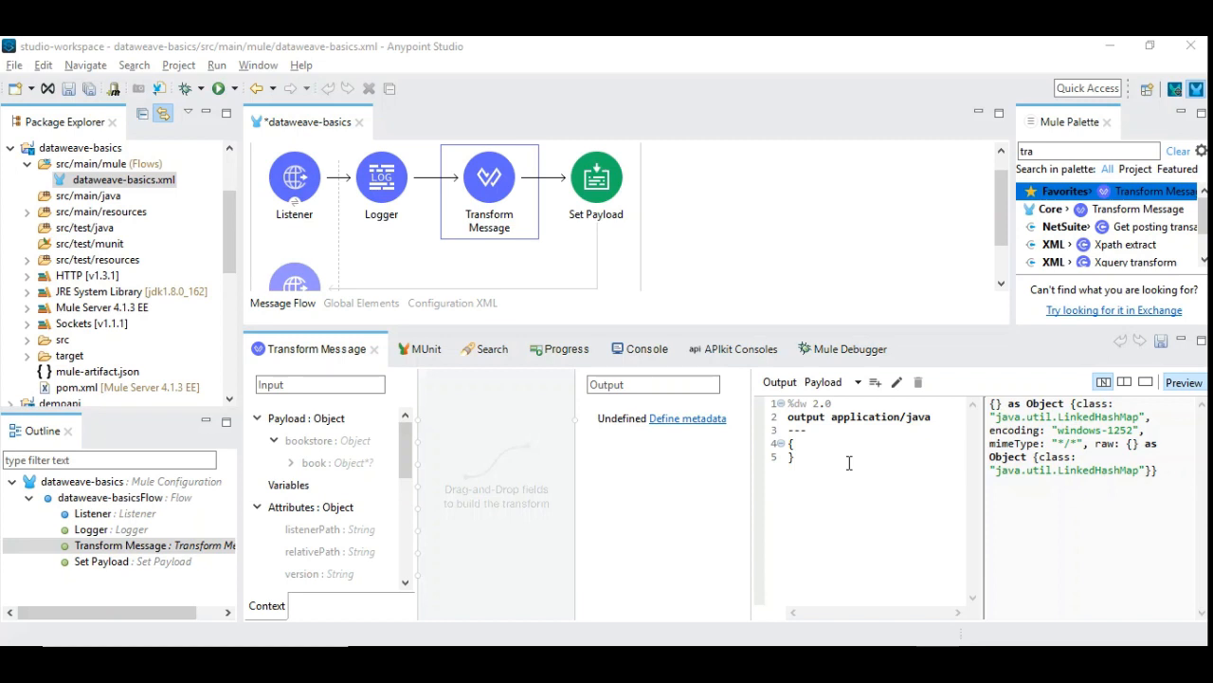
mouse_move(838, 421)
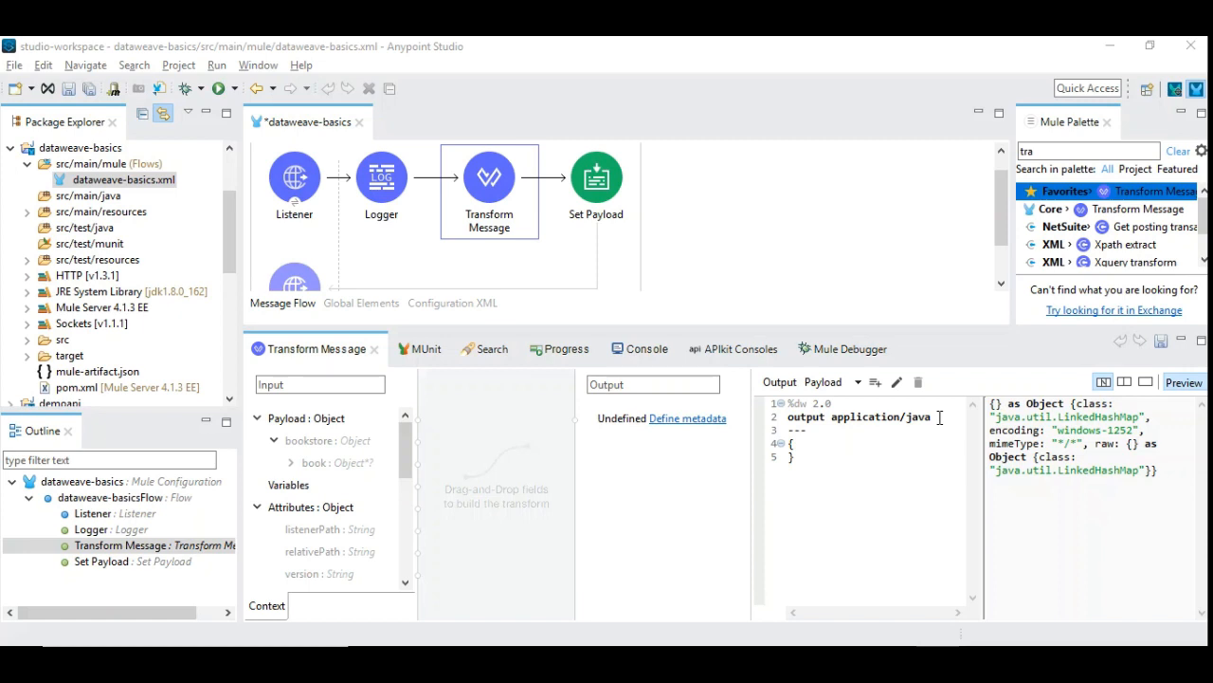
mouse_move(1142, 407)
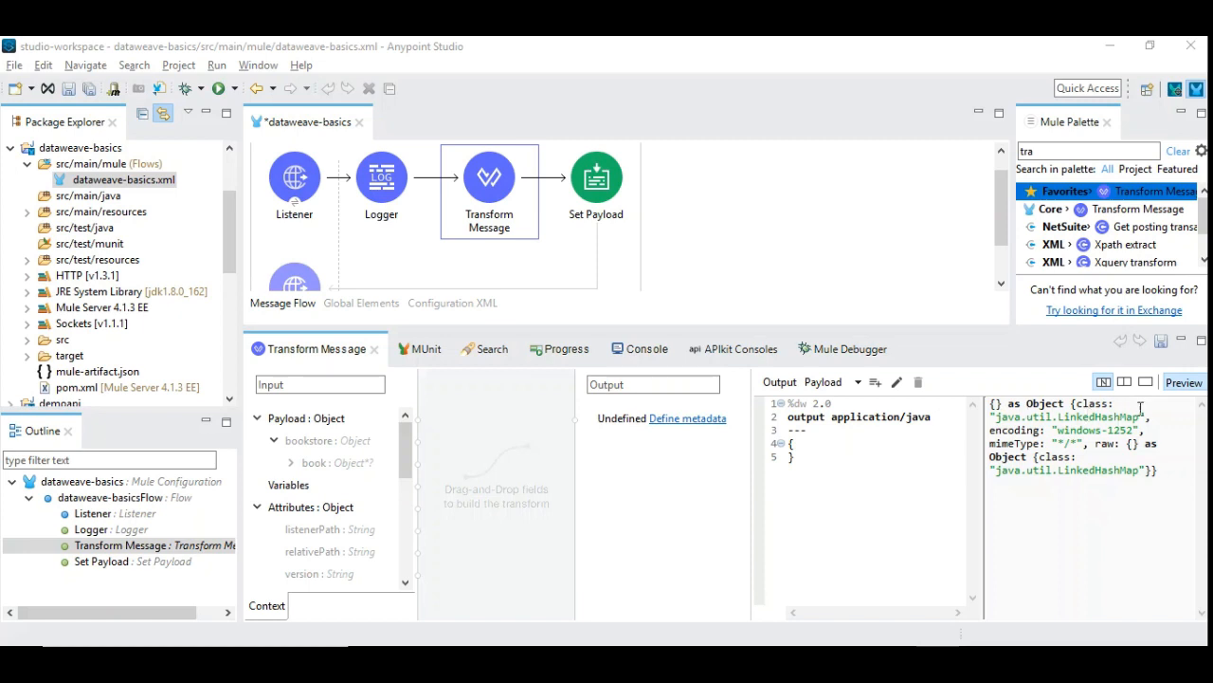
Switch the Transform Message editor to the source-only layout with script and preview
click(1146, 381)
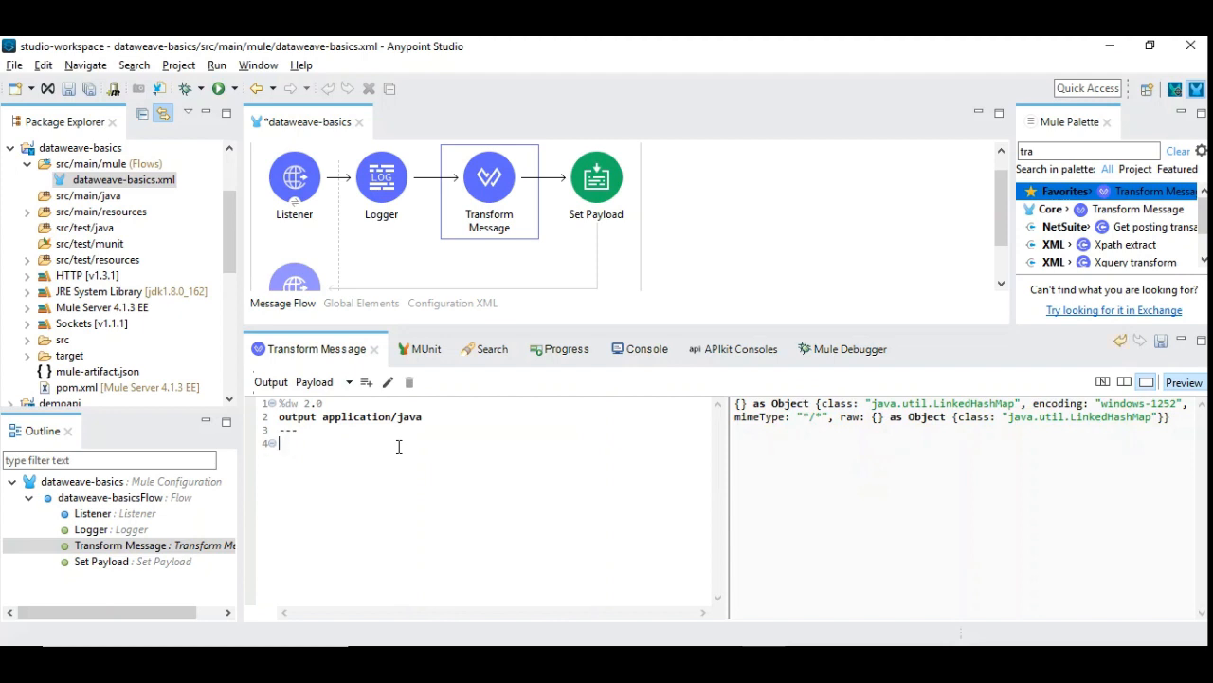
Set the script body to payload so the preview shows bookstore books as Java objects
text(payload)
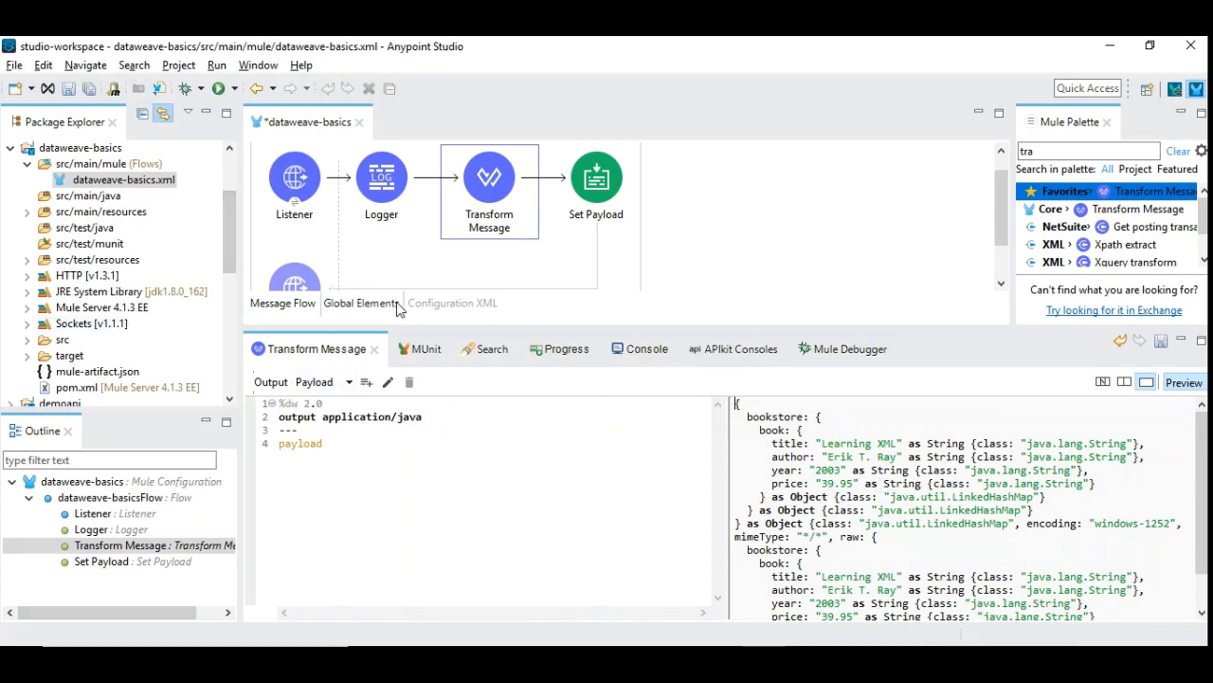
mouse_move(535, 235)
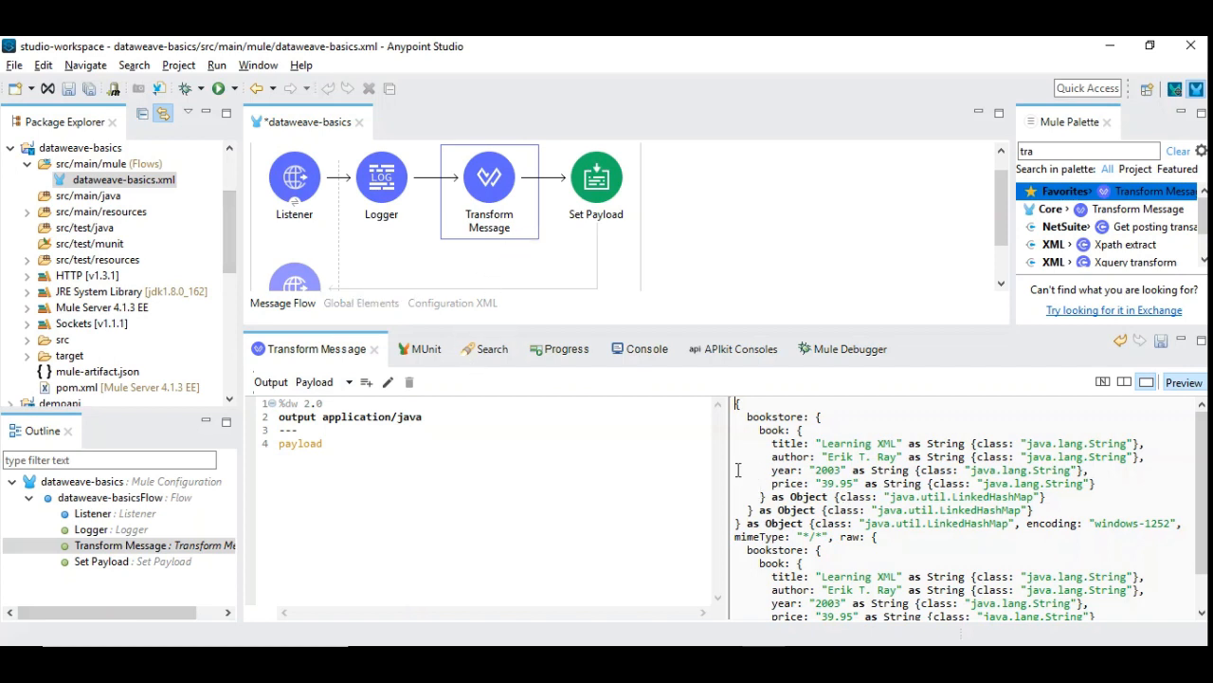
mouse_move(538, 489)
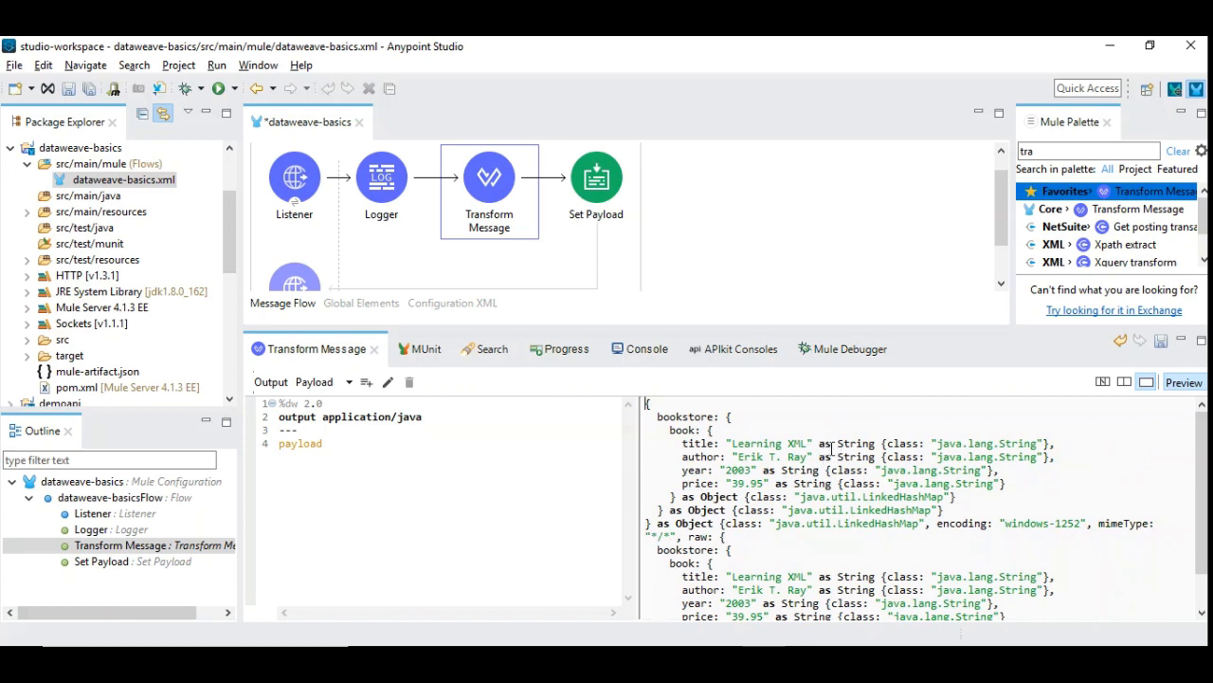
mouse_move(315, 455)
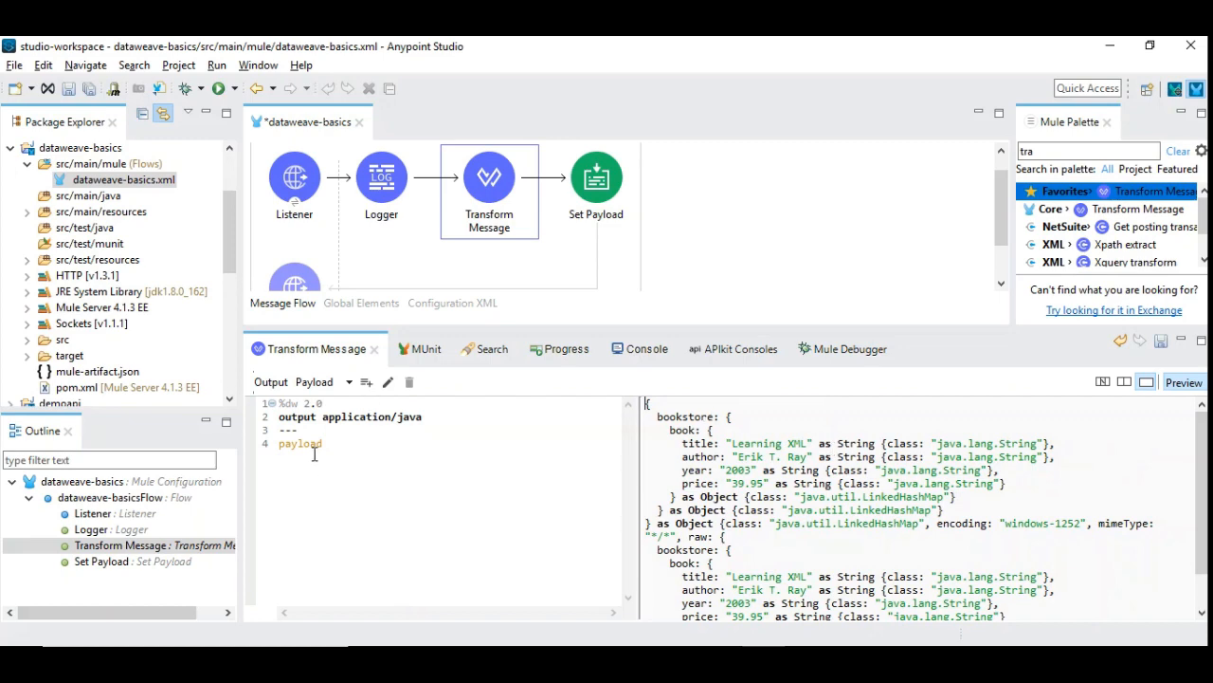
mouse_move(398, 425)
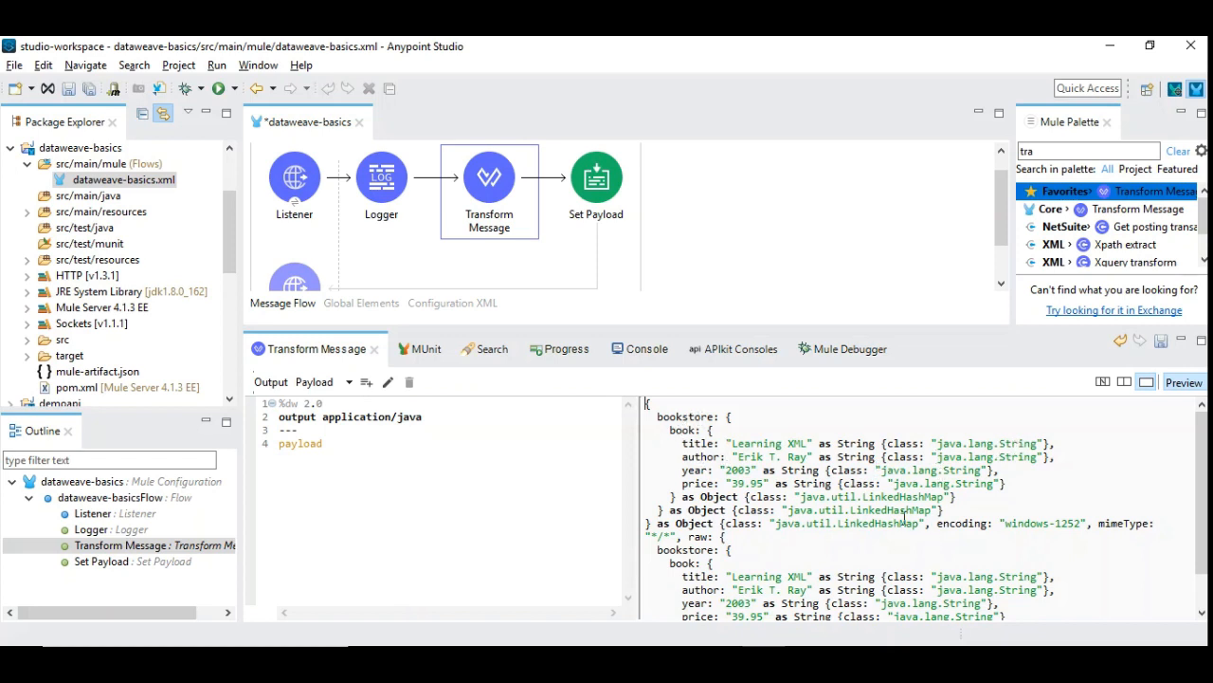
mouse_move(900, 512)
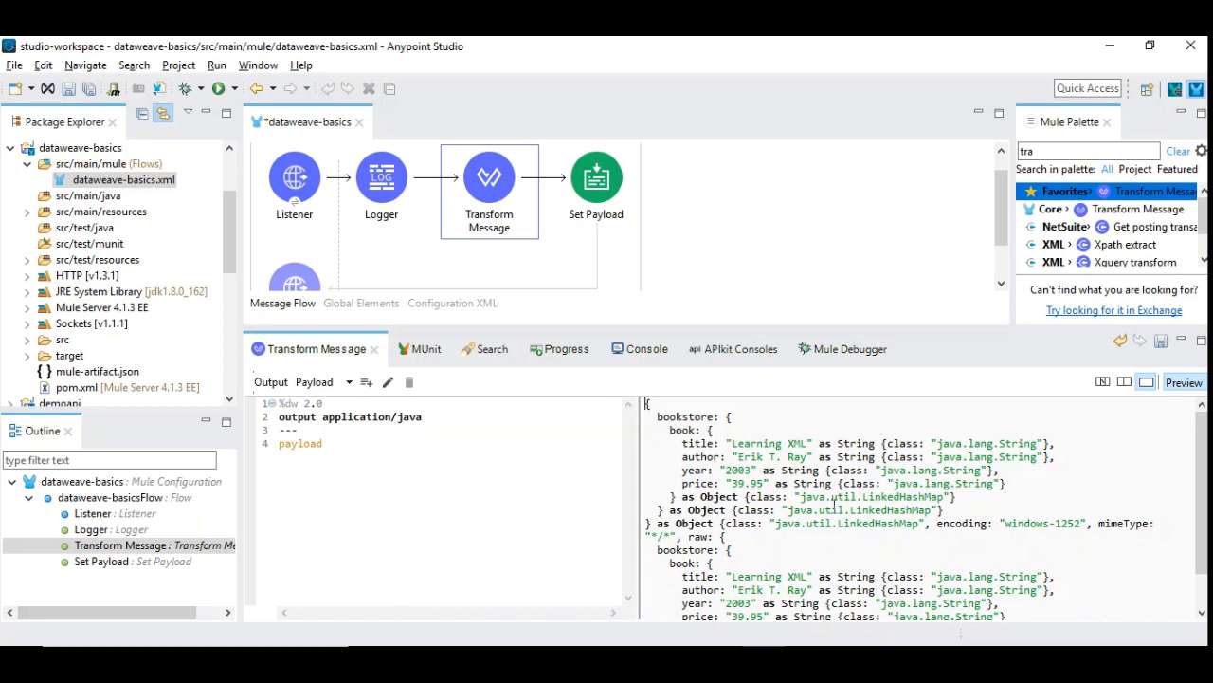
mouse_move(654, 474)
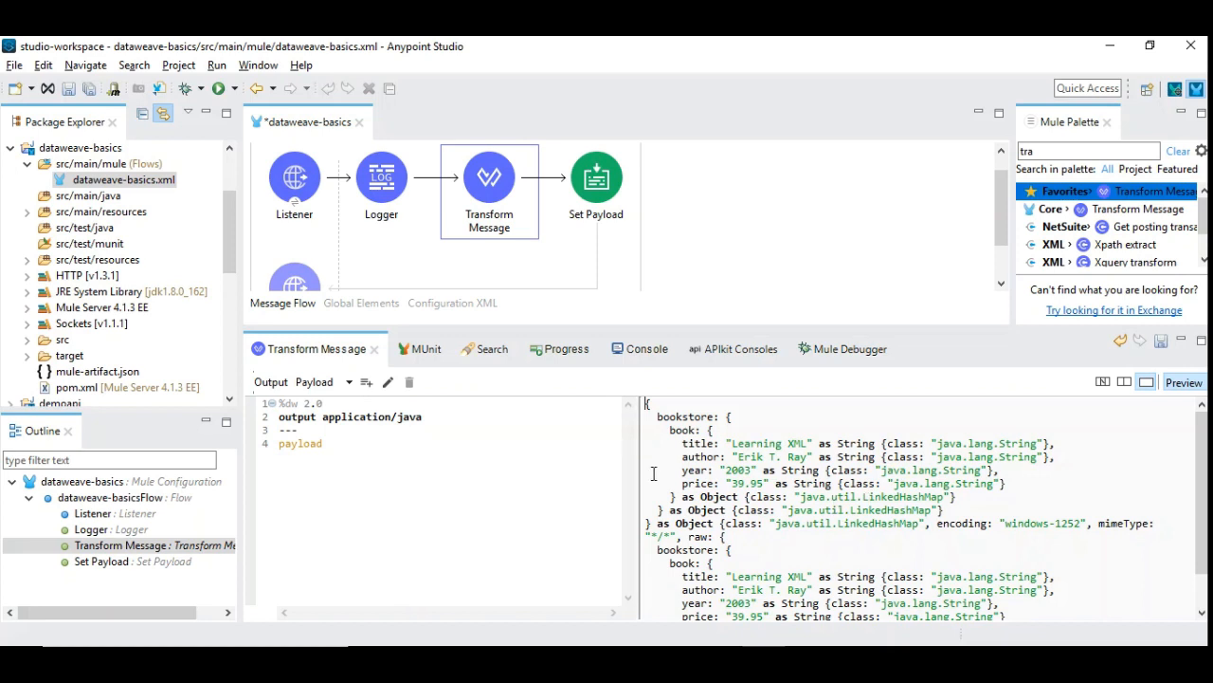
mouse_move(584, 463)
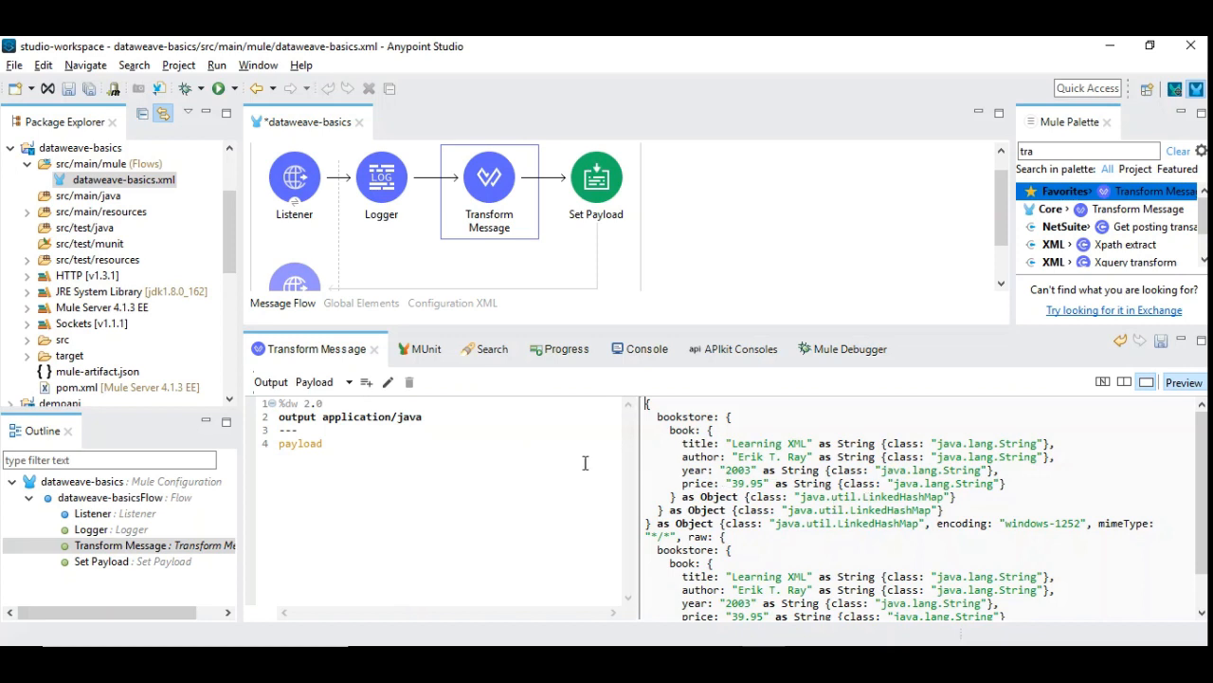
mouse_move(425, 413)
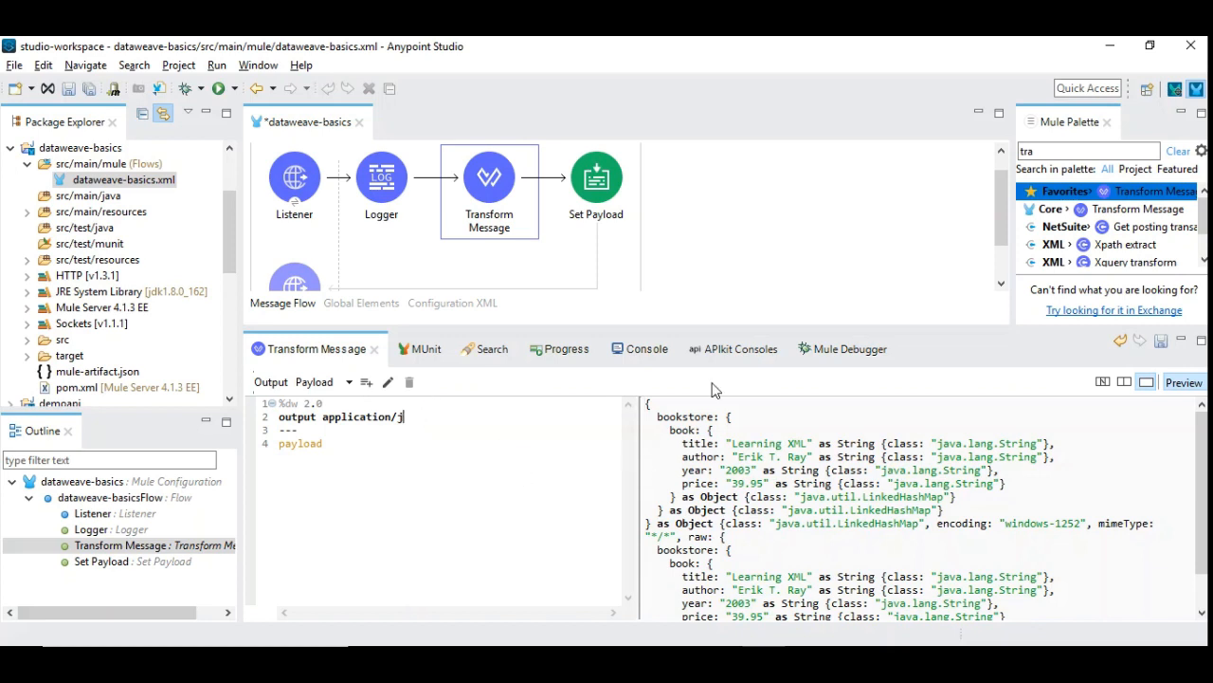
Change the output header to application/json so the preview shows the books as JSON
text(son)
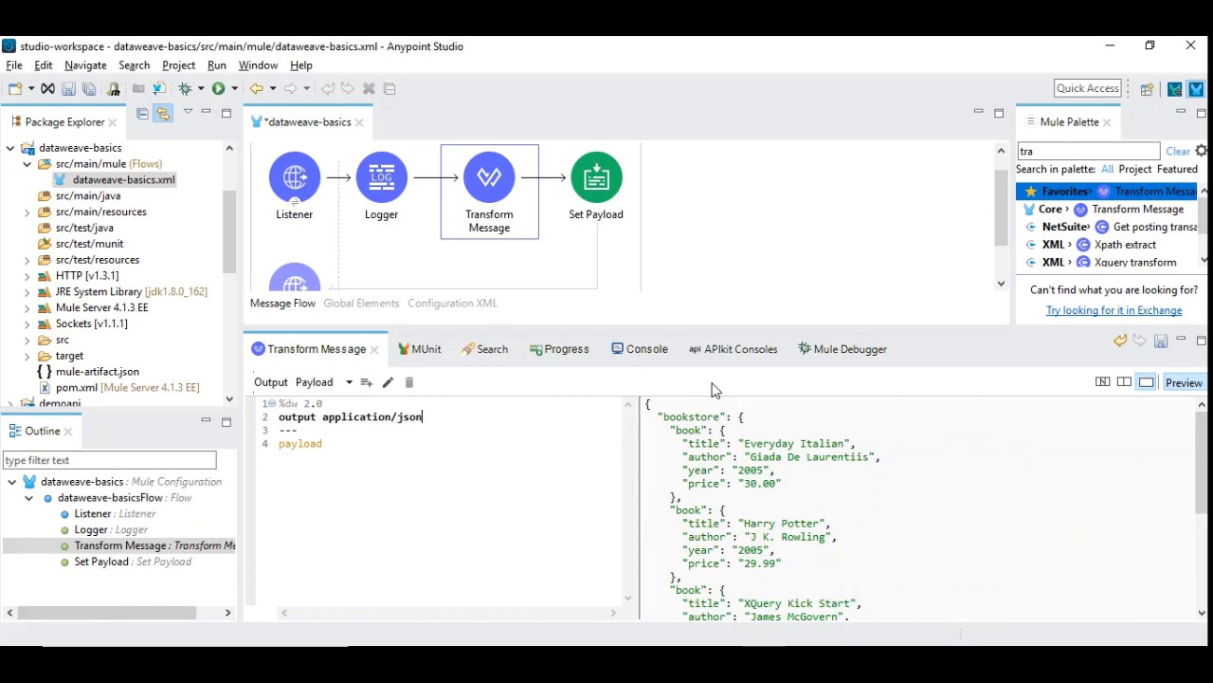
mouse_move(778, 539)
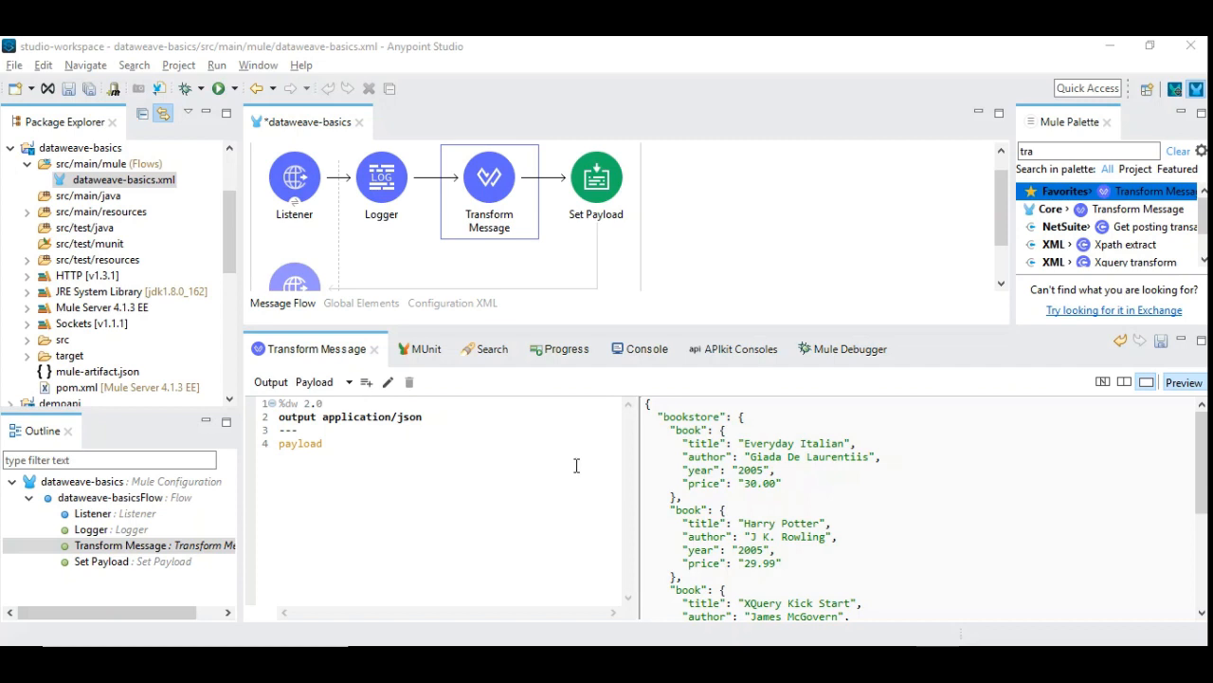
mouse_move(303, 444)
text(boo)
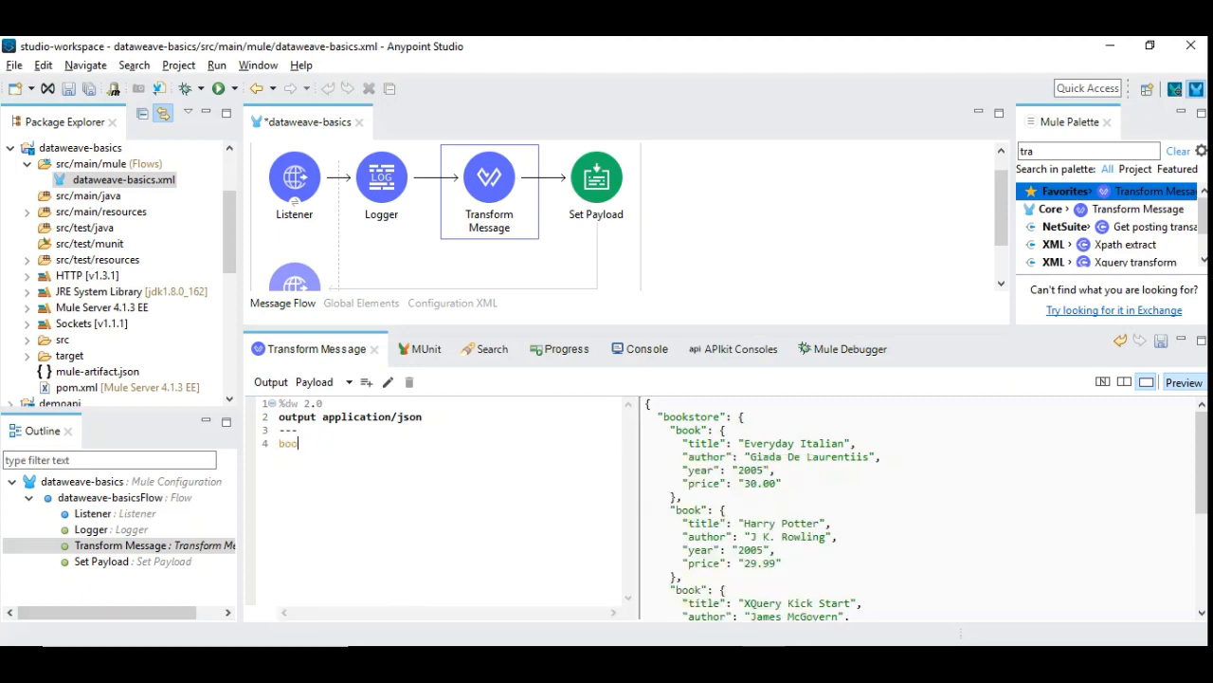
Write a books object with one book whose name is "Harry Potter"
text(ks :)
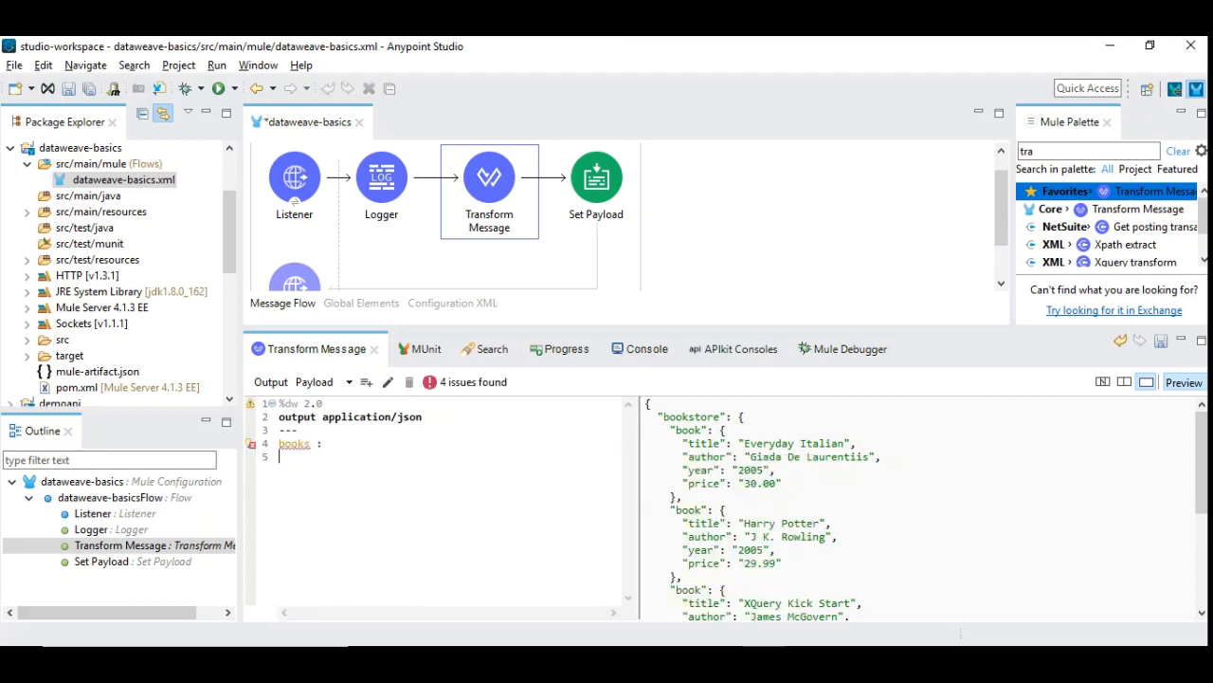
text({)
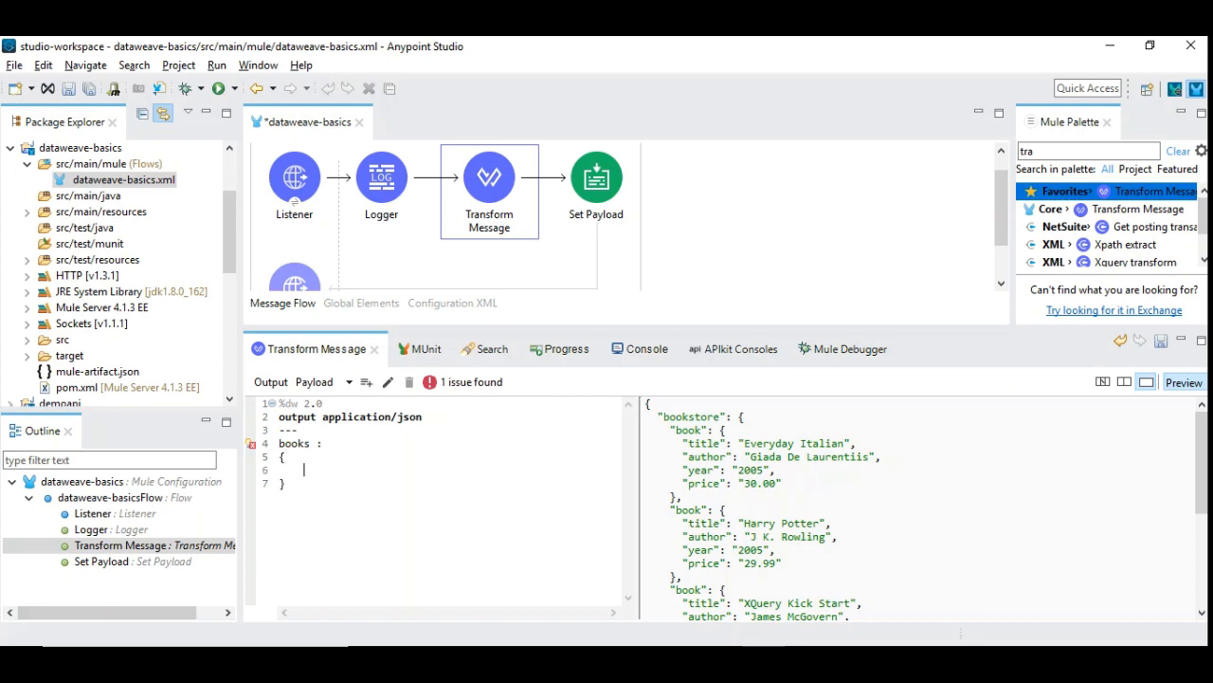
text(book)
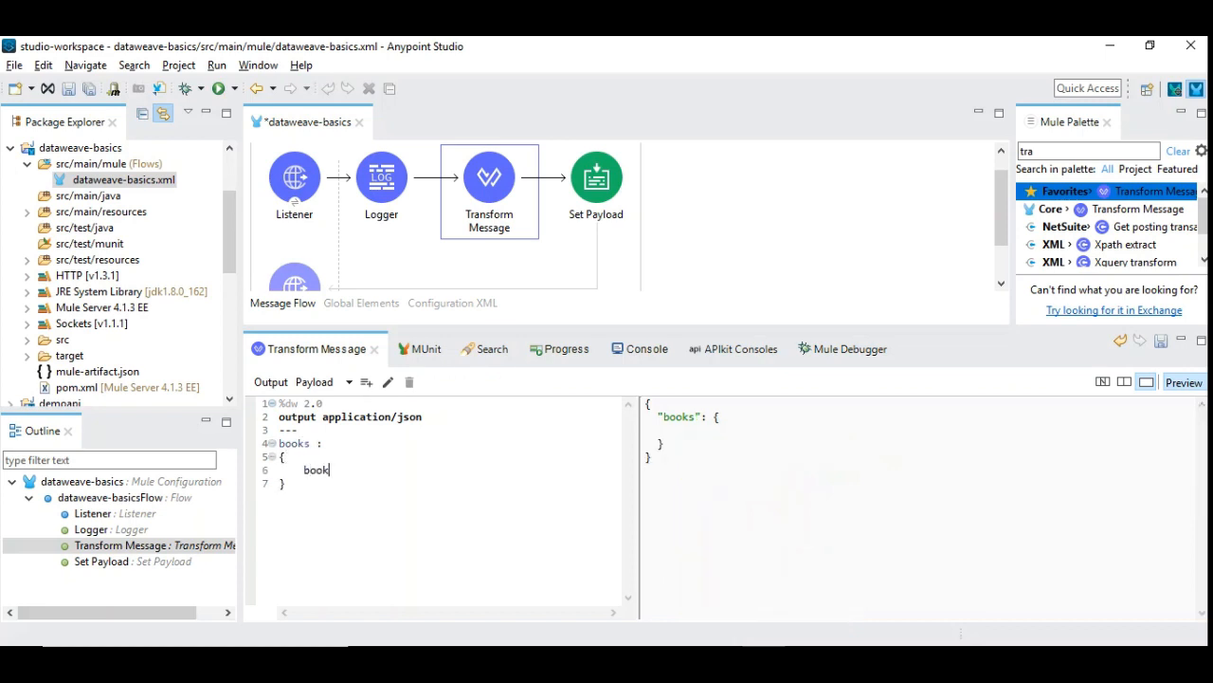
text(:)
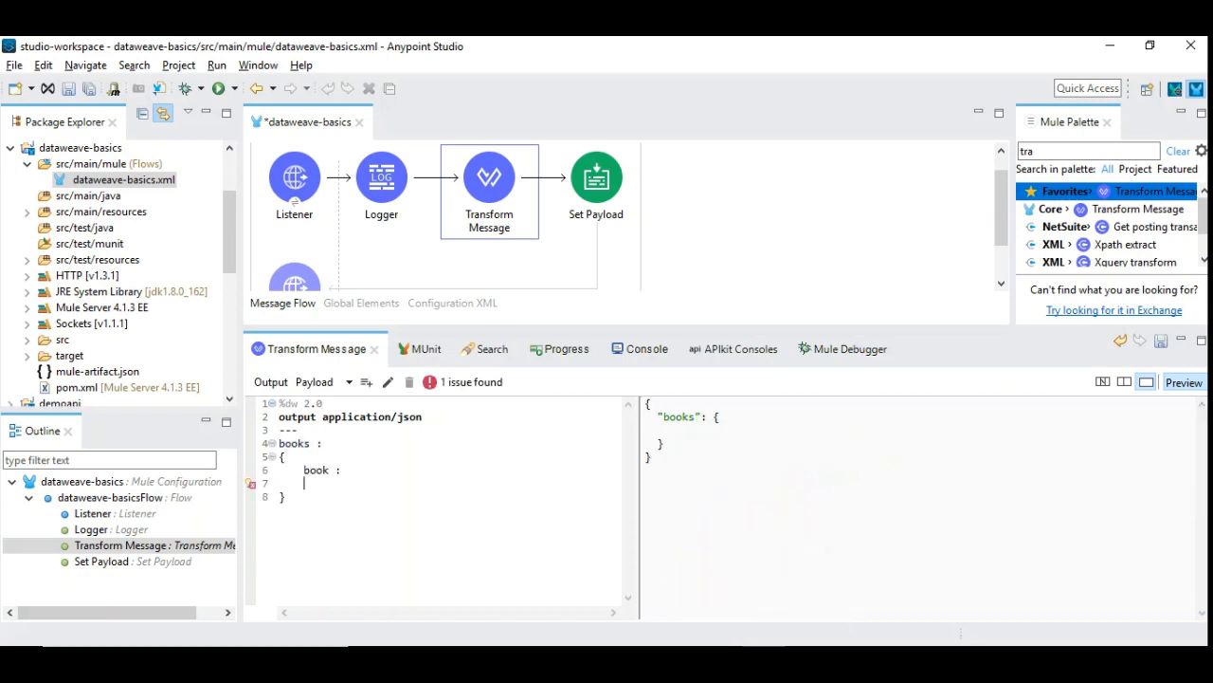
text({)
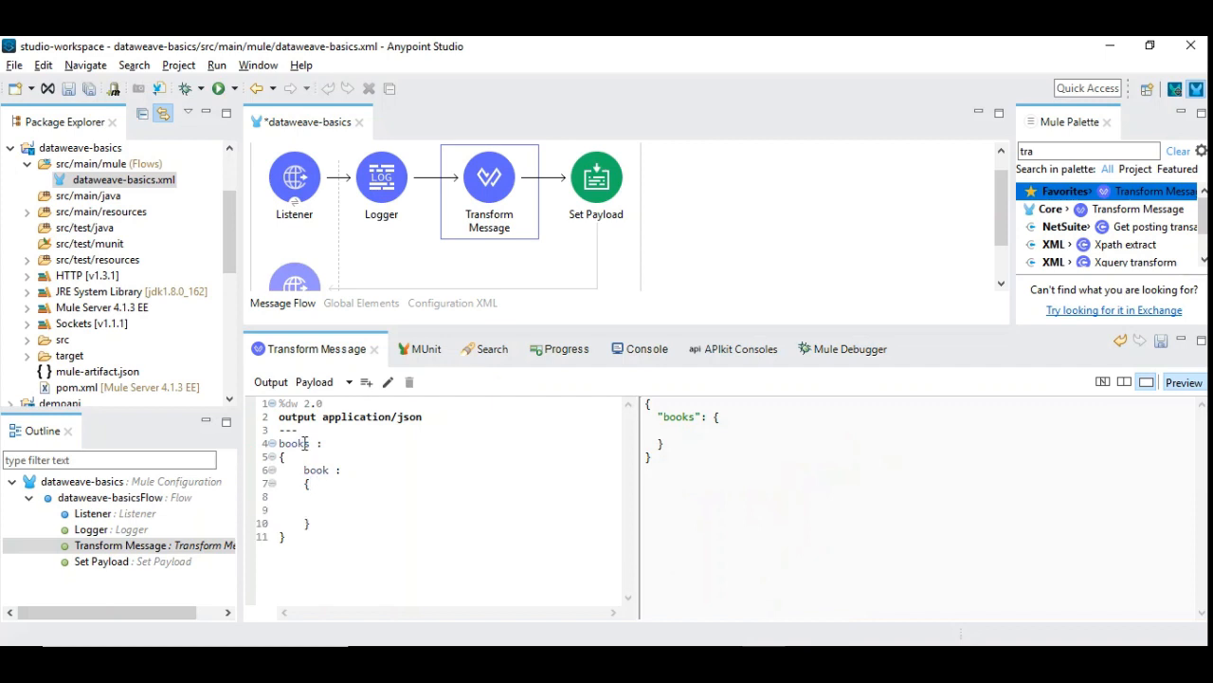
text(name : Ha)
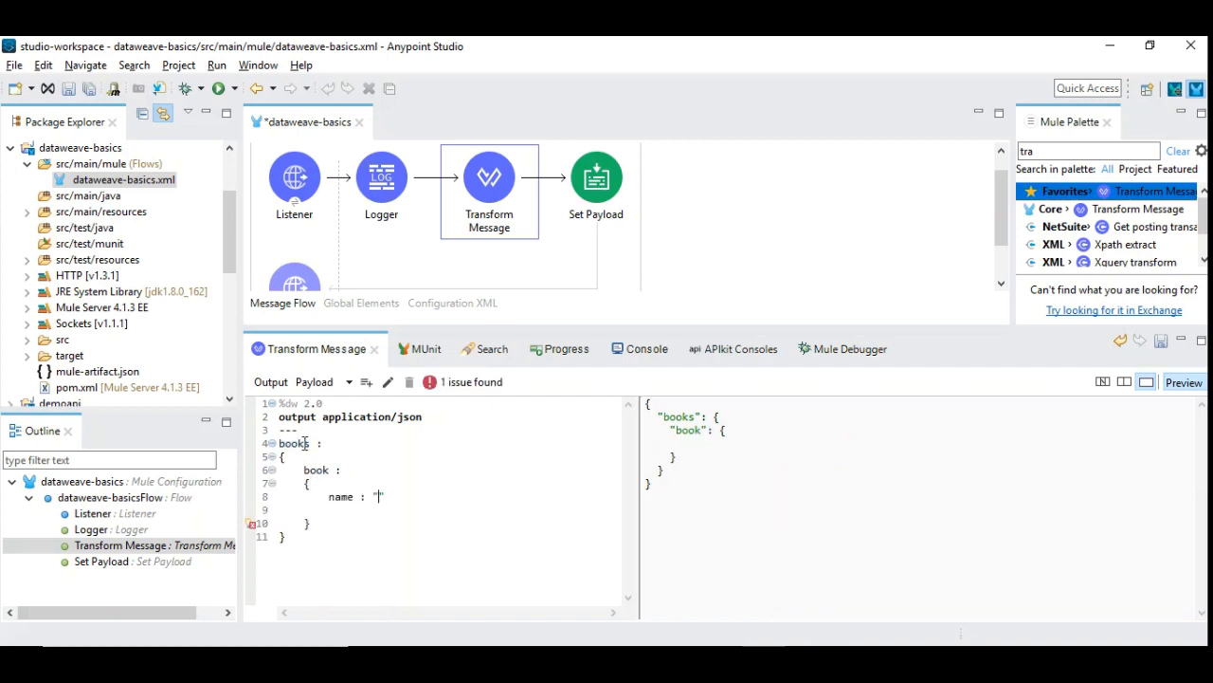
text(HarryPotter)
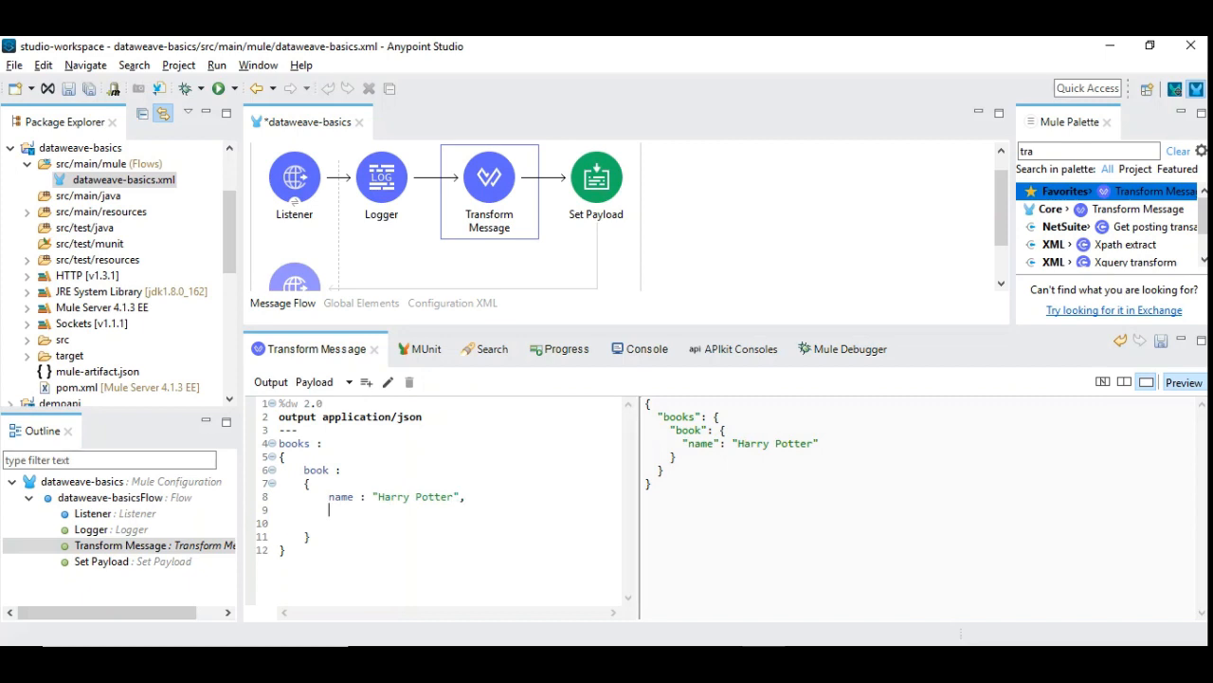
Add author "J K Rowling" to the book and set the output to application/xml
text(author : "J)
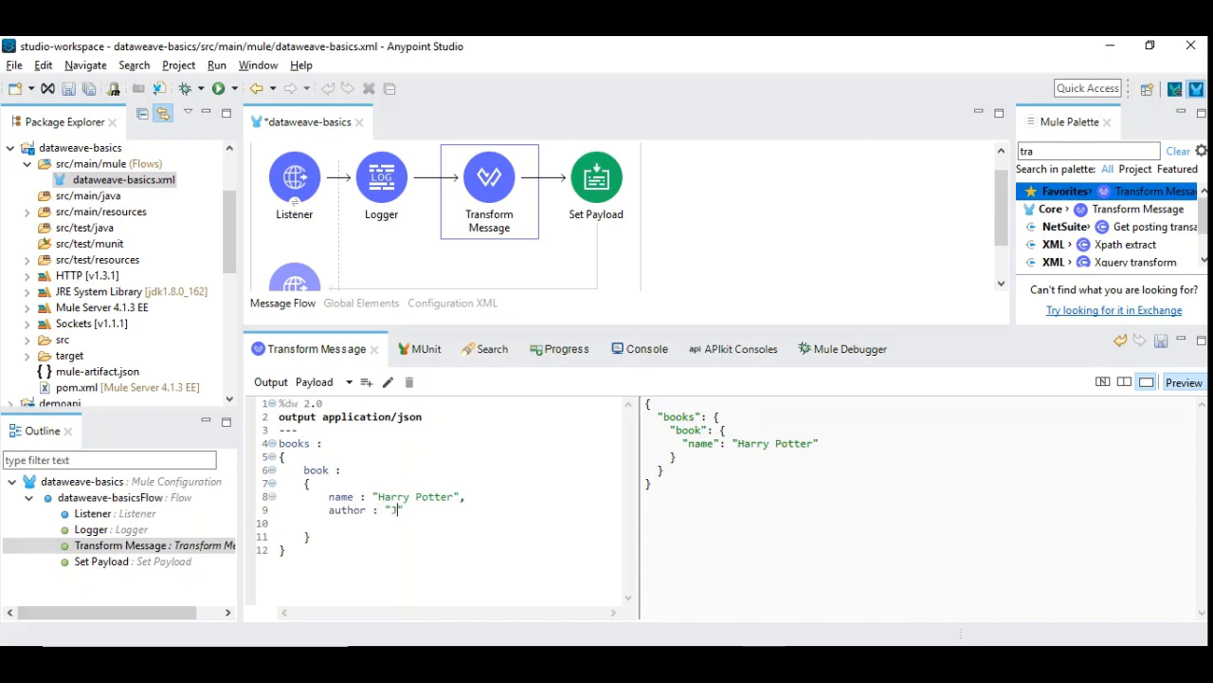
text(J K Rowling)
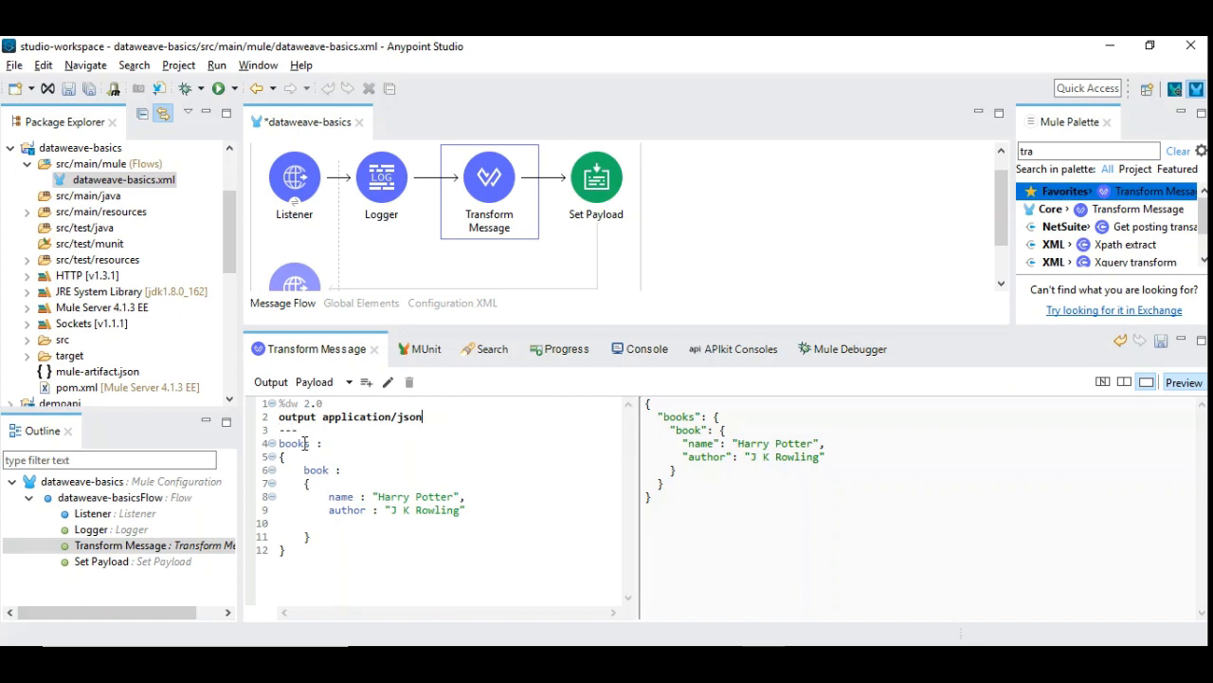
text(xml)
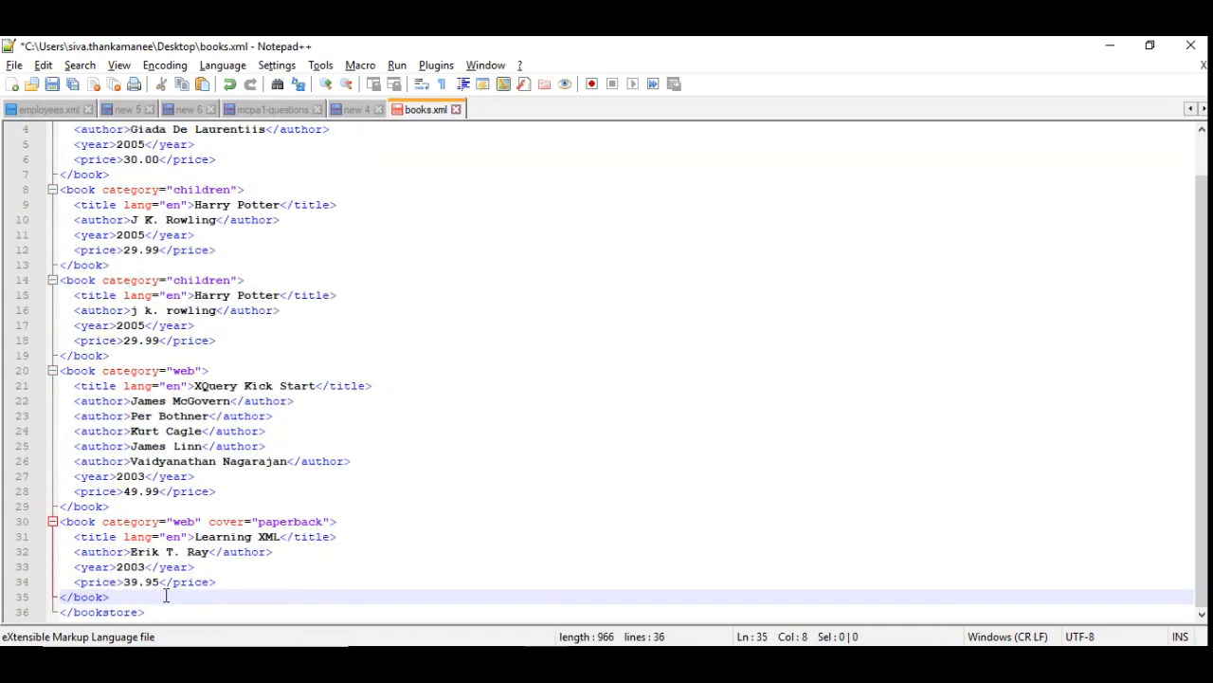
Scroll books.xml to the top to review the bookstore entries including Everyday Italian
scroll(up, 3)
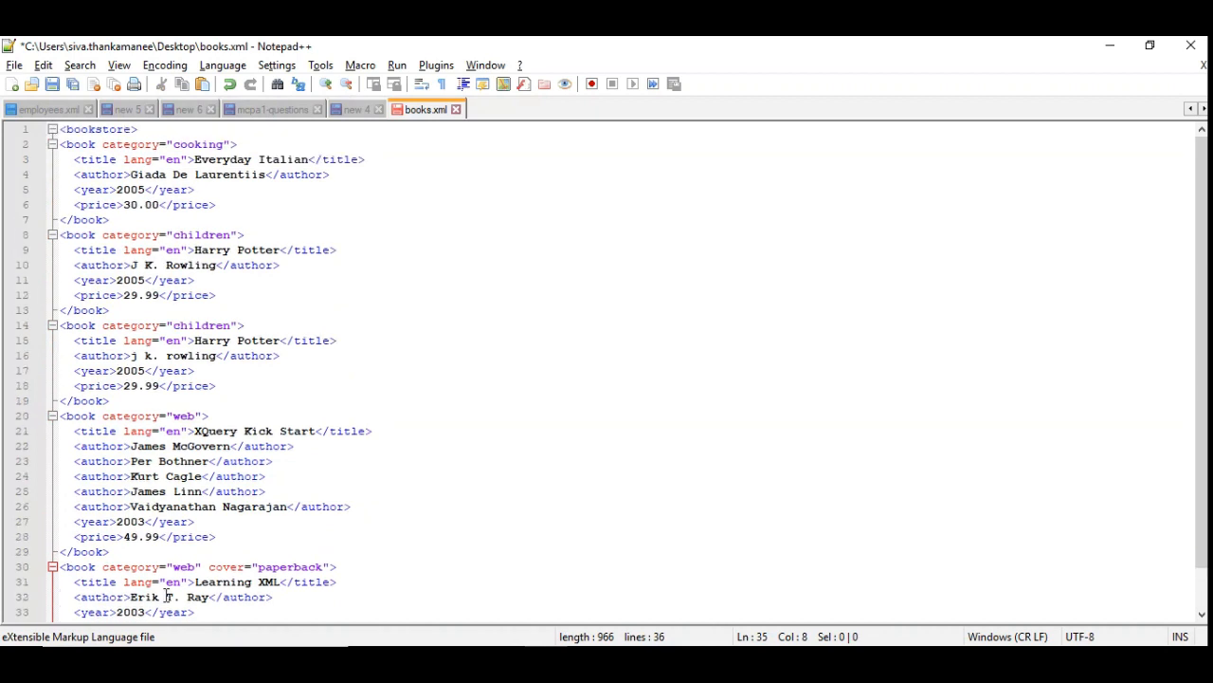
mouse_move(160, 552)
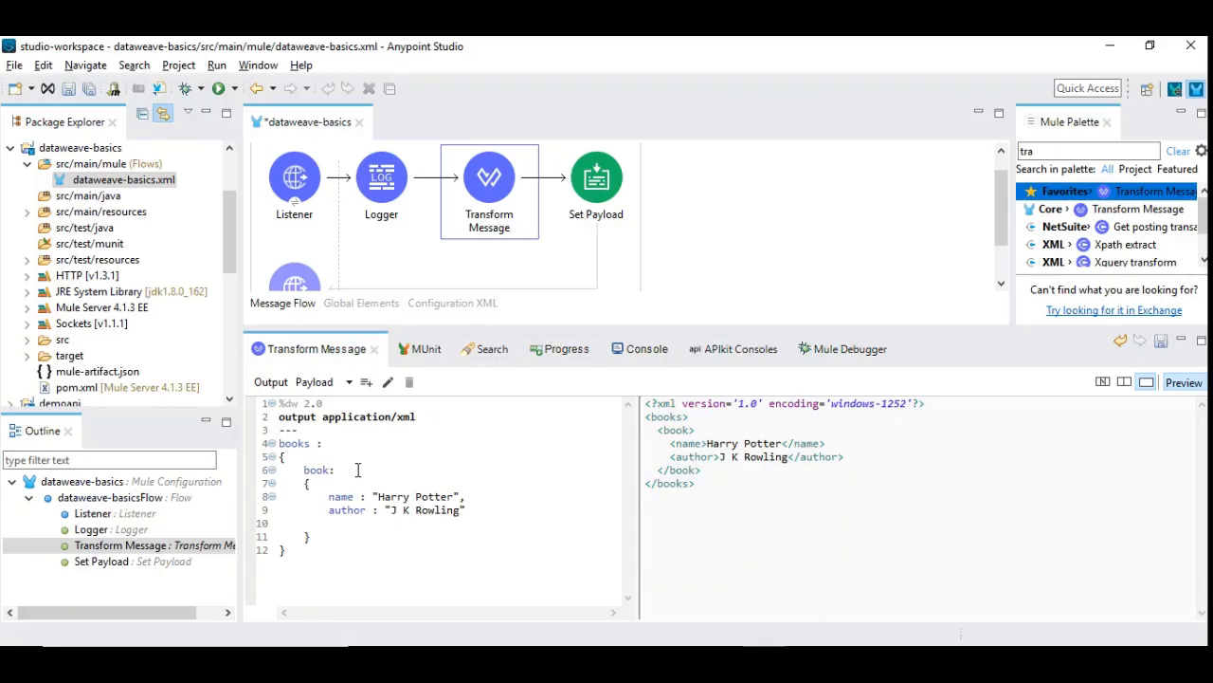
Change the book value to payload.bookstore.*book to address every book in the store
text(payload.)
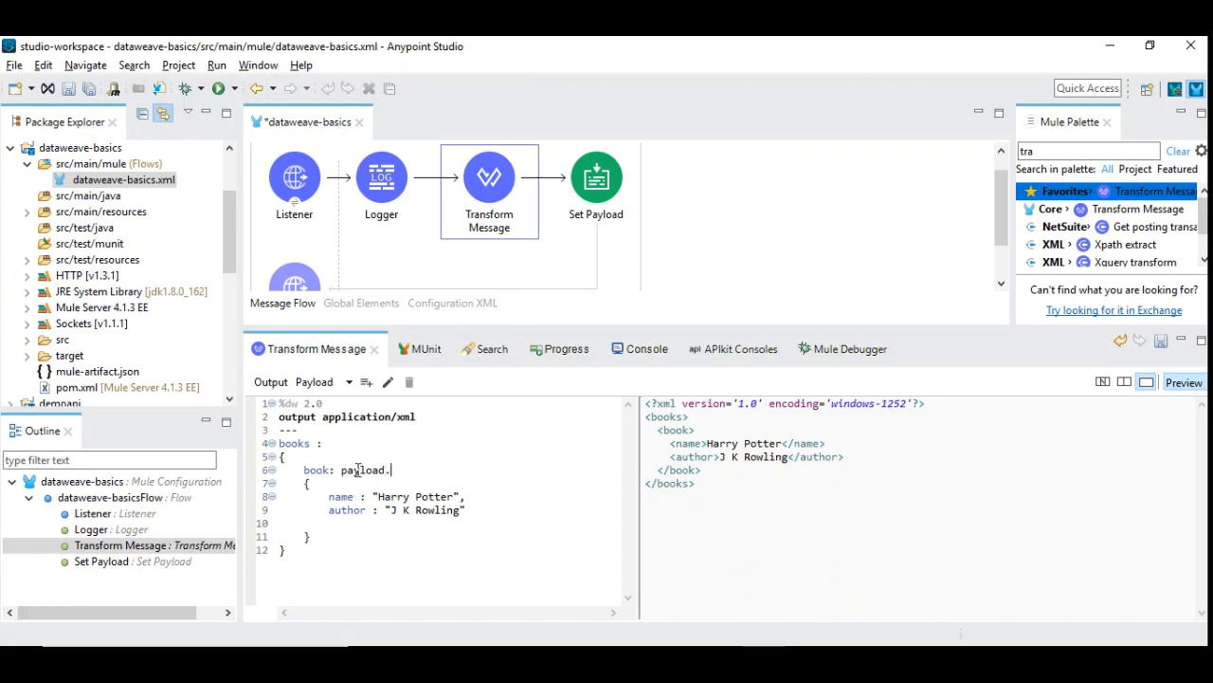
text(bookstore)
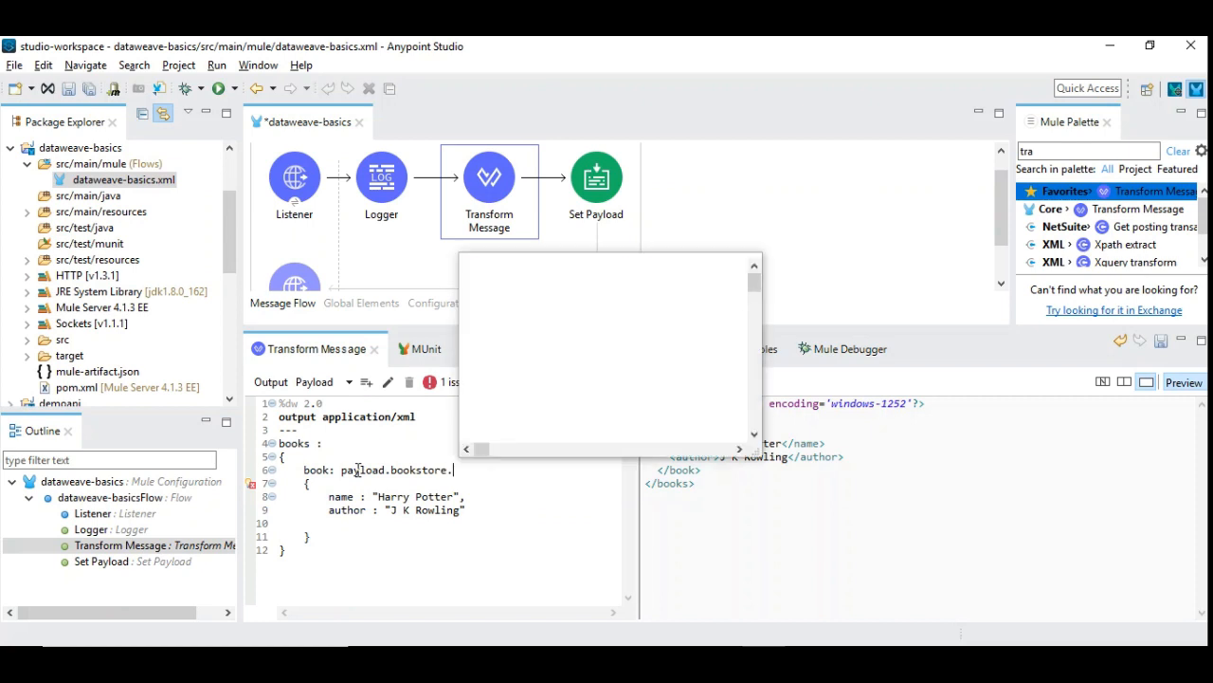
text(.*book)
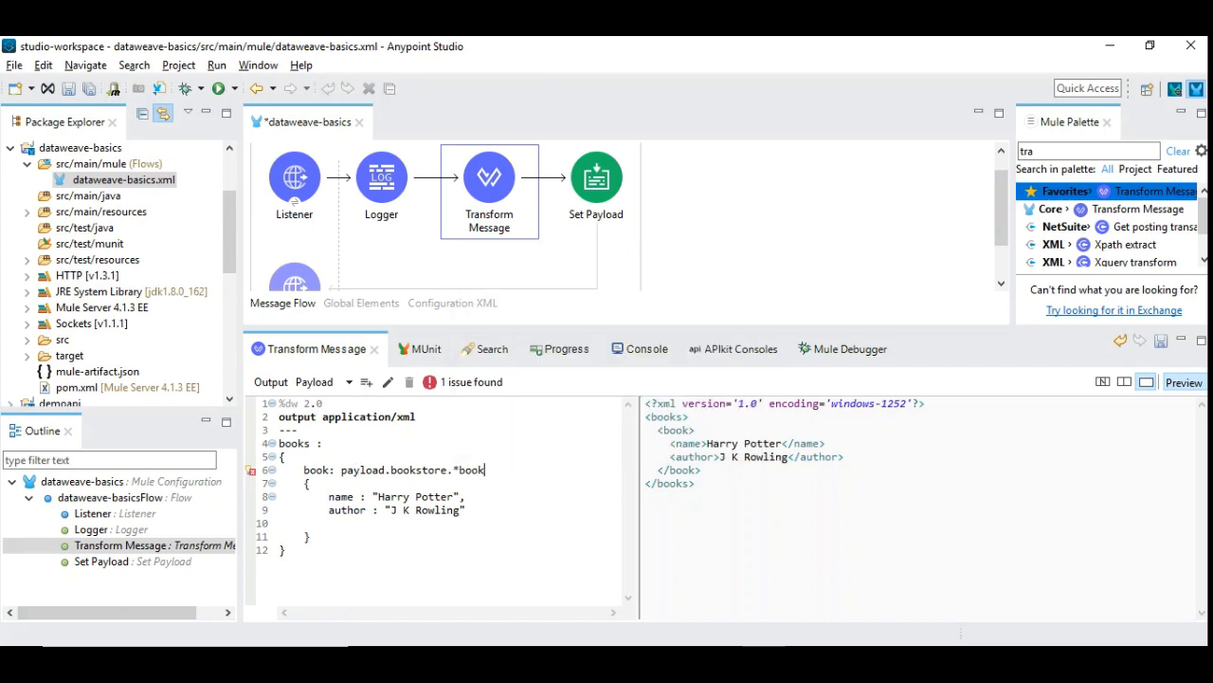
mouse_move(356, 474)
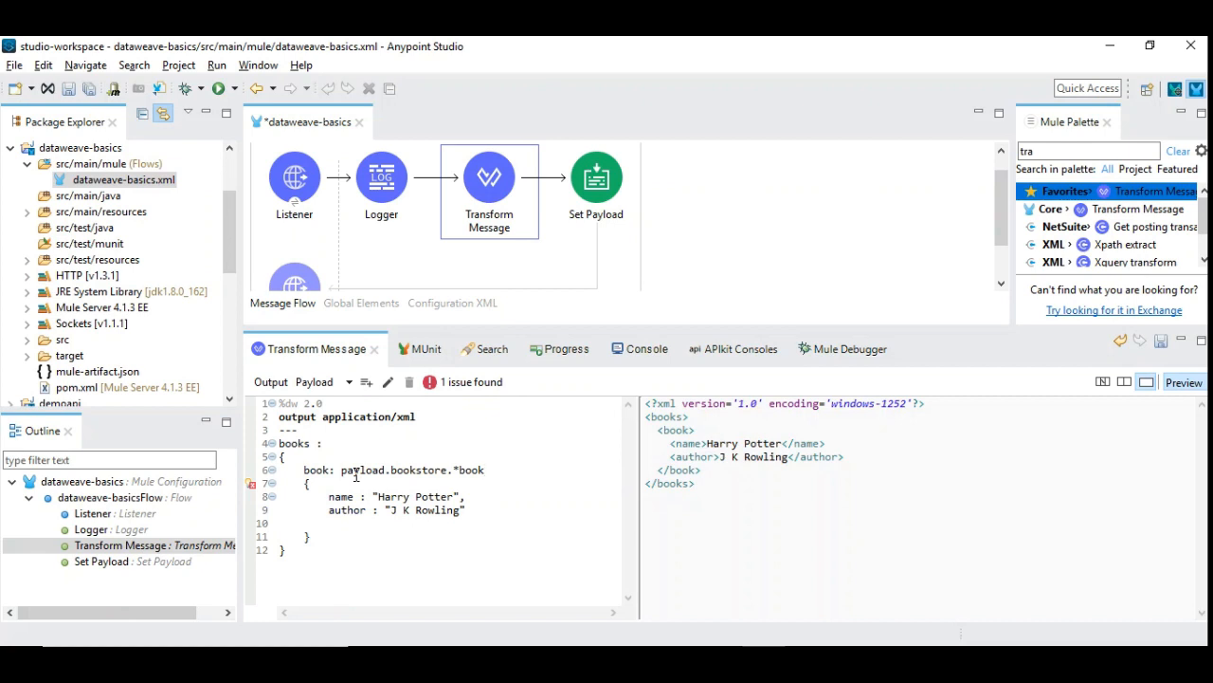
click(484, 470)
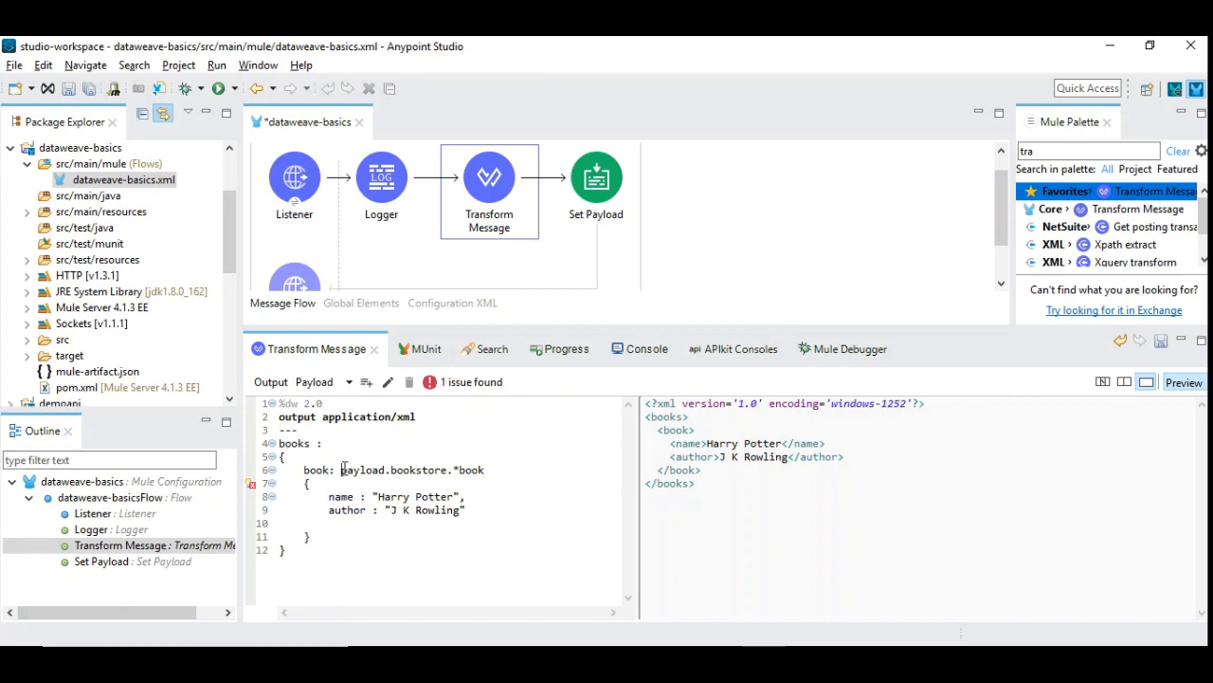
double_click(362, 470)
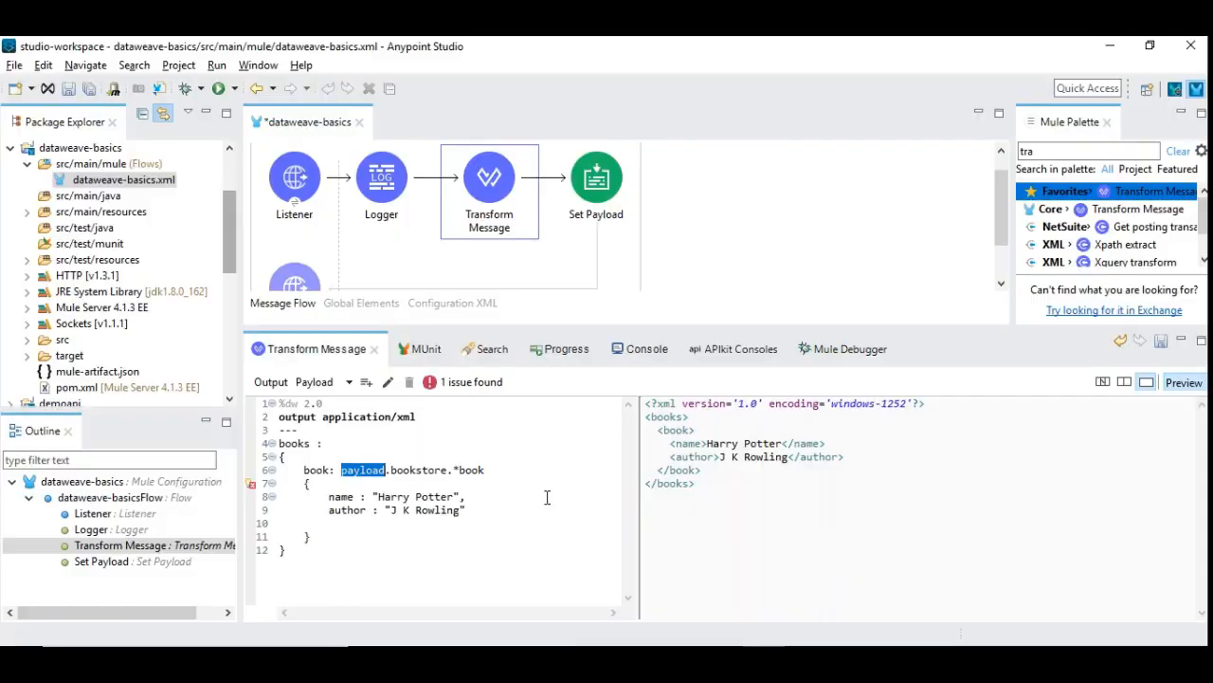
click(402, 470)
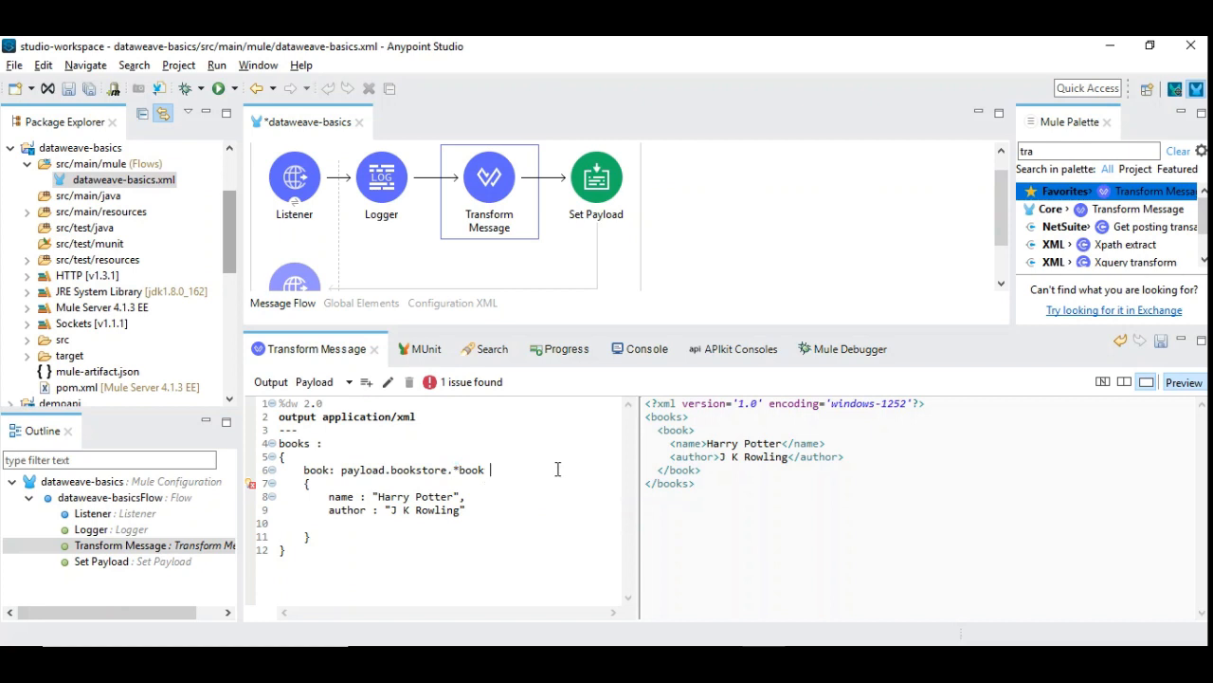
Append map (data, index) -> so the book entry repeats per bookstore book
text(map)
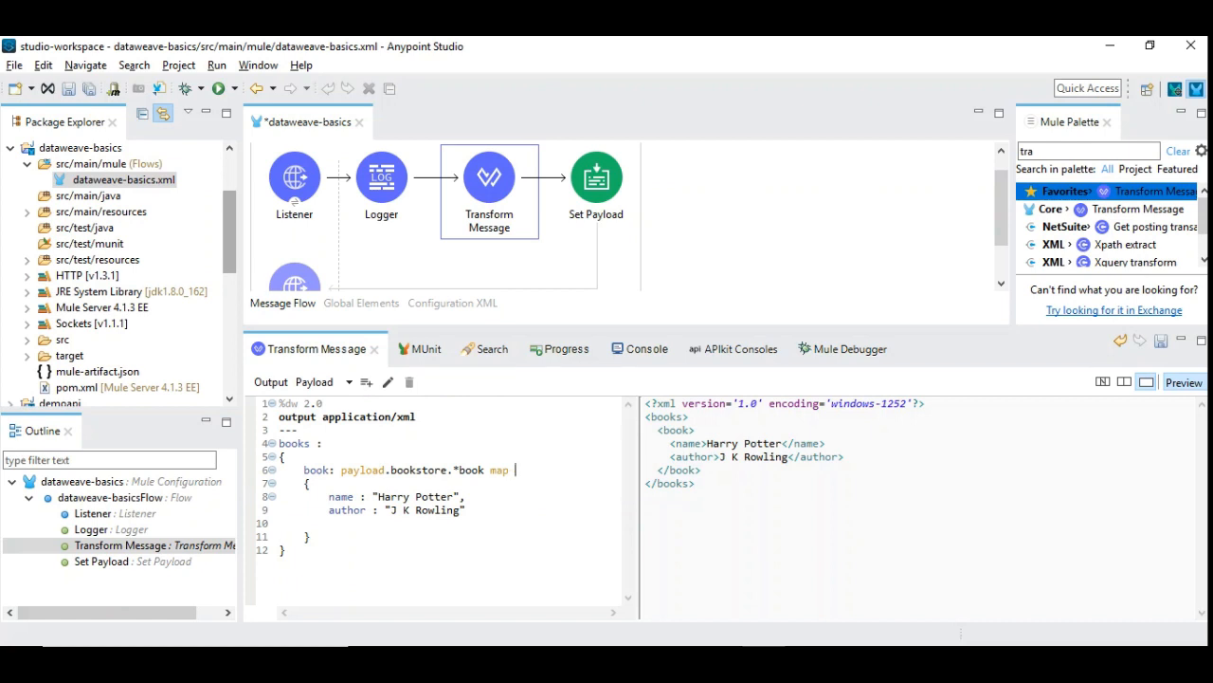
text((dt))
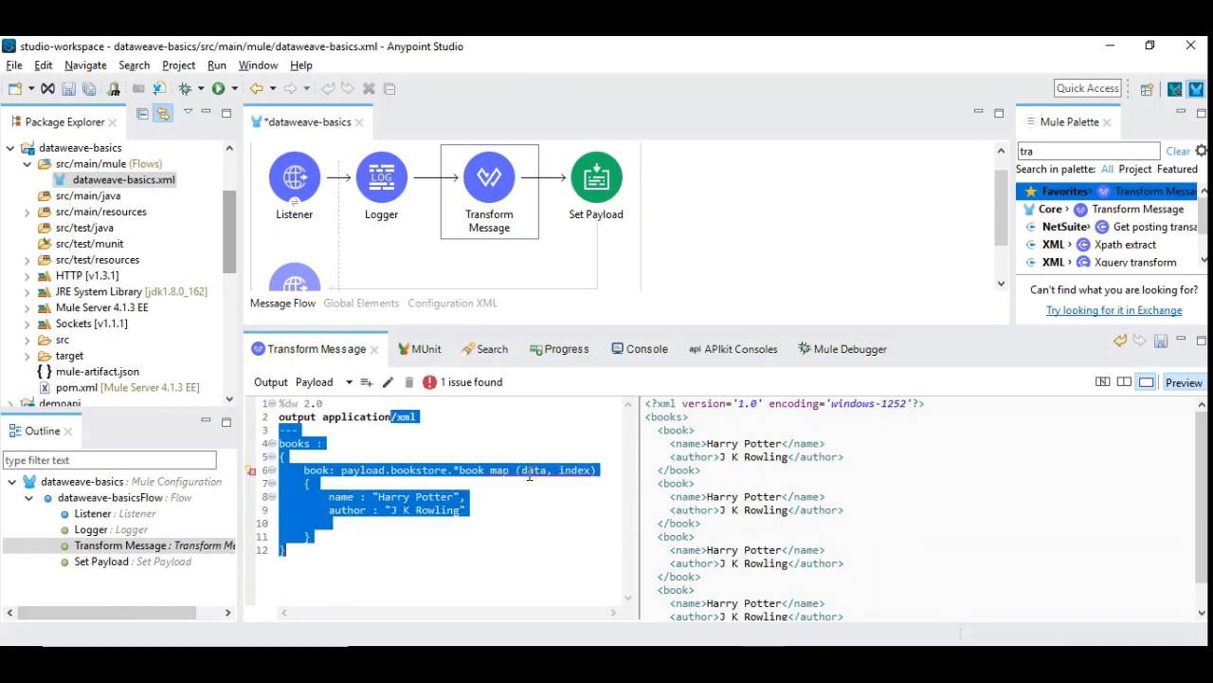
click(561, 478)
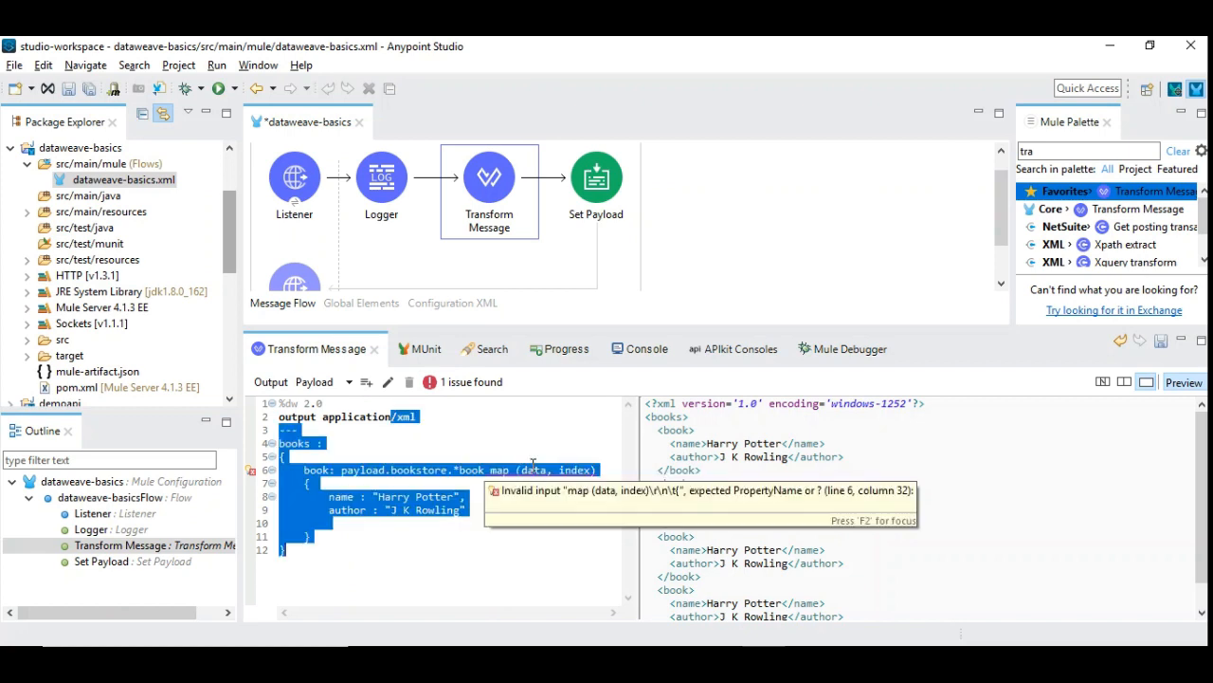
mouse_move(569, 464)
text( ->)
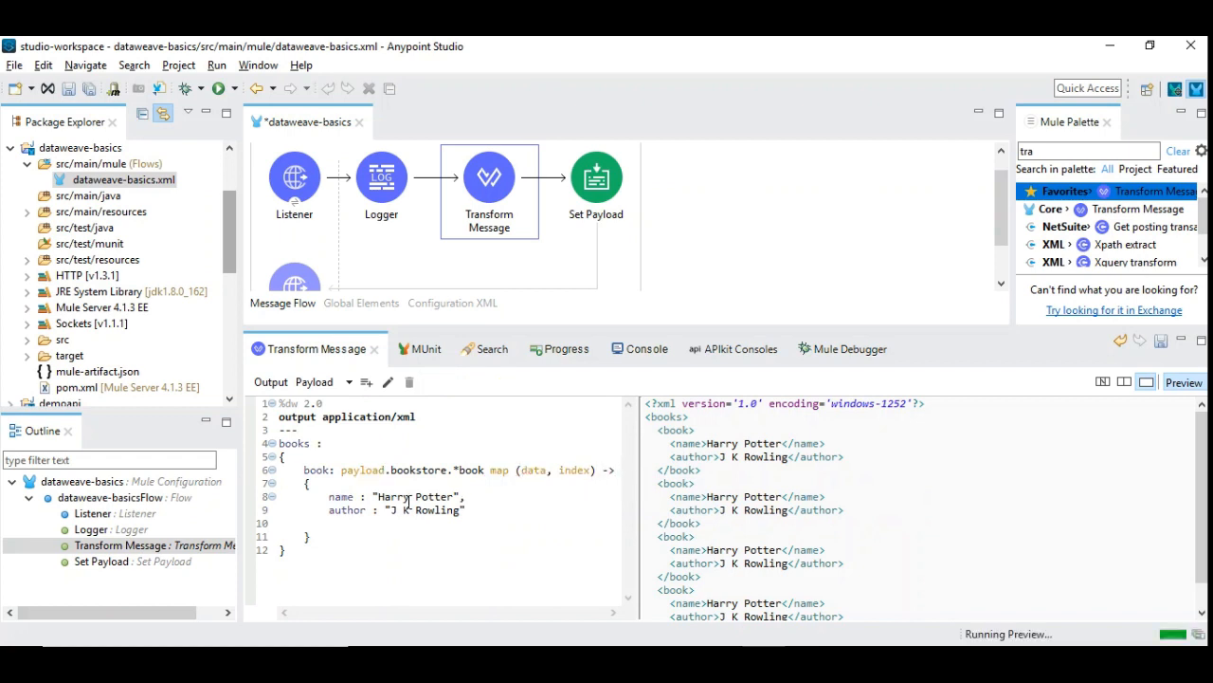
Replace the hard-coded Harry Potter name with data.title from the input
double_click(414, 497)
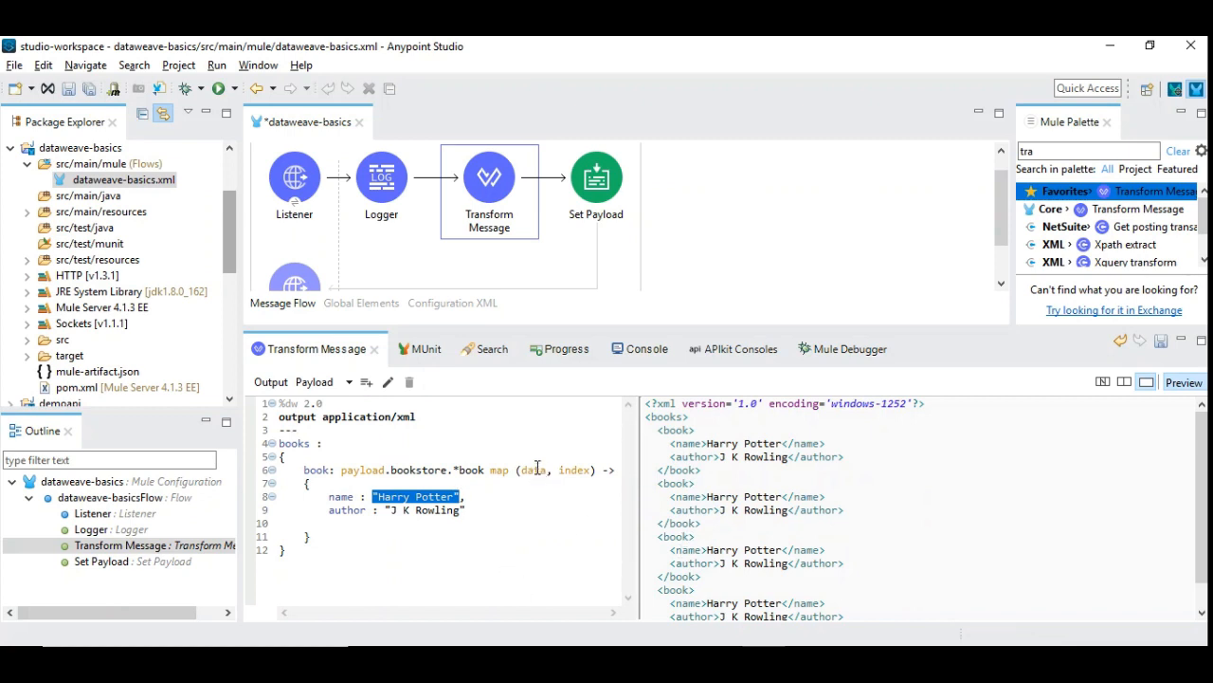
text(dat,)
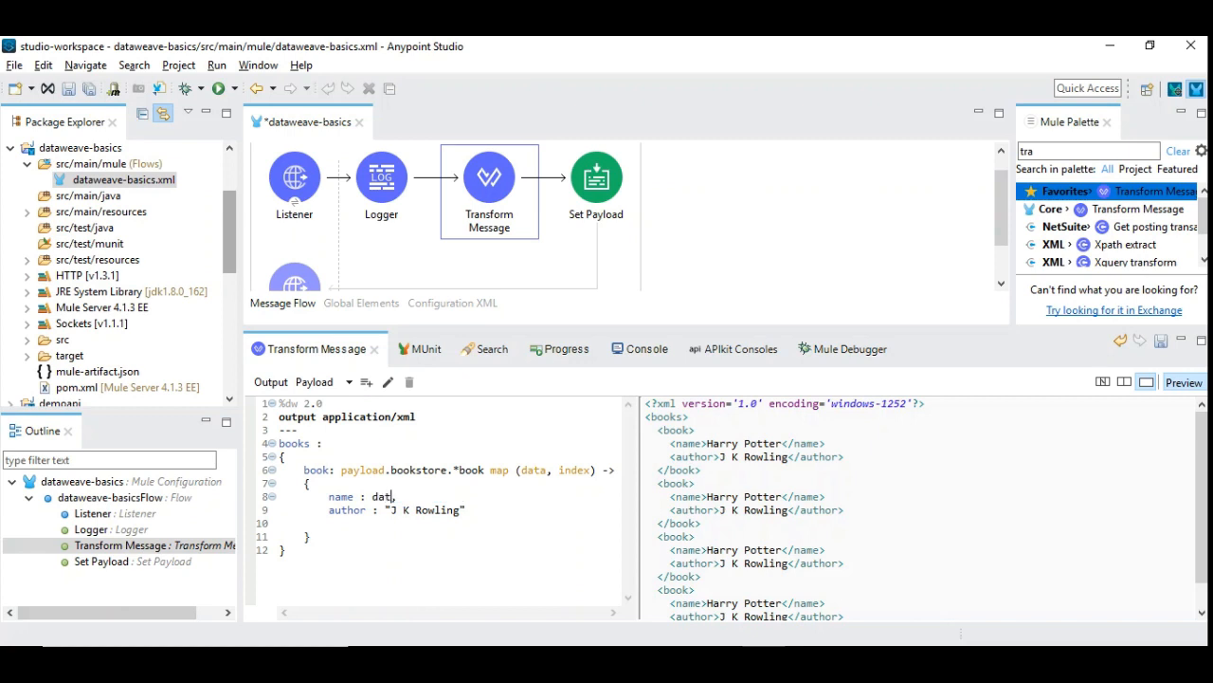
text(.)
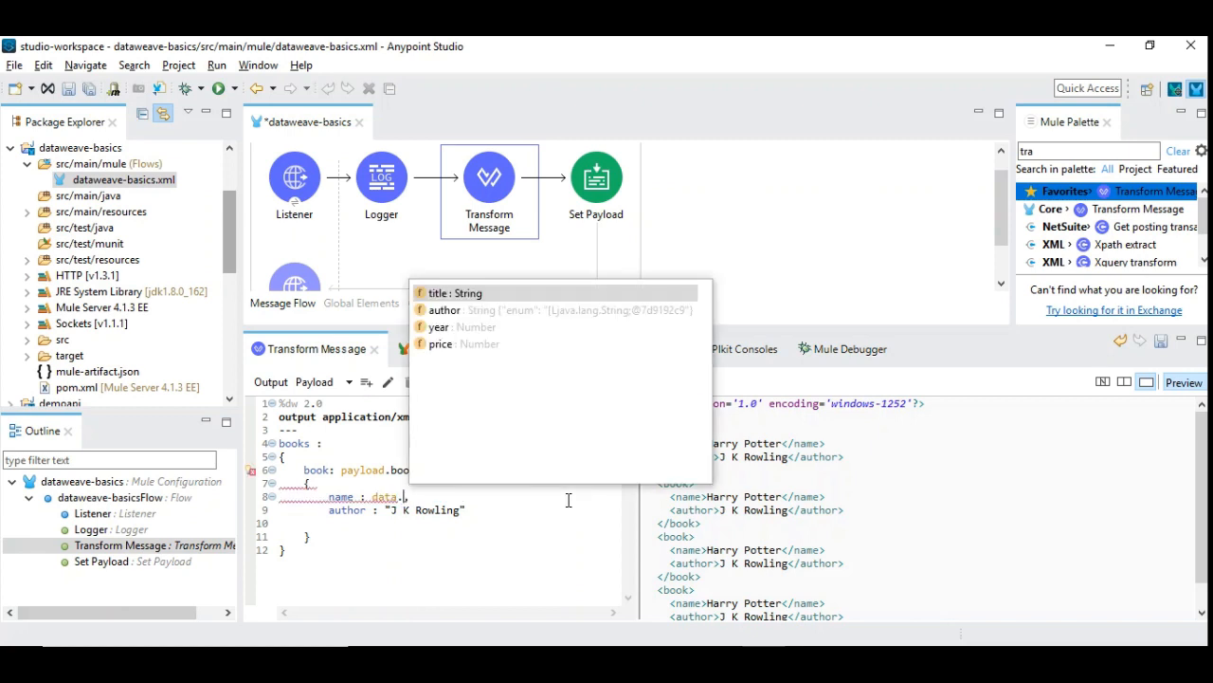
click(455, 292)
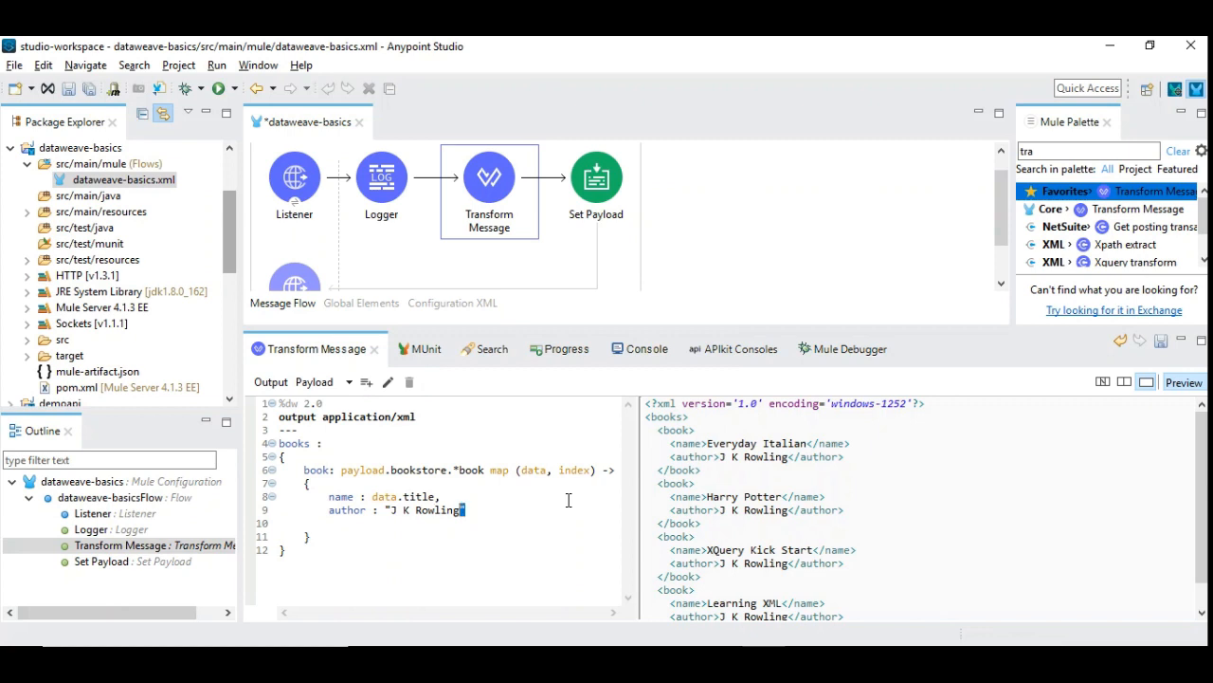
Replace the hard-coded author with data.author and delete the Set Payload step
double_click(424, 510)
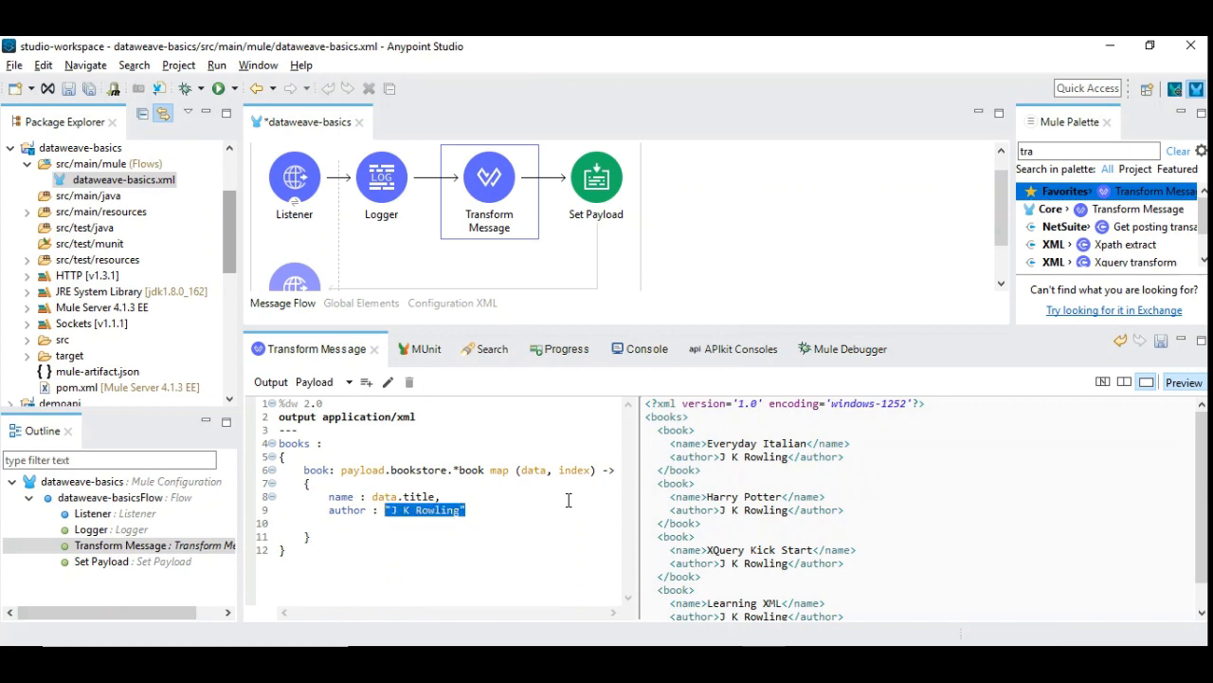
text(dat)
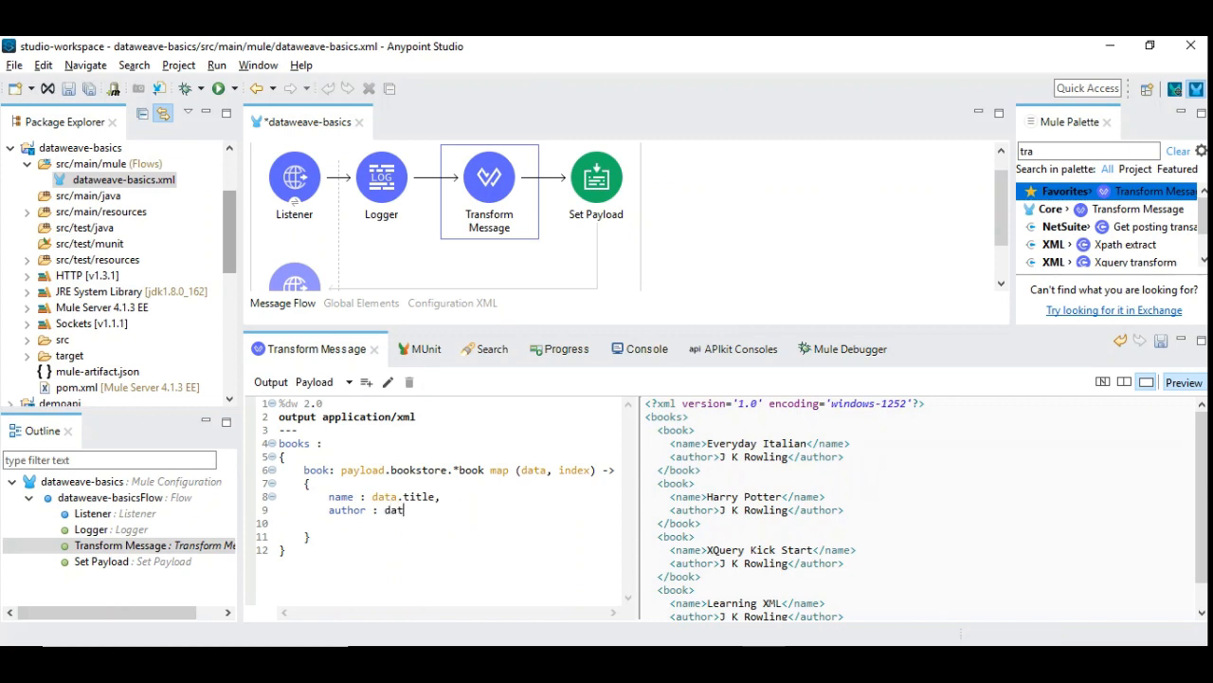
text(a.author)
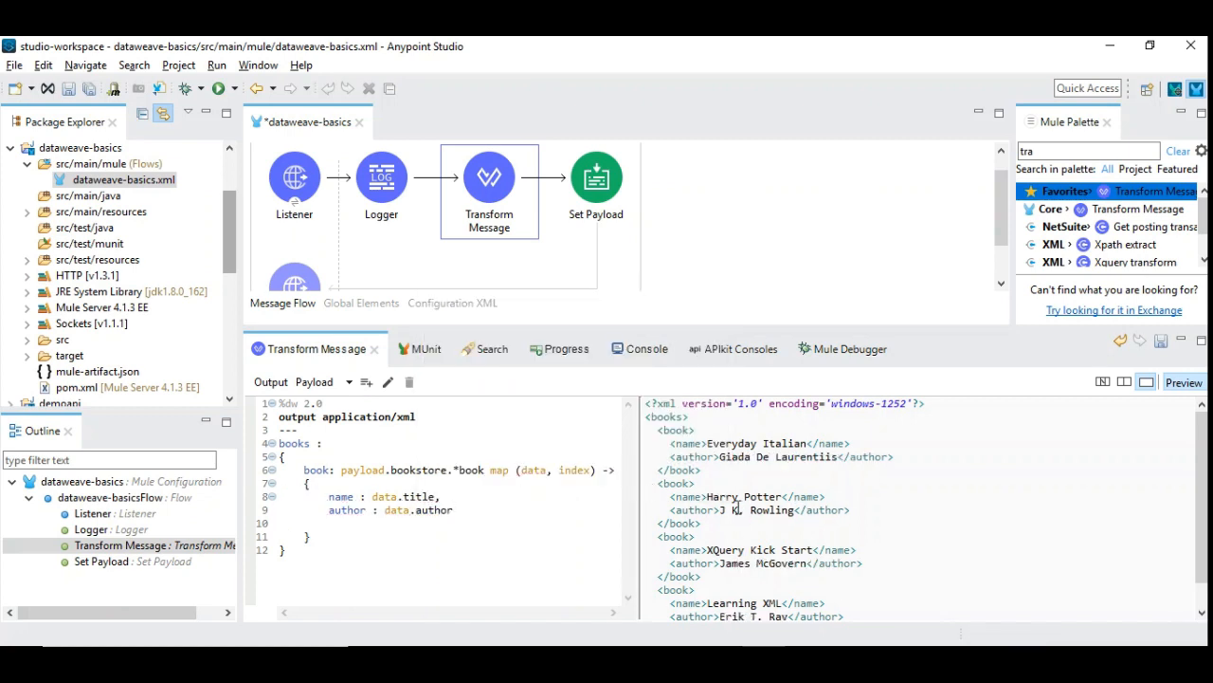
scroll(down, 3)
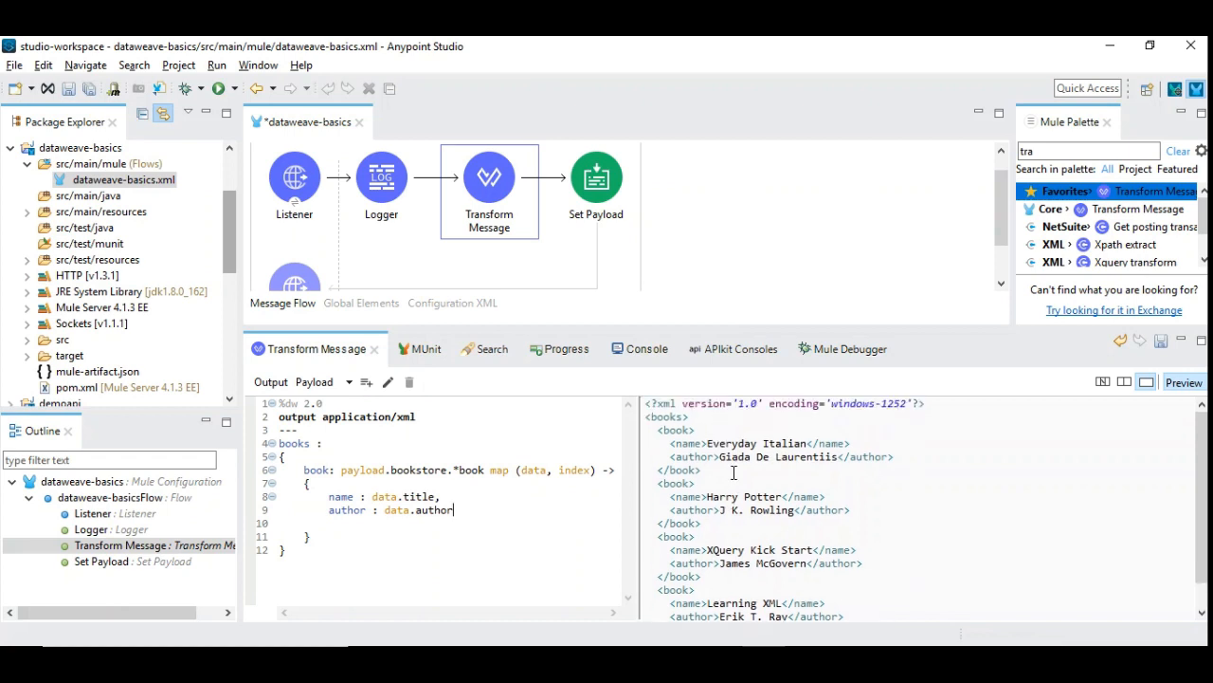
mouse_move(779, 464)
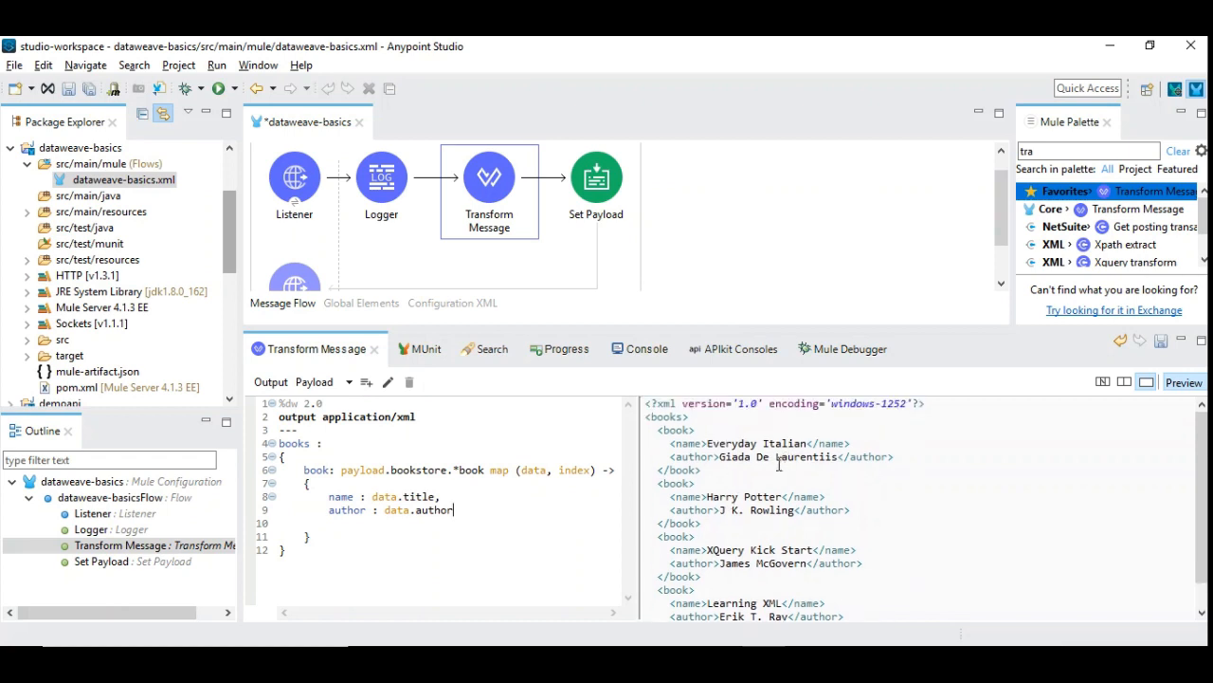
click(595, 178)
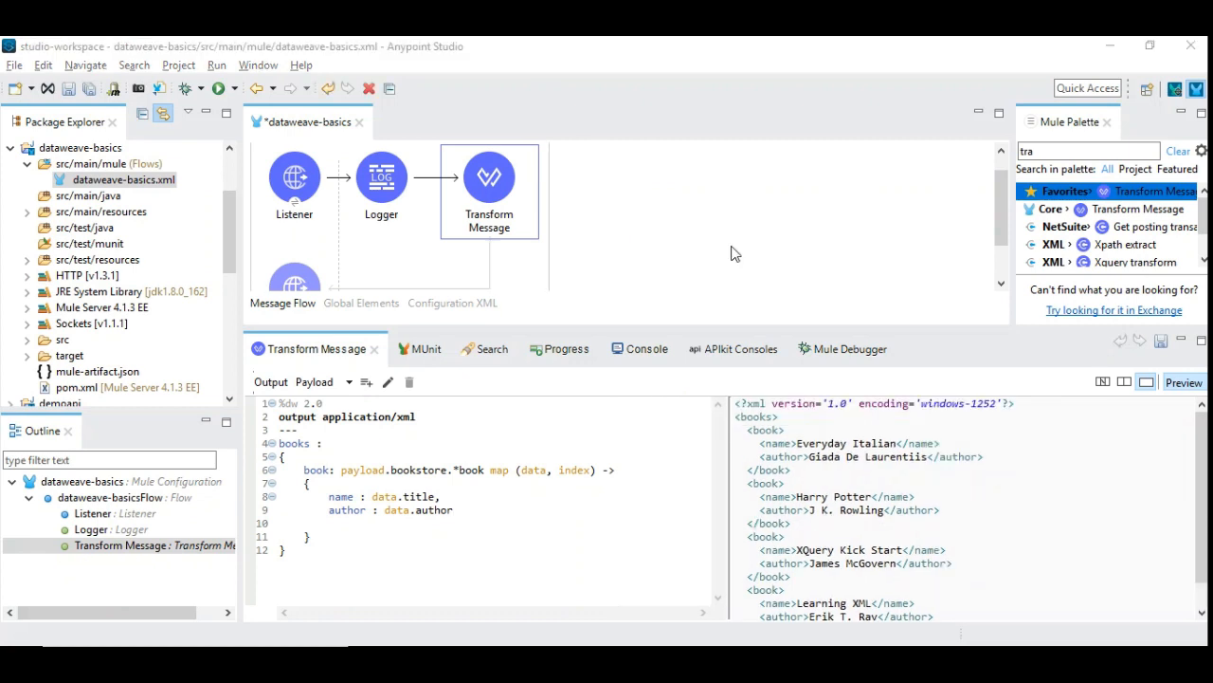
mouse_move(667, 232)
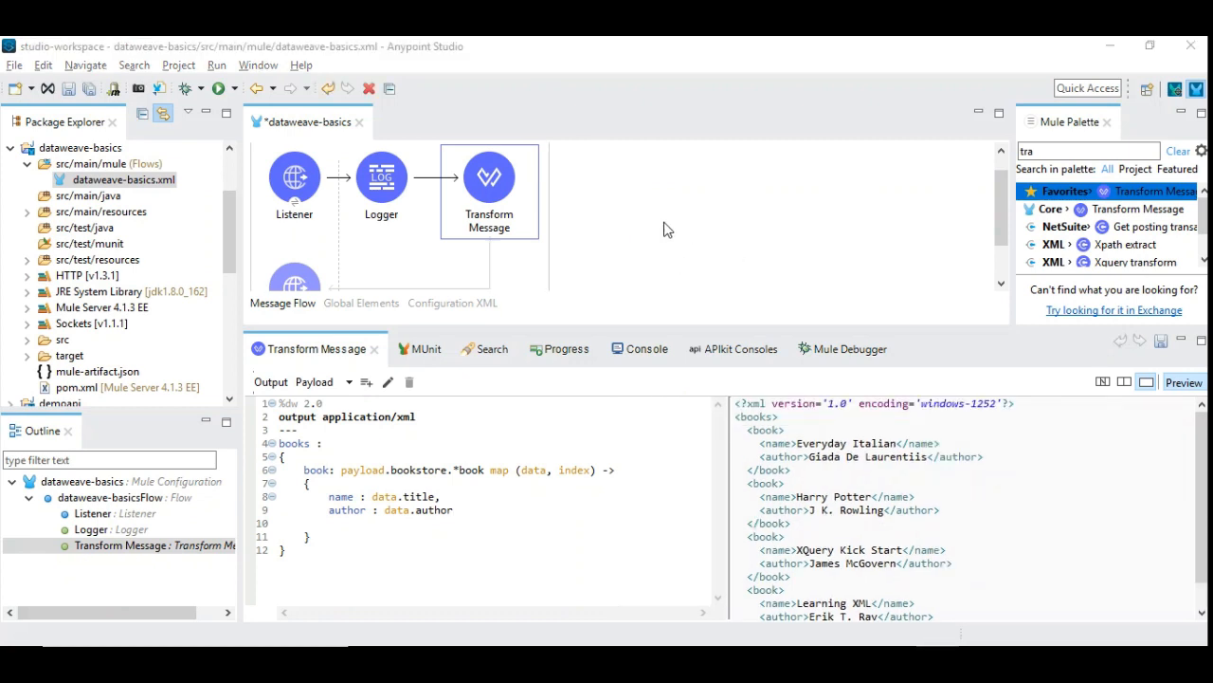
Save the flow and submit Request 1 in SoapUI, reviewing the duplicated Harry Potter request XML
key(ctrl+s)
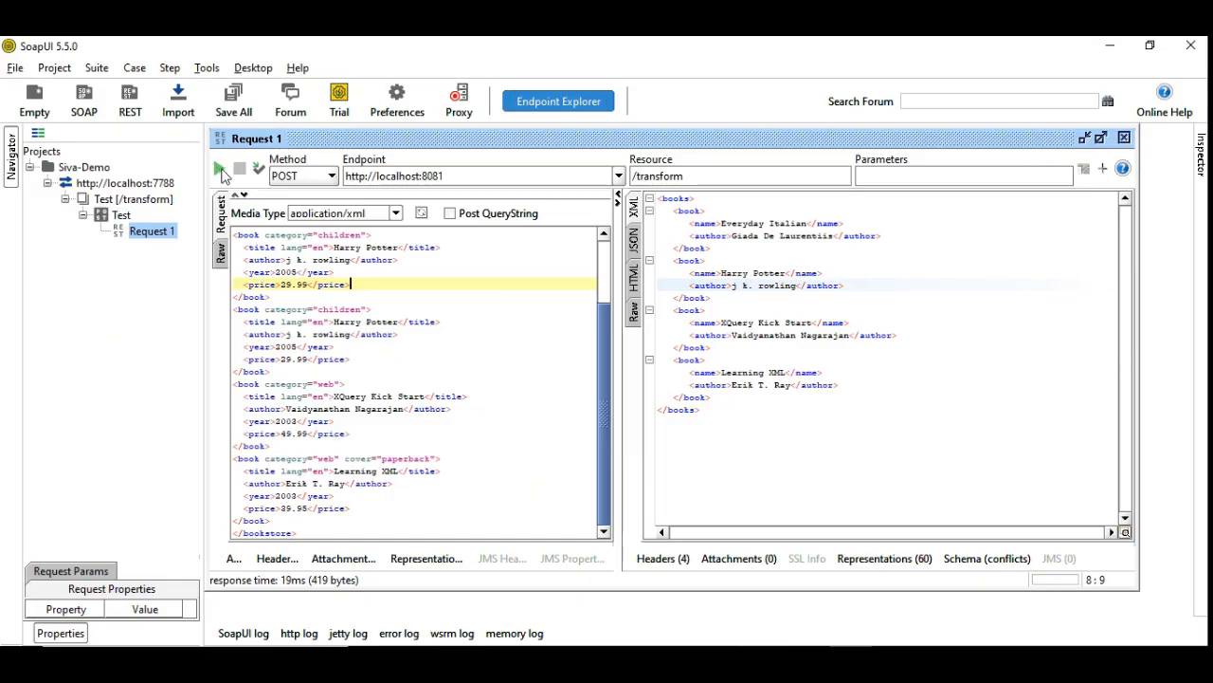
click(220, 174)
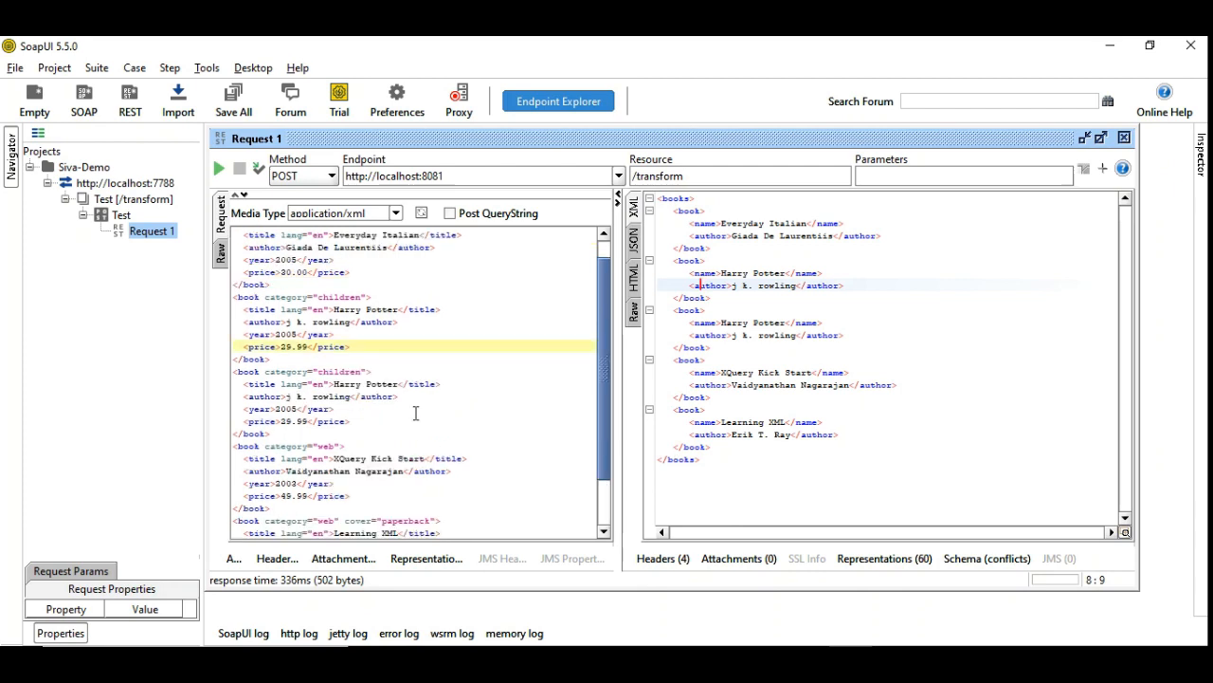
scroll(up, 3)
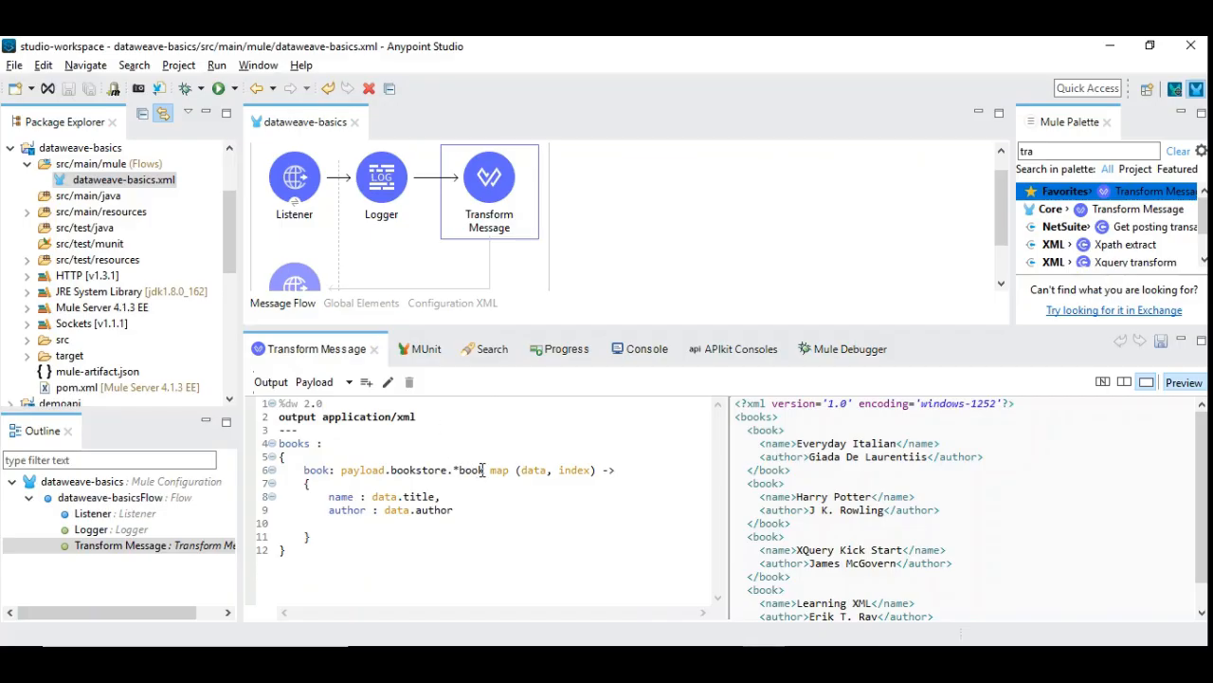
Append distinctBy after payload.bookstore.*book in the Transform Message script
text(d)
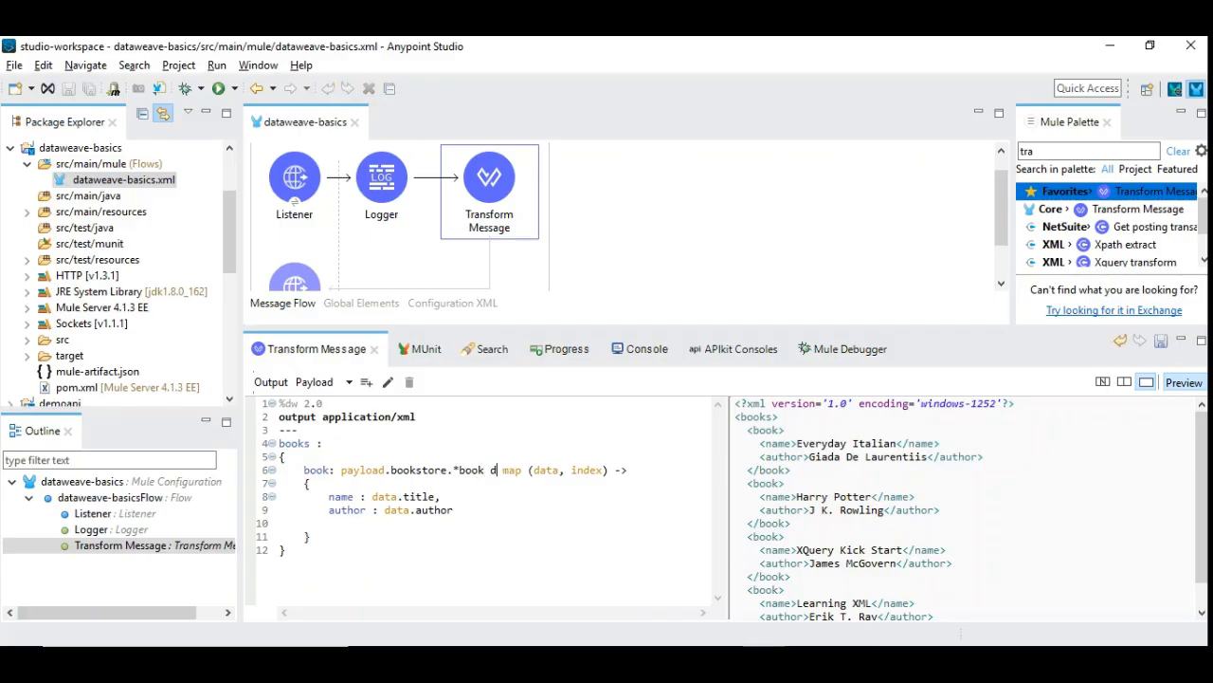
text(istinctBy)
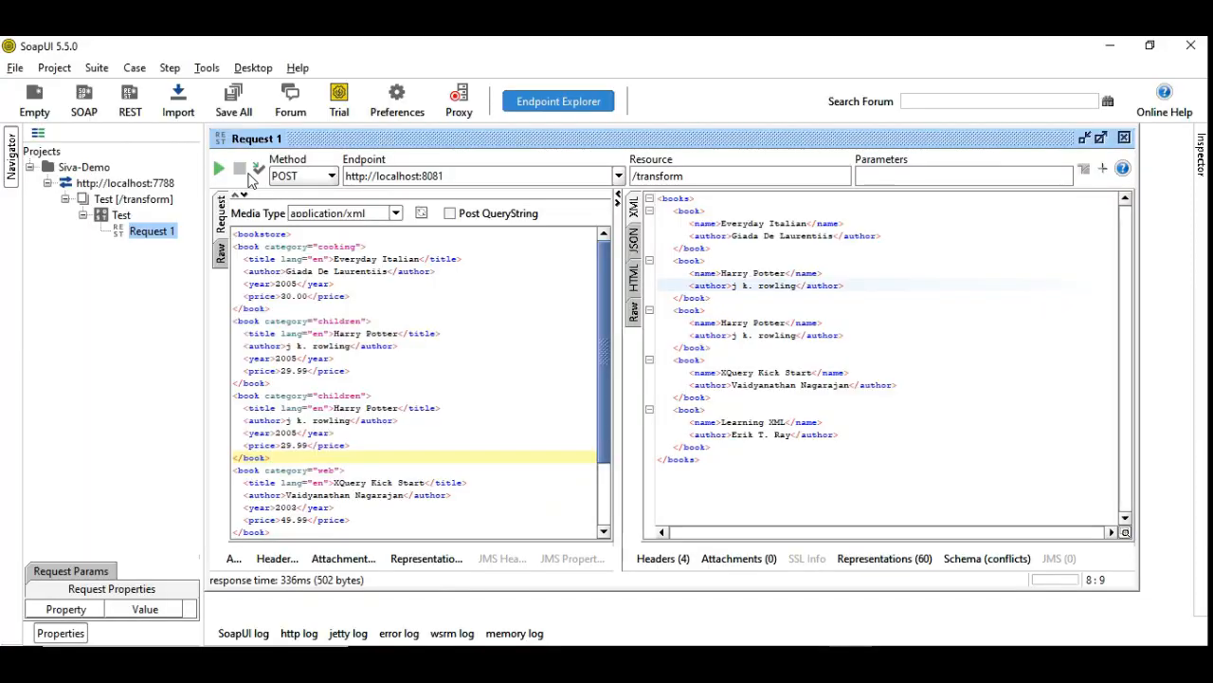
Submit Request 1 against the distinctBy $ script and verify Harry Potter appears once
click(216, 168)
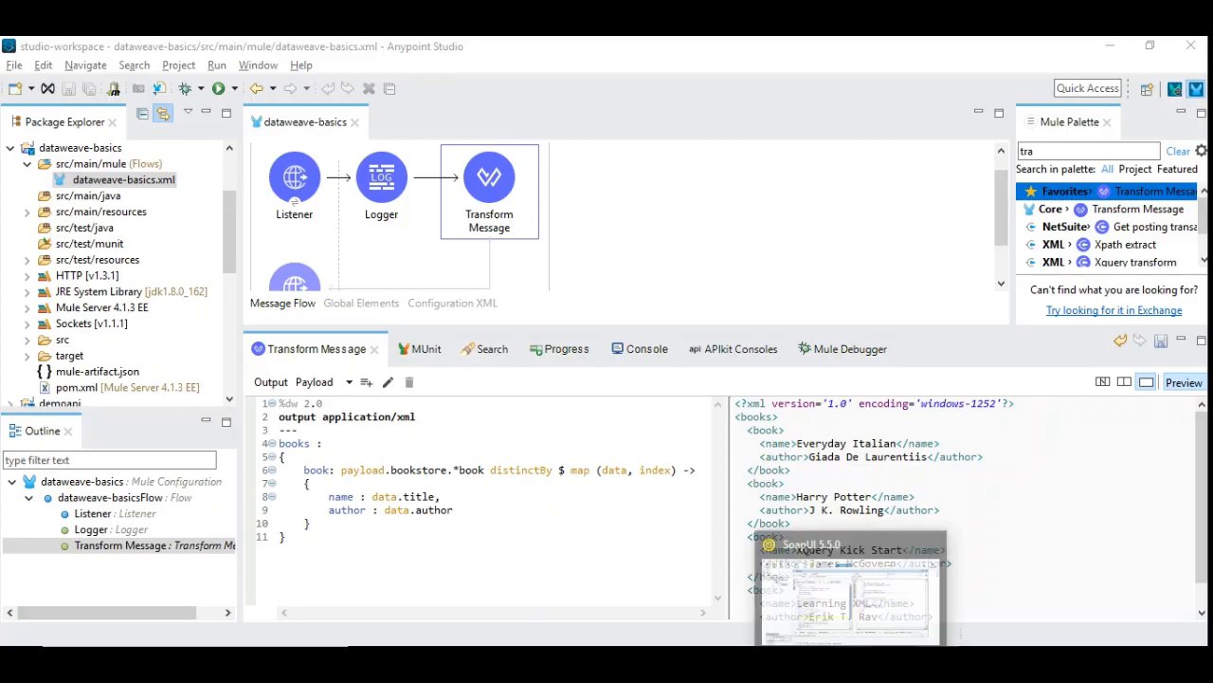
click(850, 543)
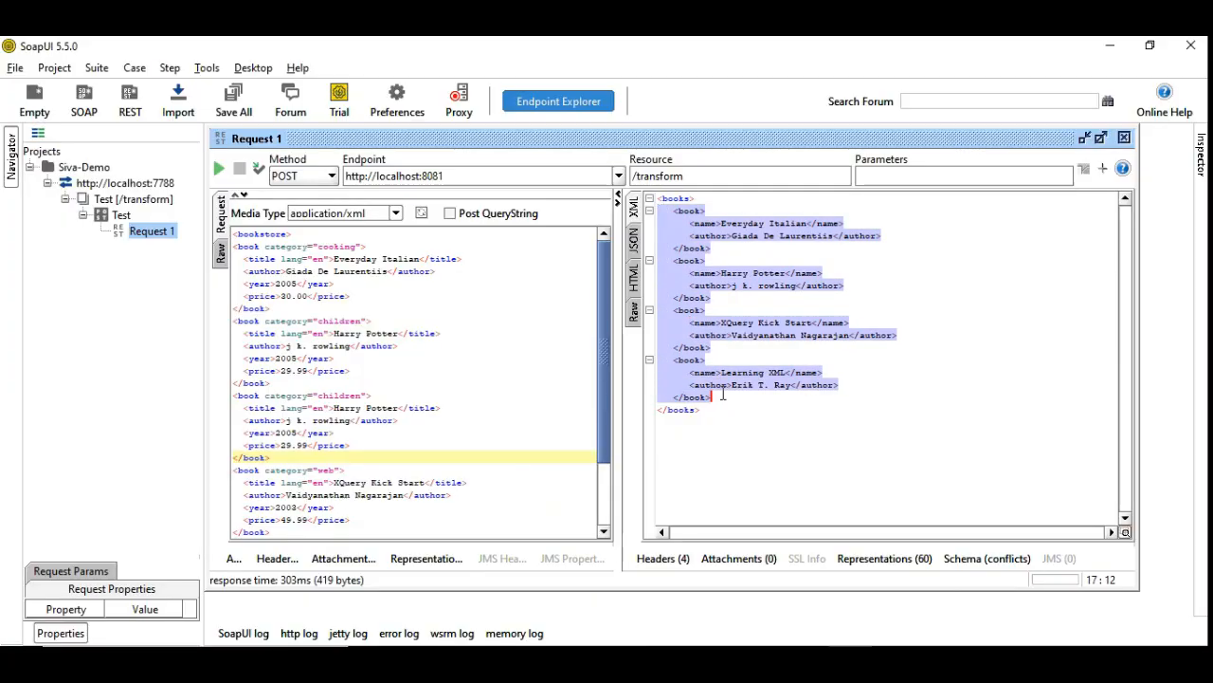
click(667, 246)
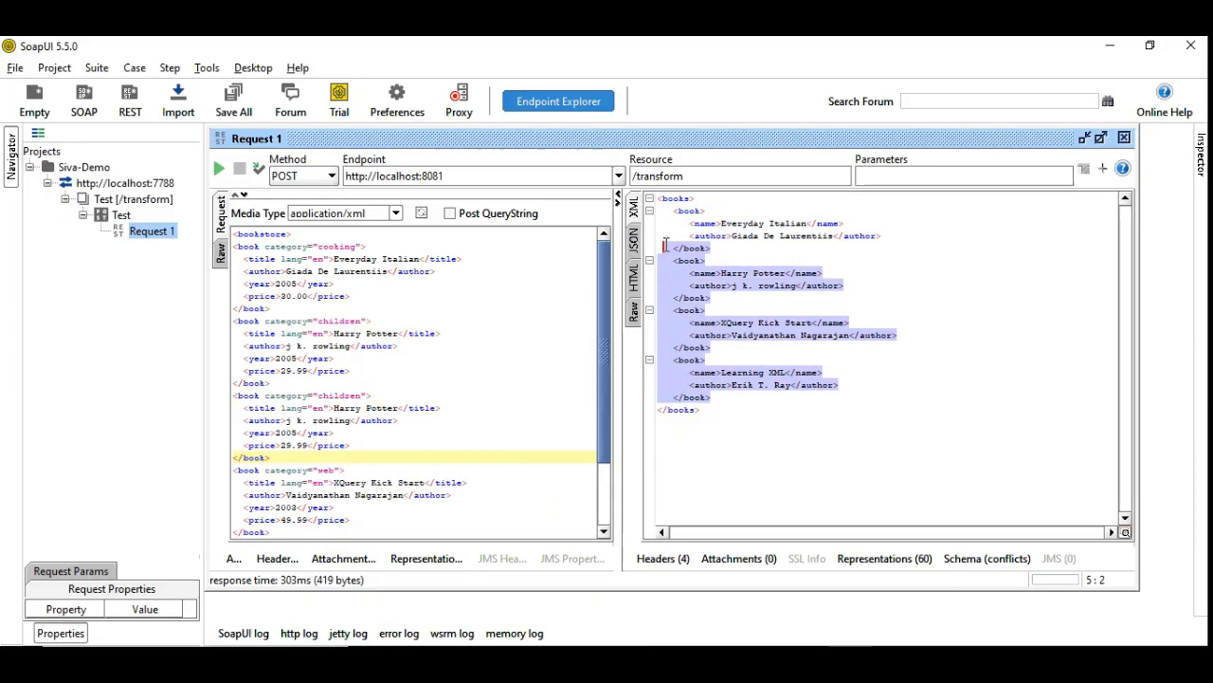
click(690, 212)
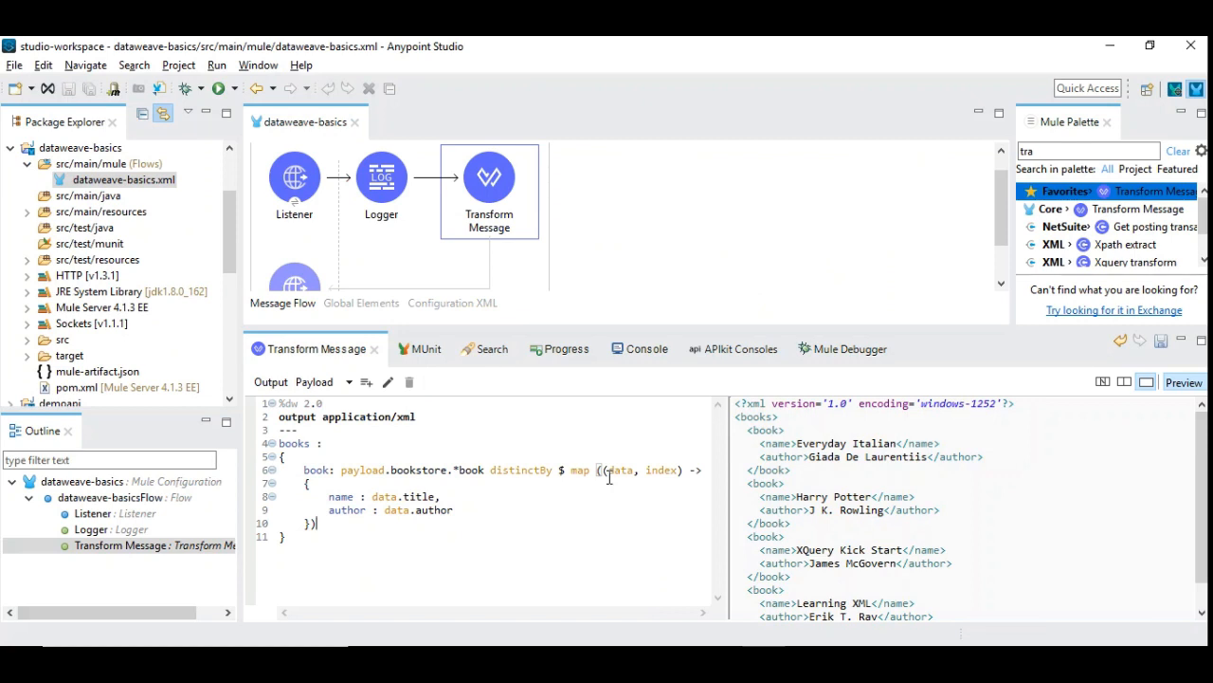
Append orderBy $.name after the map lambda so books sort by name
text(orderBy)
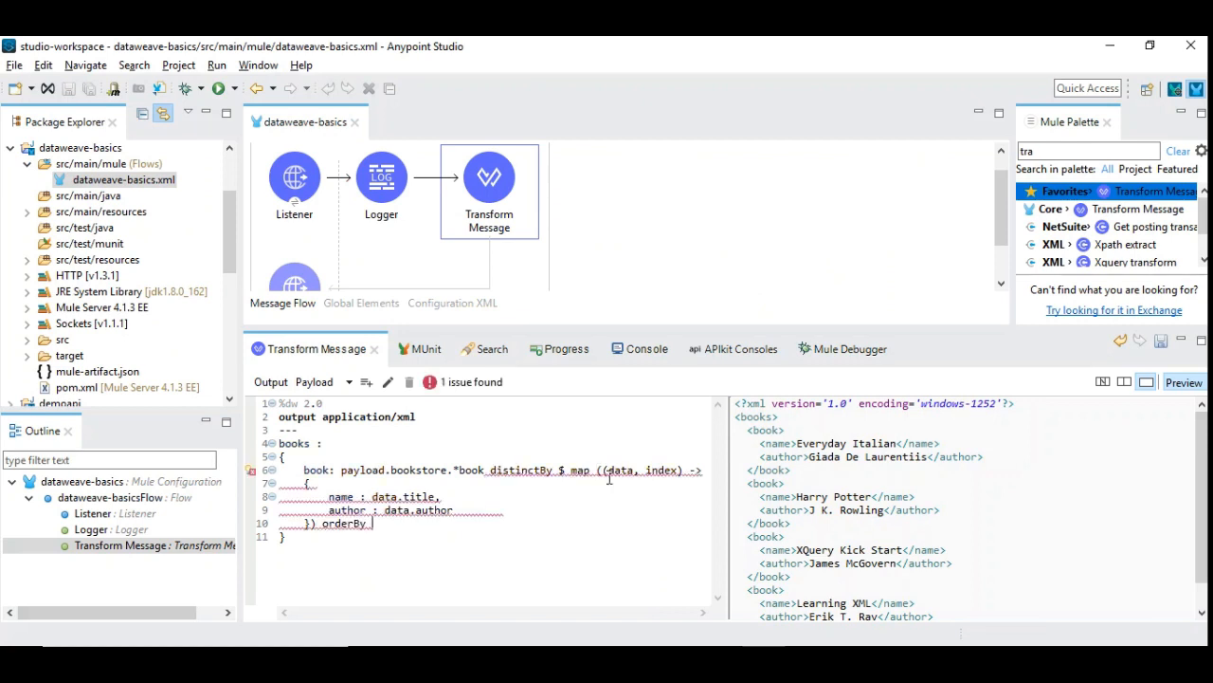
text($.name)
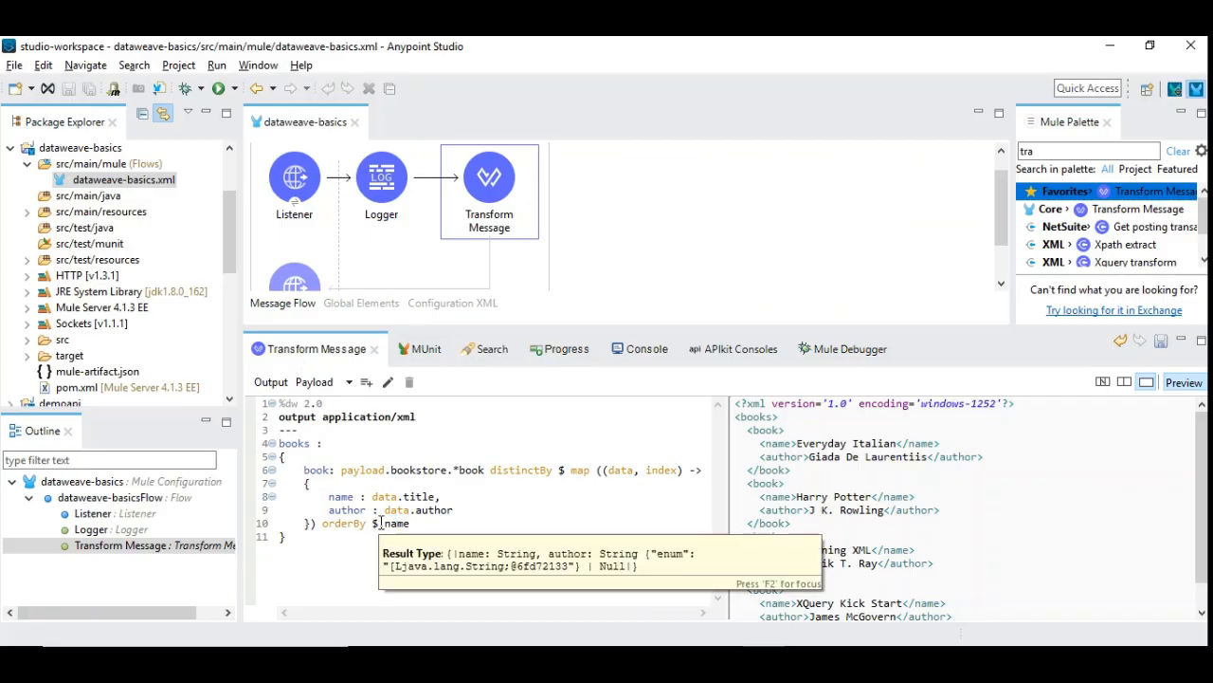
click(596, 493)
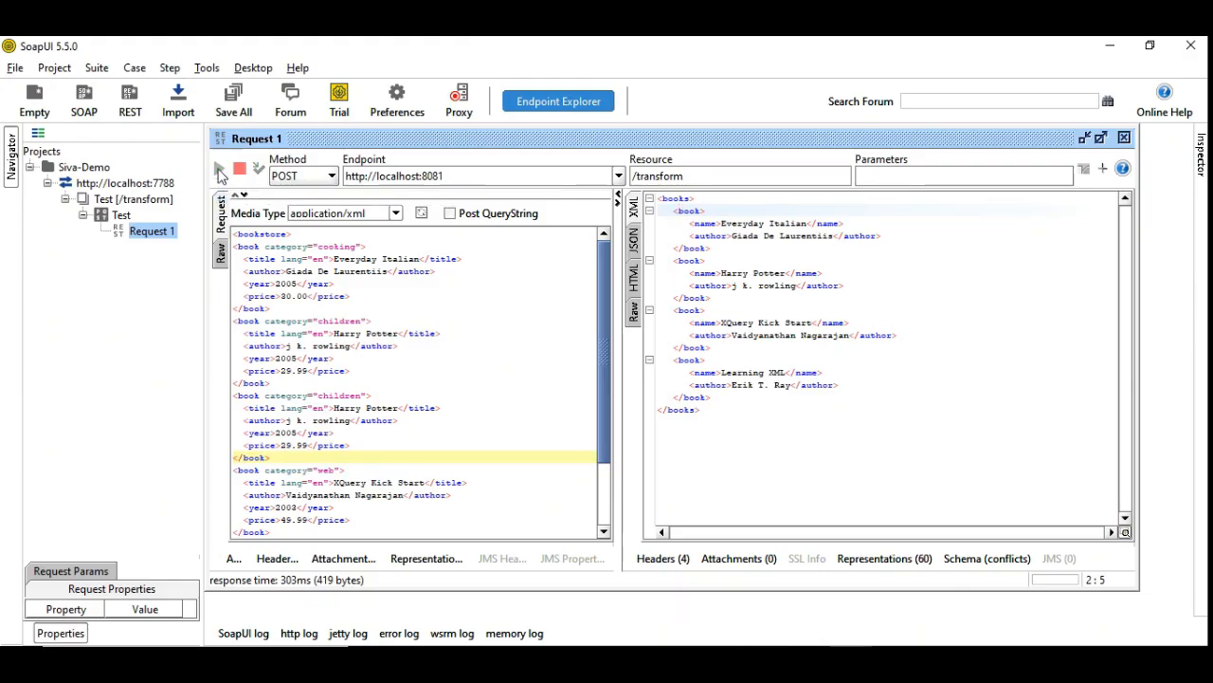
Submit Request 1 to test the name-sorted output
click(218, 169)
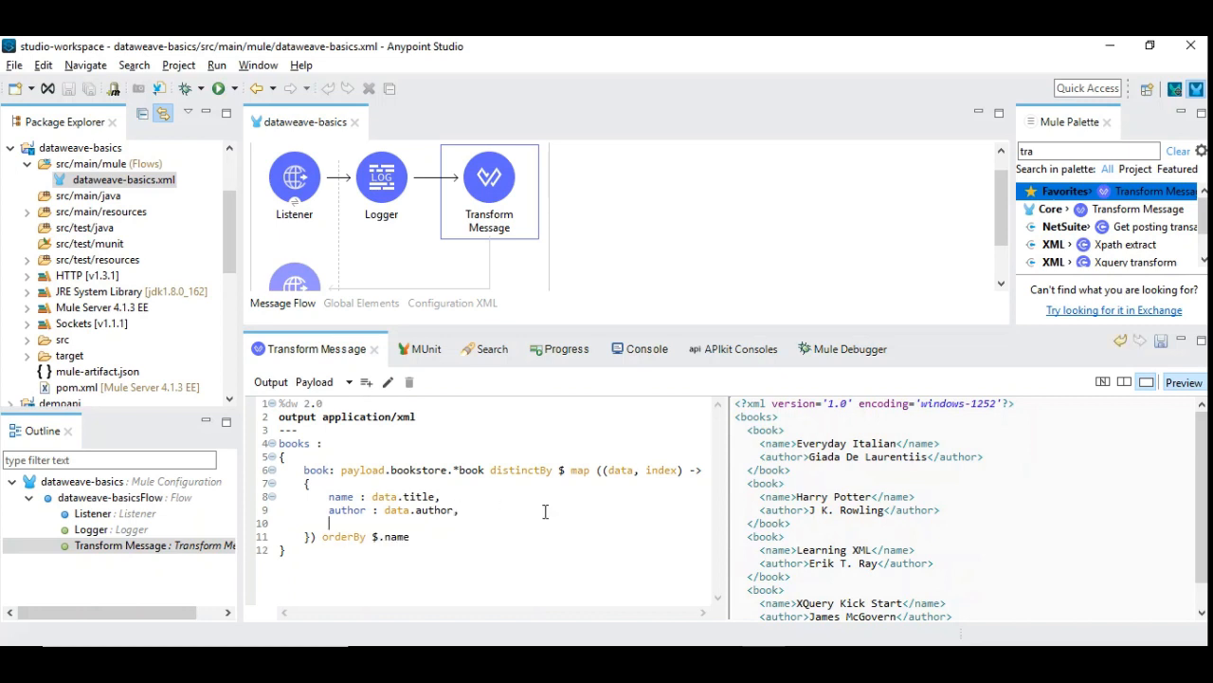
Add cost from data.price and year from data.year to each mapped book
text(price: data.price)
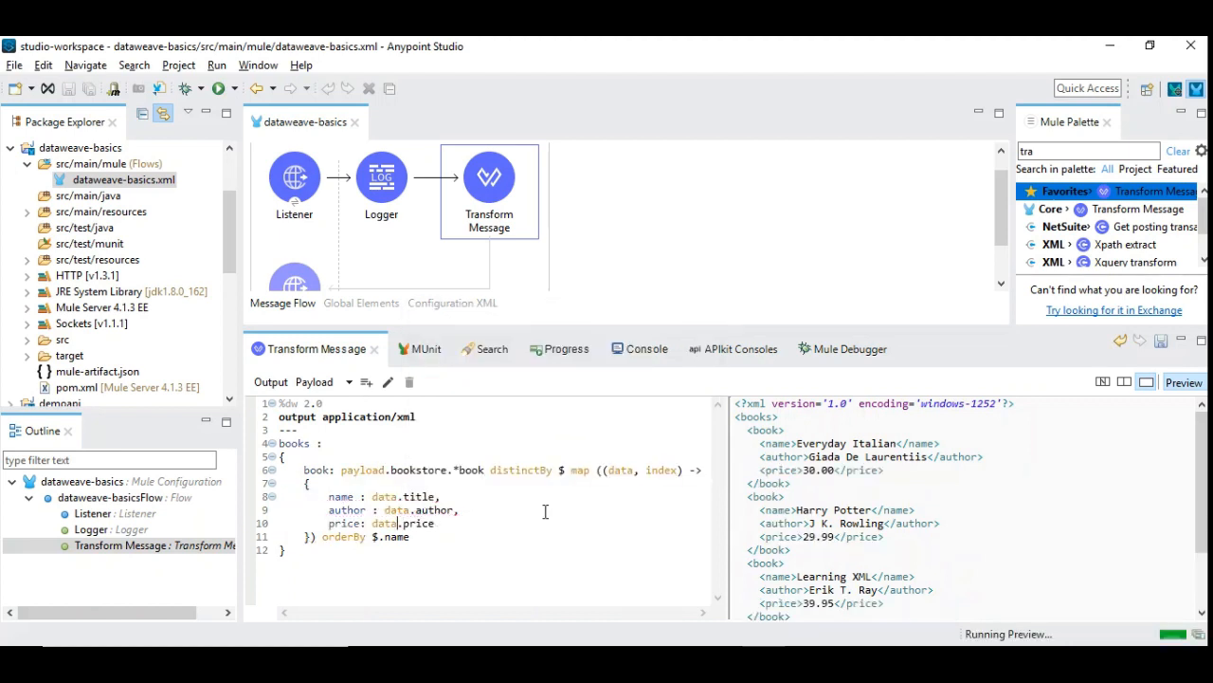
double_click(343, 523)
text(ost)
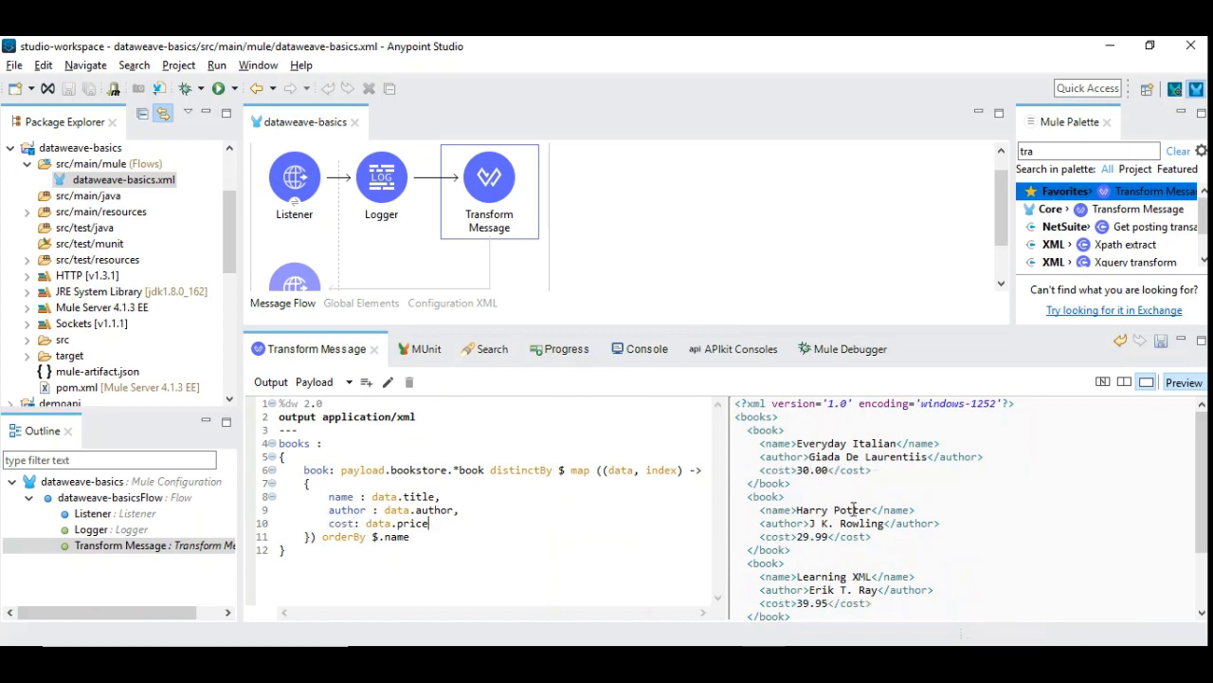
key(alt+tab)
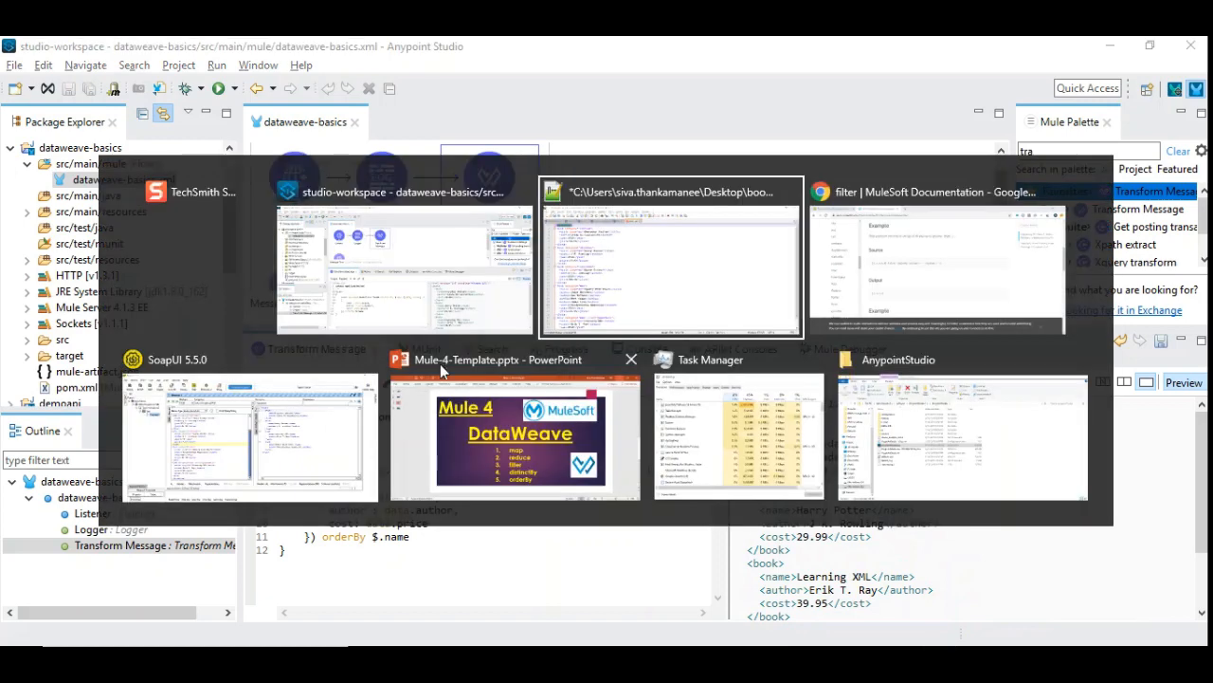
click(671, 256)
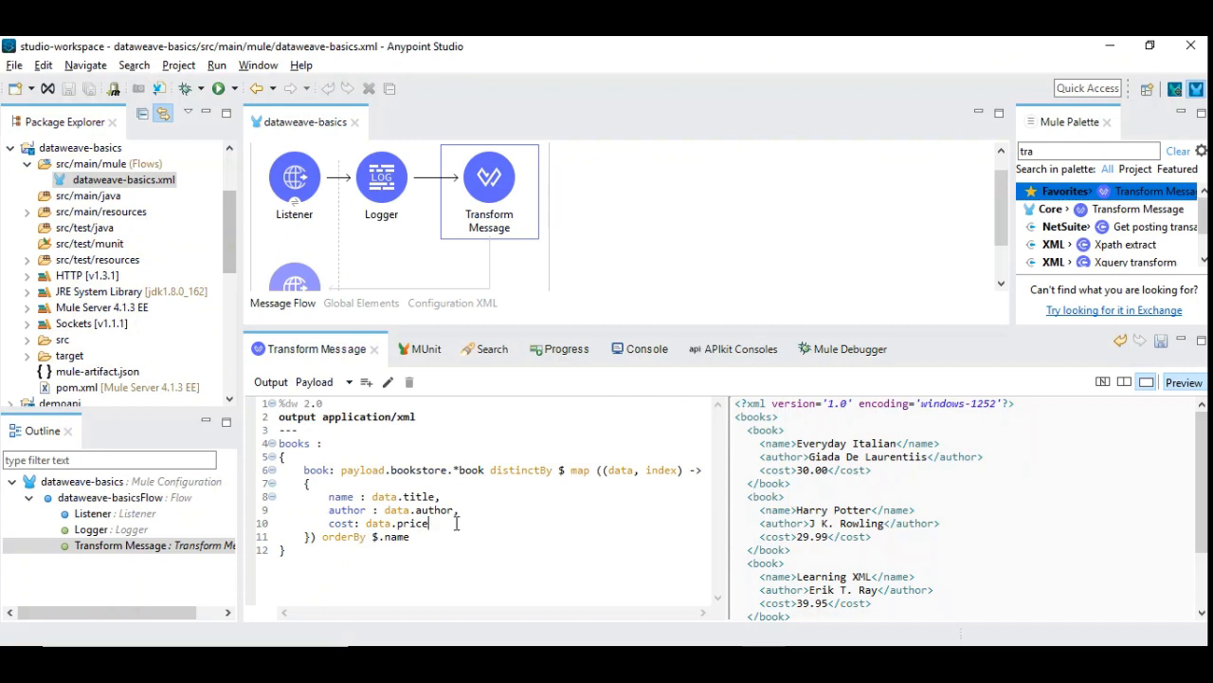
text(y)
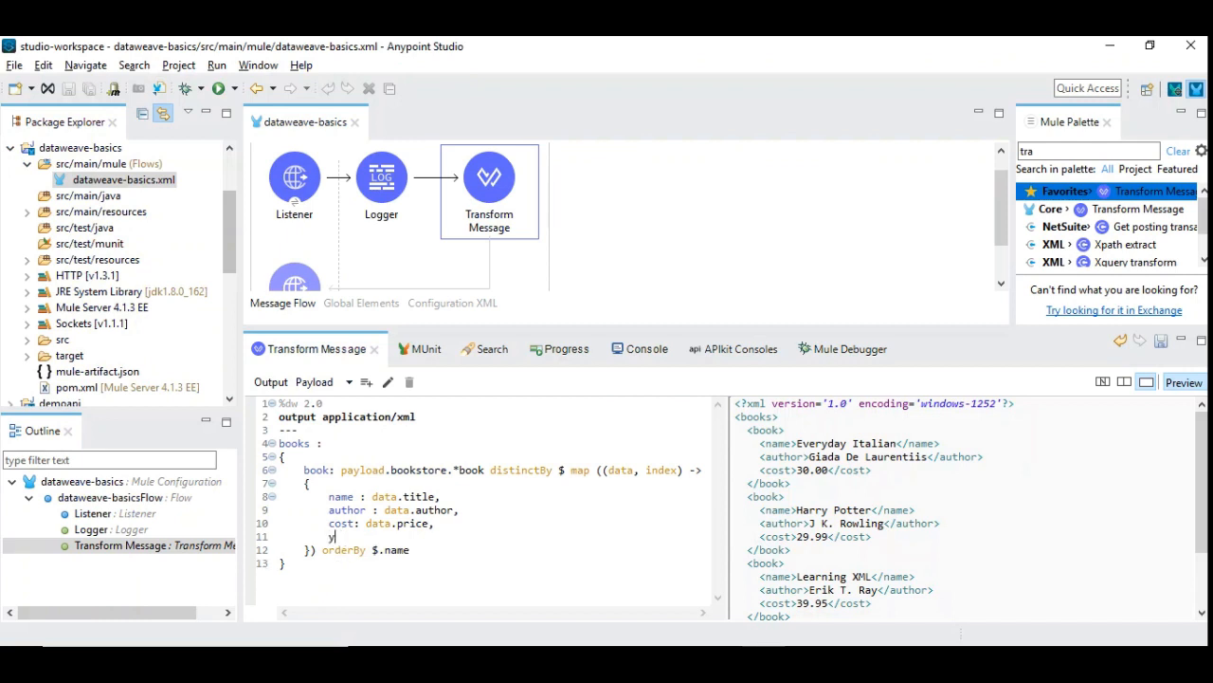
text(year : da)
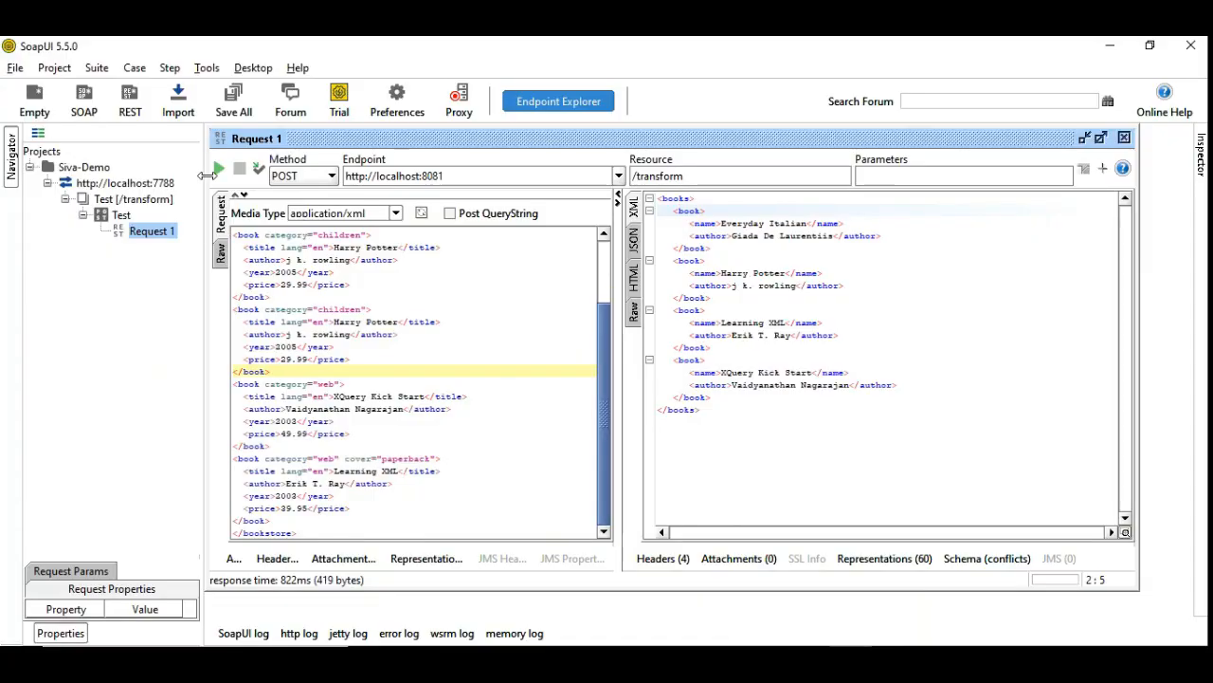
Submit Request 1 twice and get sorted books with name, author, cost and year
click(218, 169)
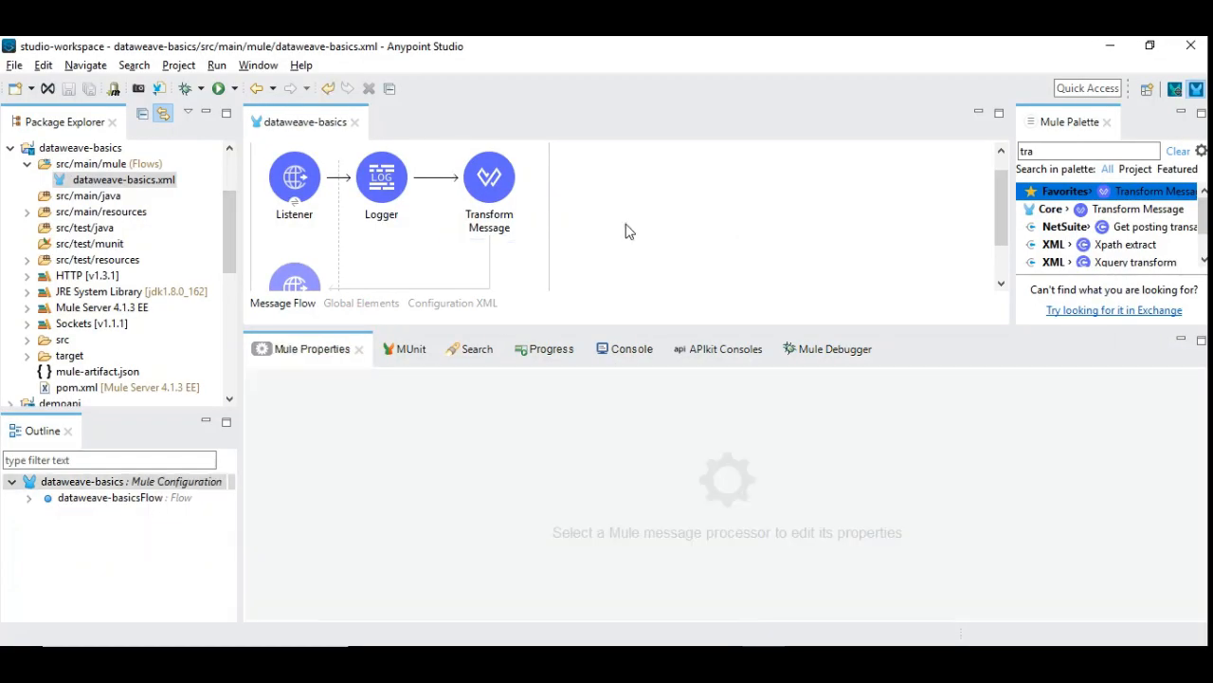
click(618, 349)
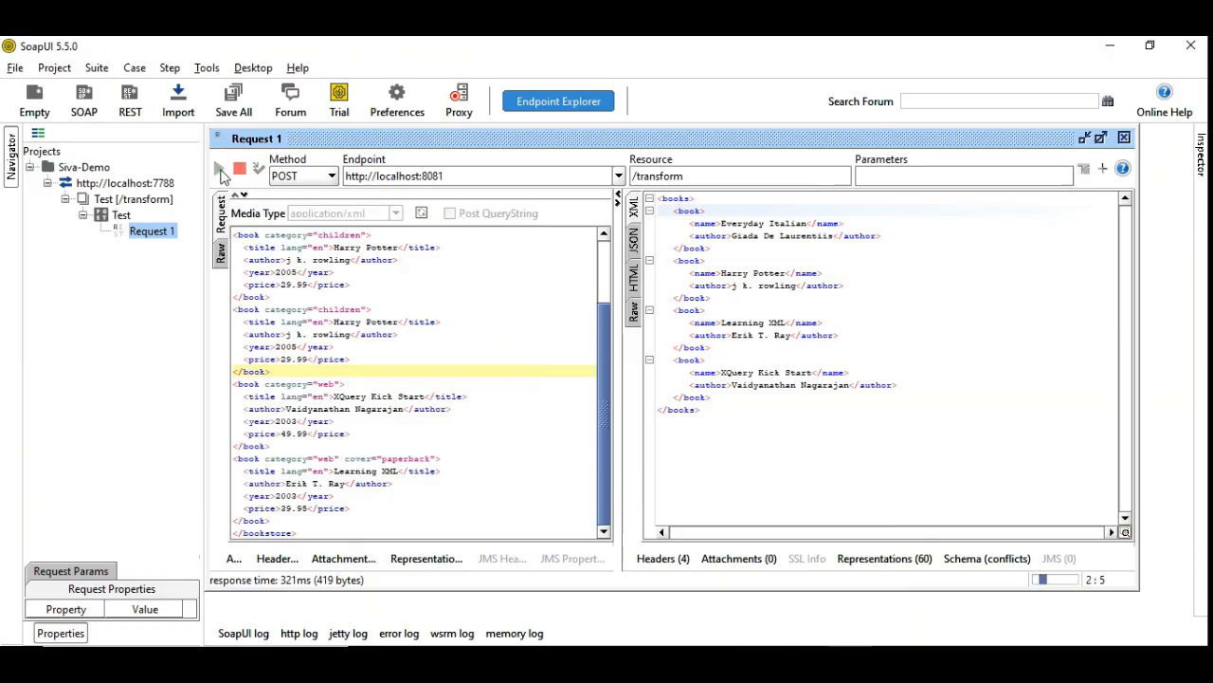
click(218, 169)
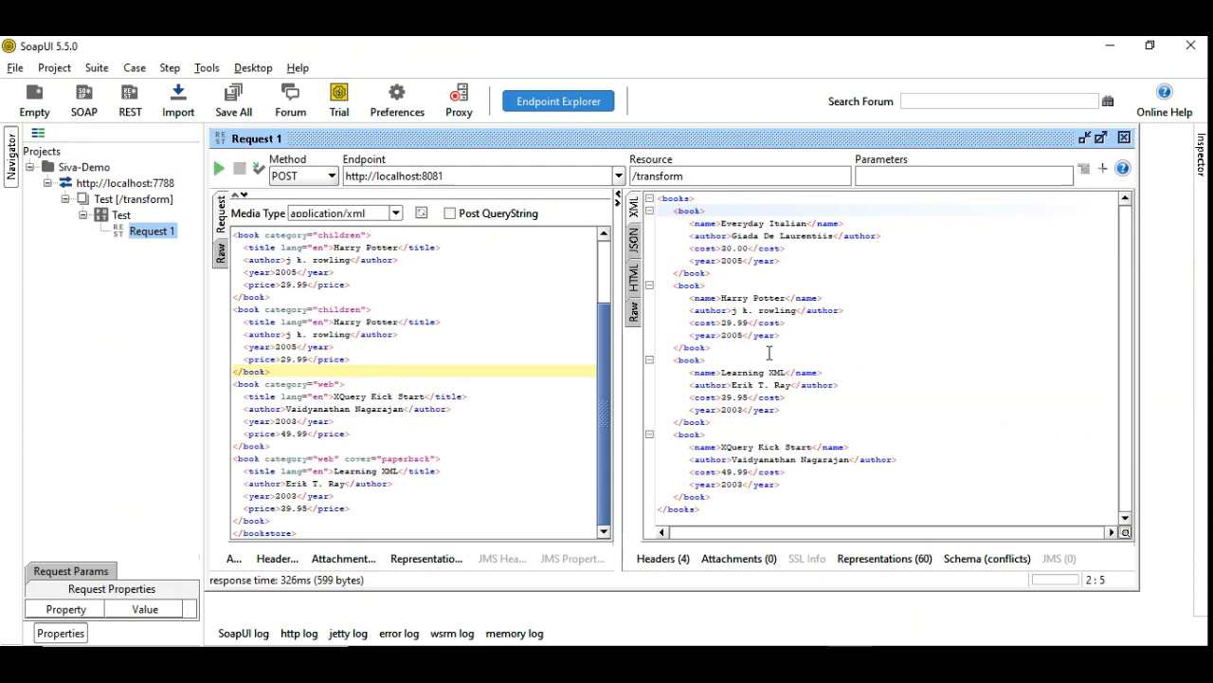
mouse_move(706, 410)
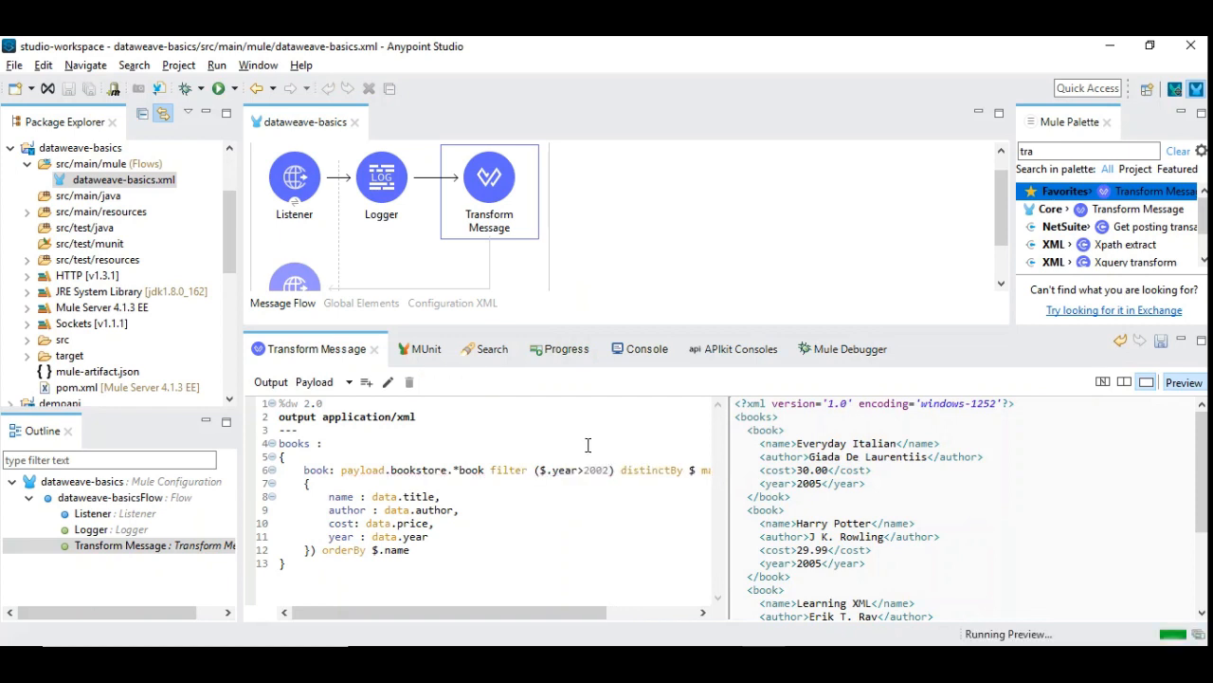
mouse_move(501, 471)
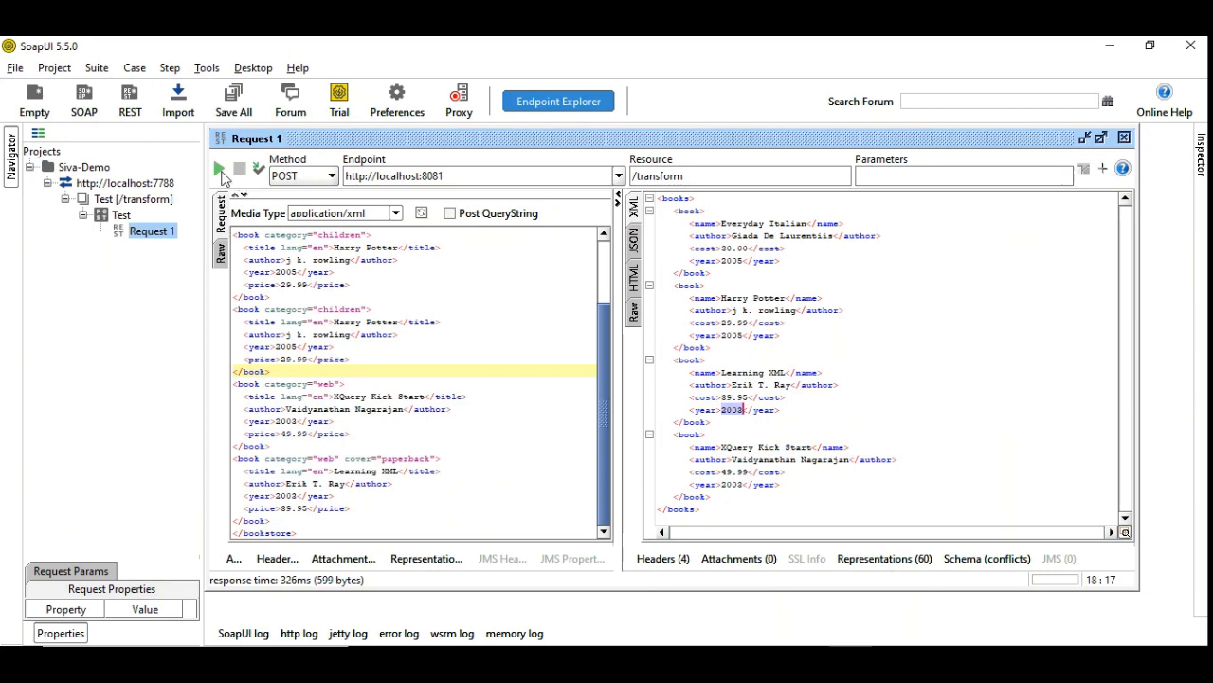
Resend the POST in Request 1 and get four distinct sorted books
click(218, 167)
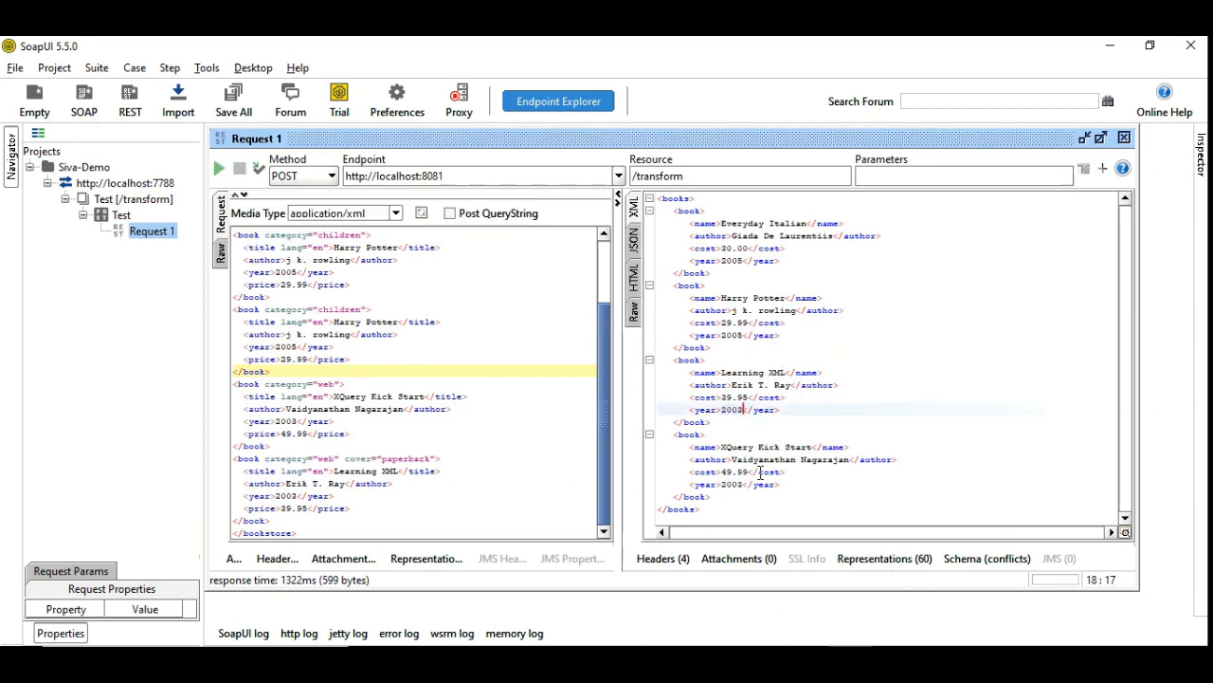
mouse_move(747, 421)
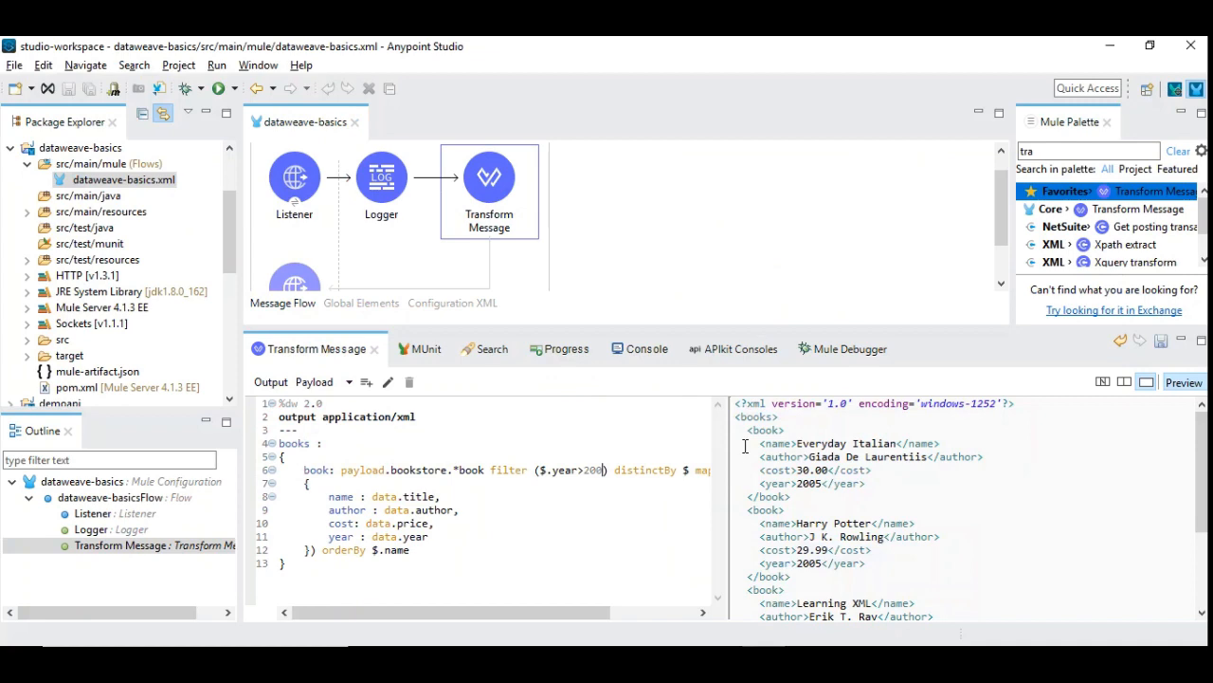
Change the filter condition to $.year>2003 so only the two 2005 books remain
text(3)
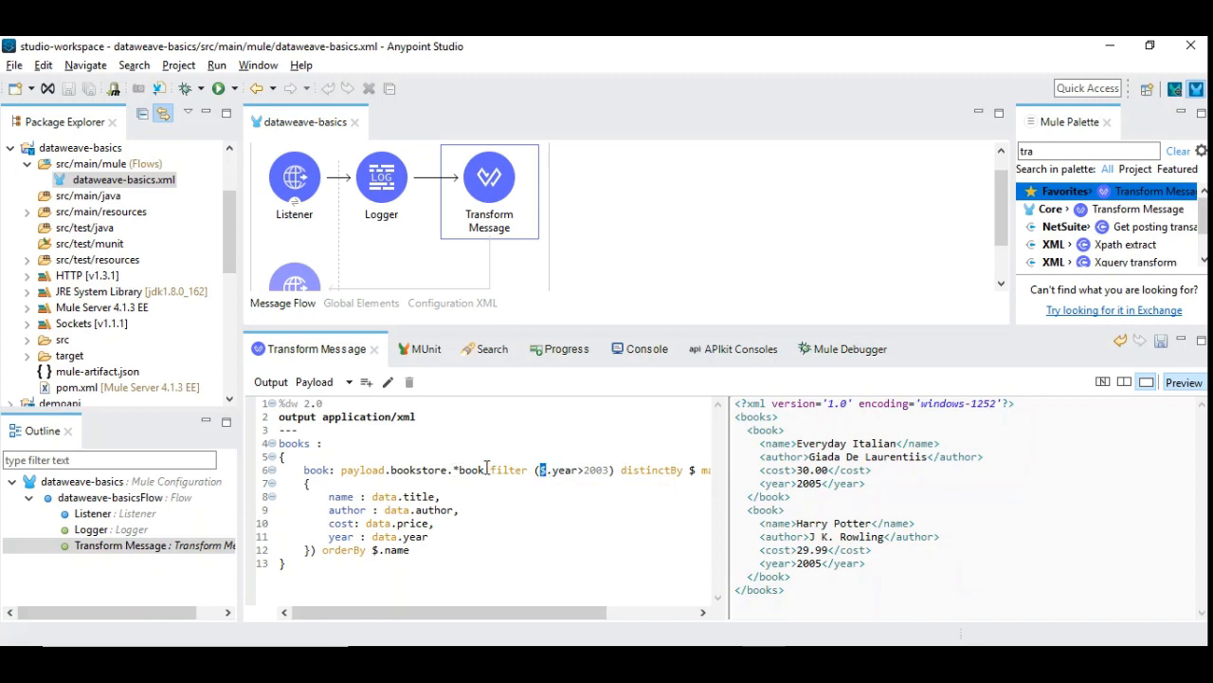
double_click(470, 470)
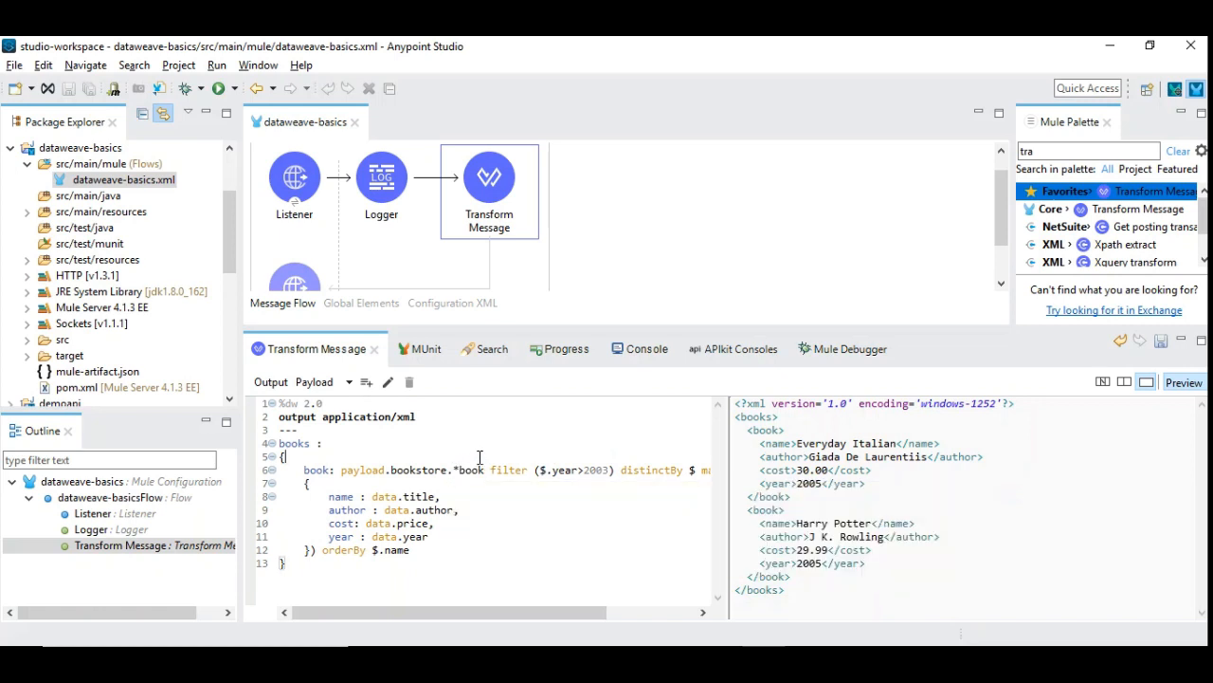
mouse_move(554, 470)
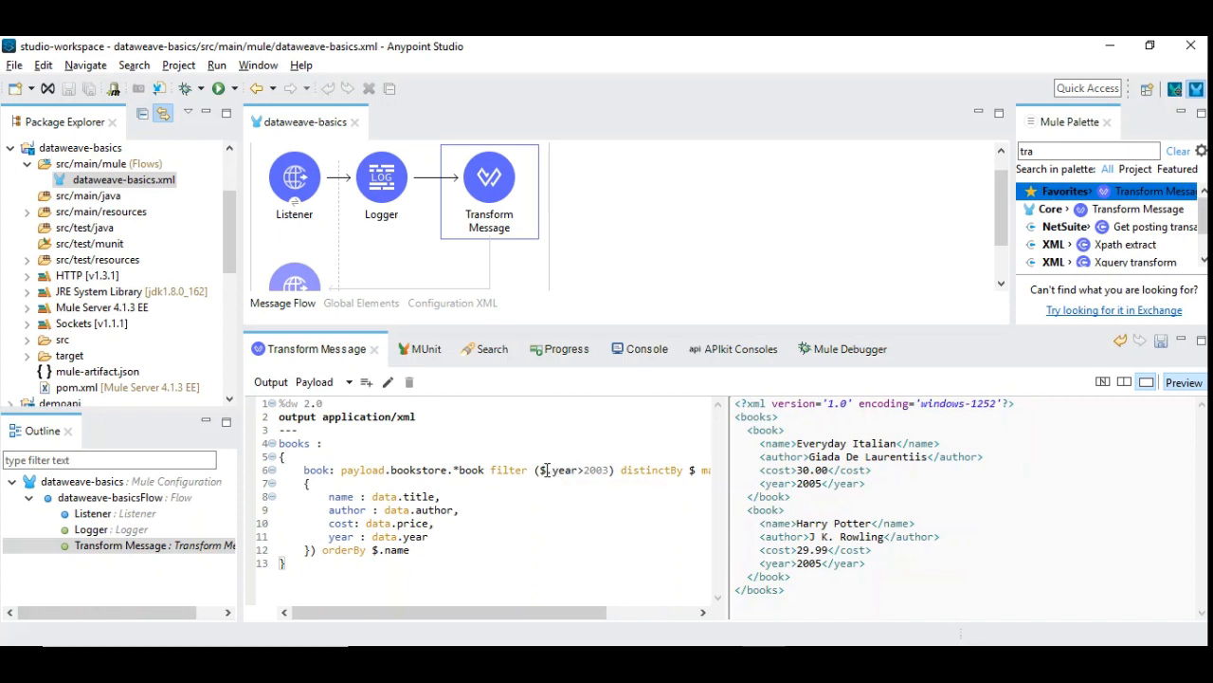
mouse_move(592, 470)
text(,)
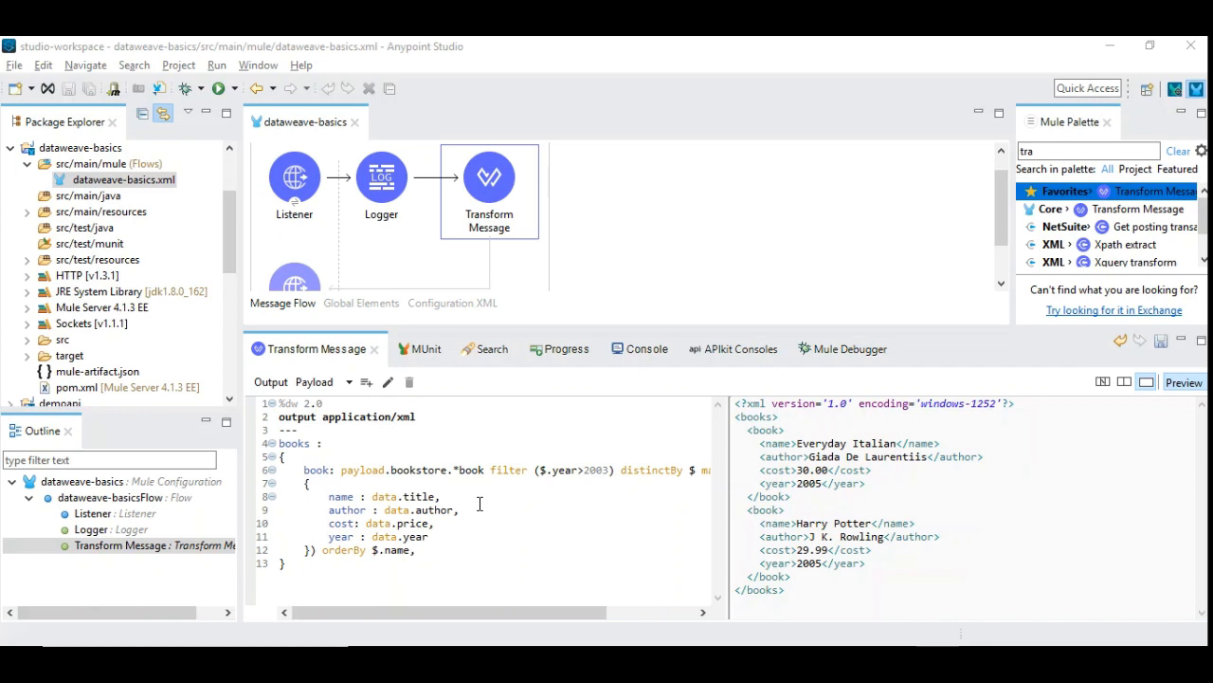
mouse_move(493, 546)
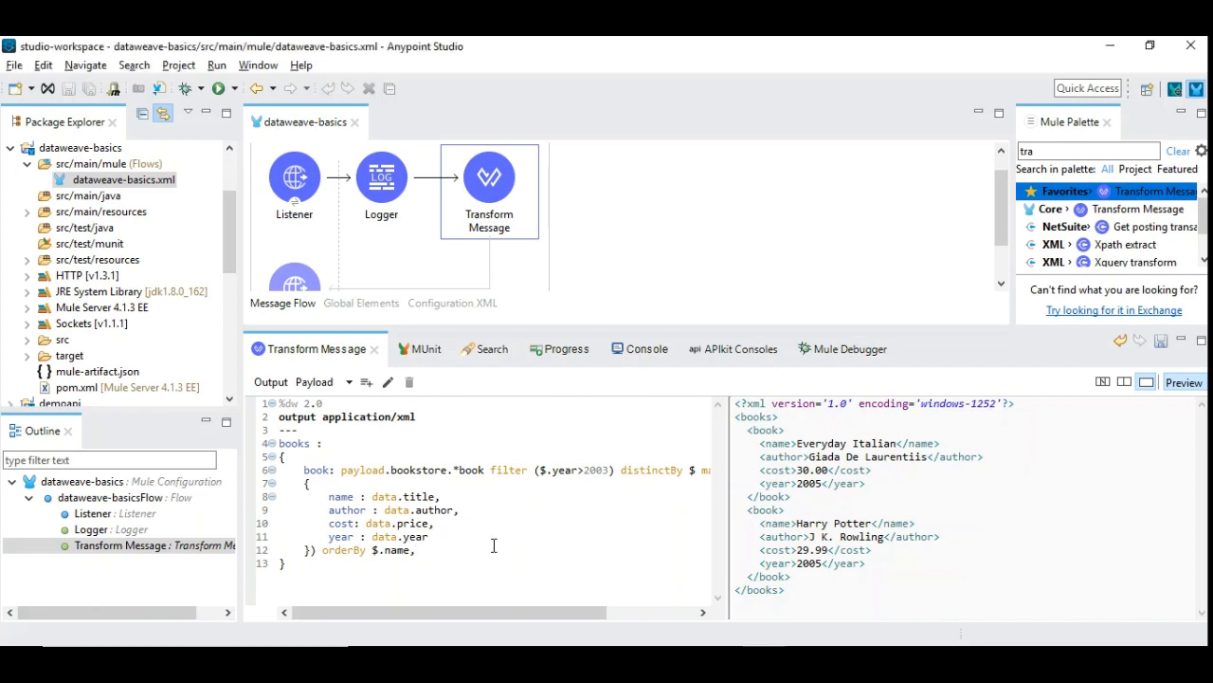
Start a total field on the payload.bookstore.*book path
key(Return)
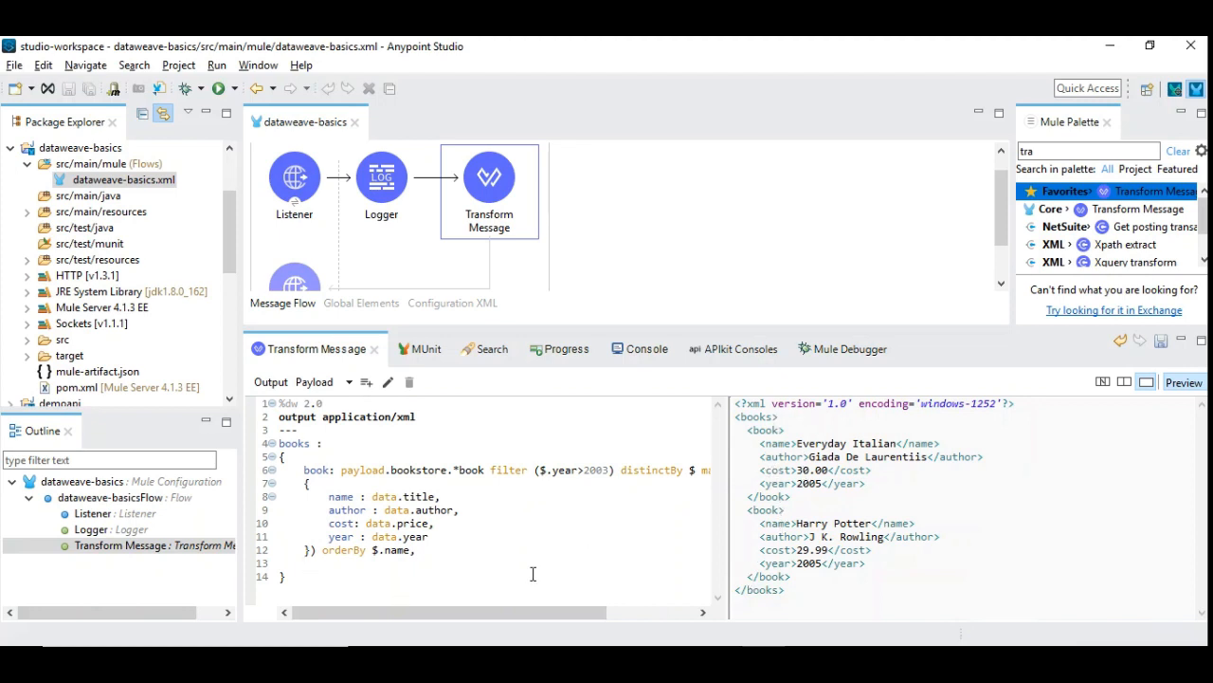
text(total)
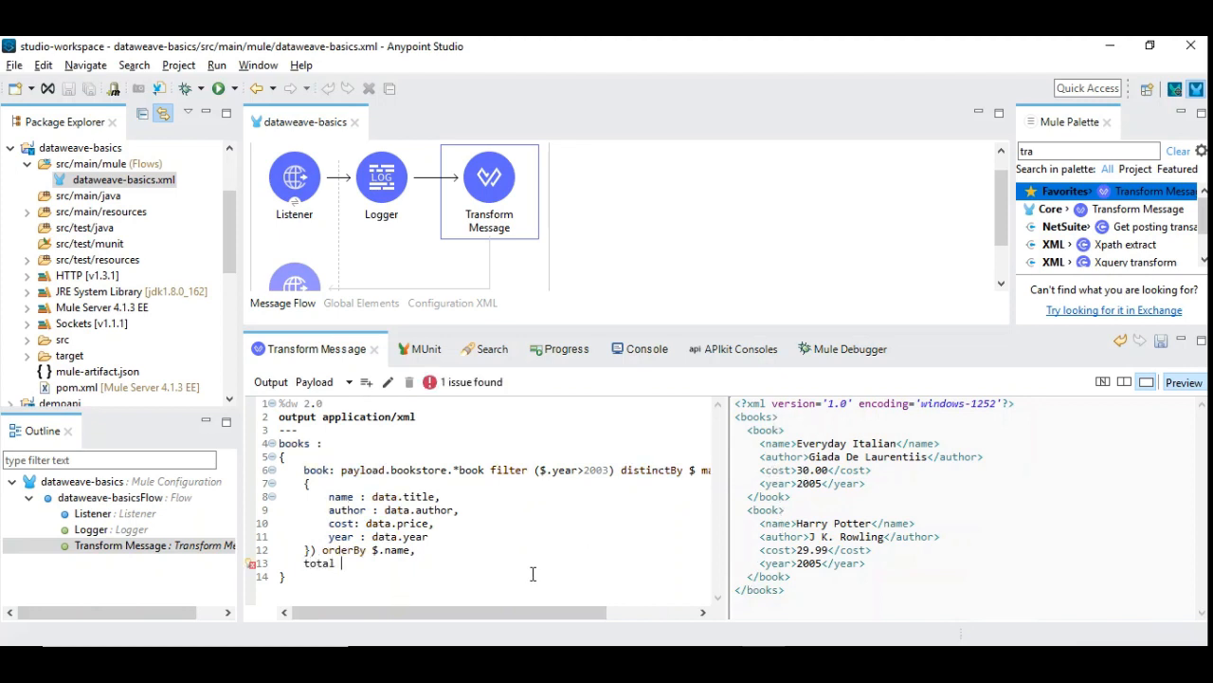
text(:)
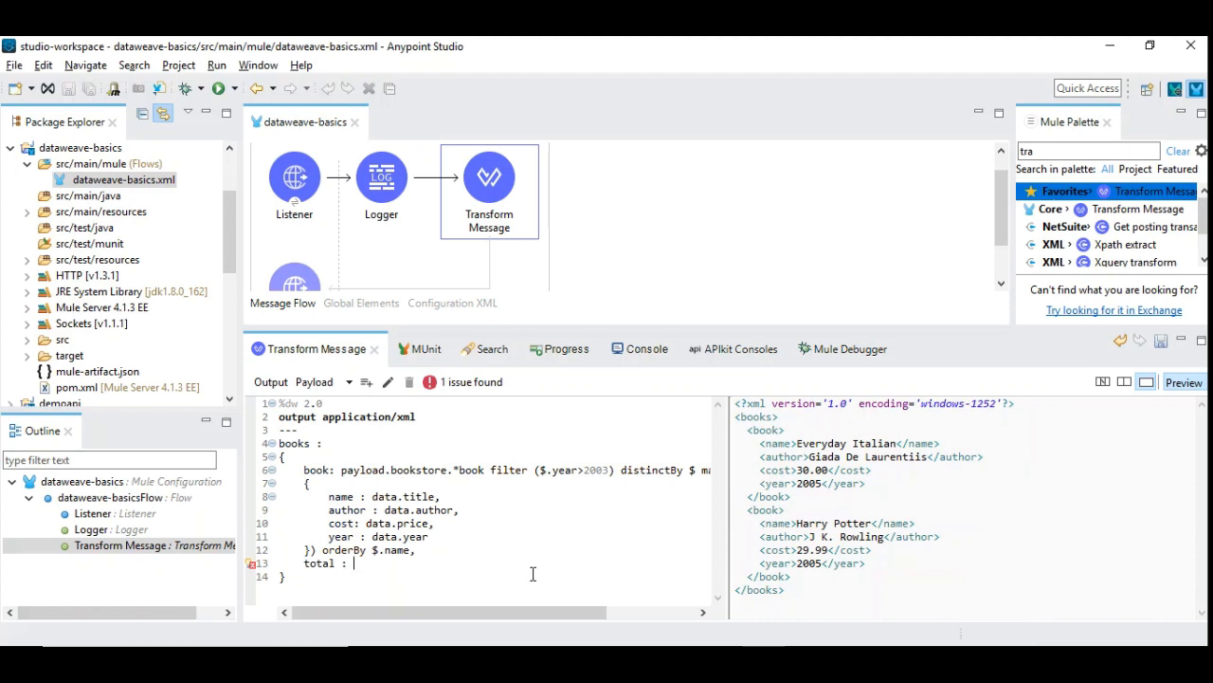
mouse_move(336, 486)
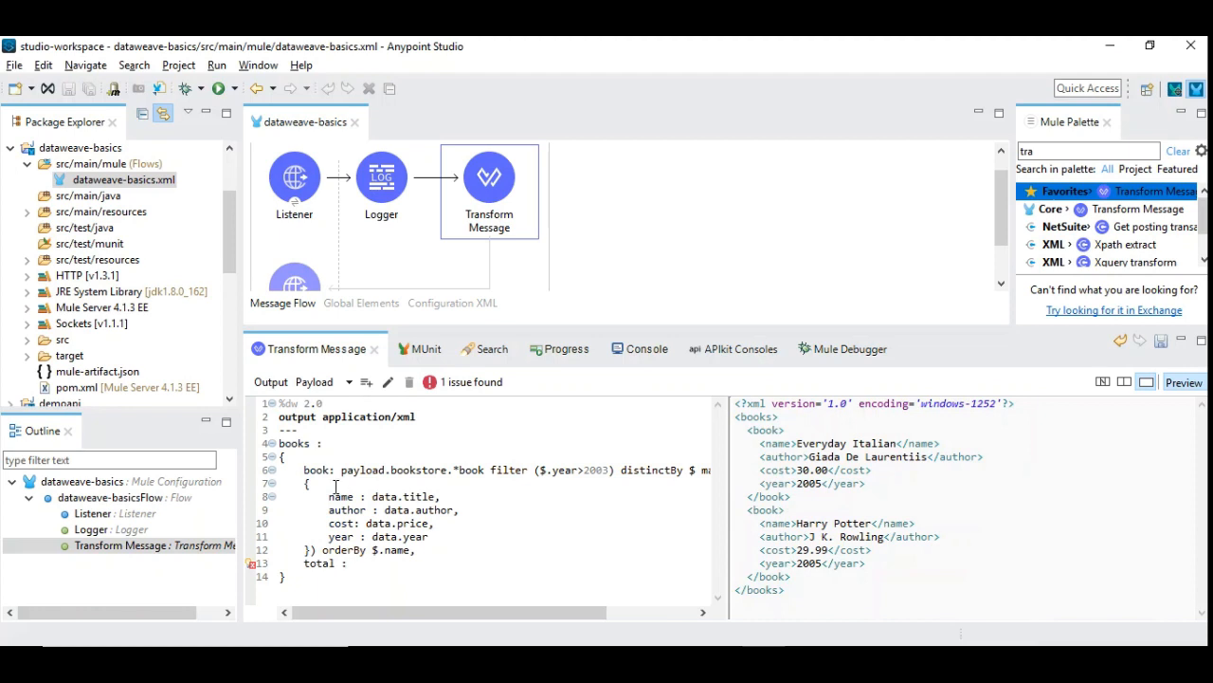
double_click(414, 470)
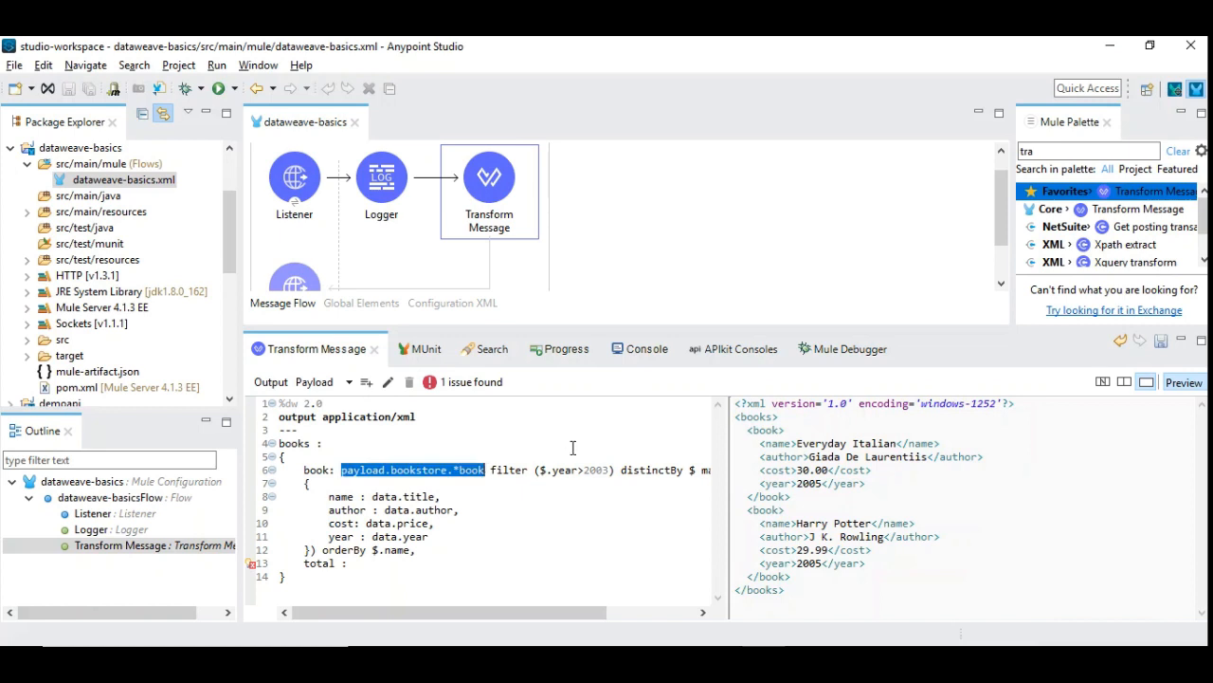
text(payload.bookstore.*book)
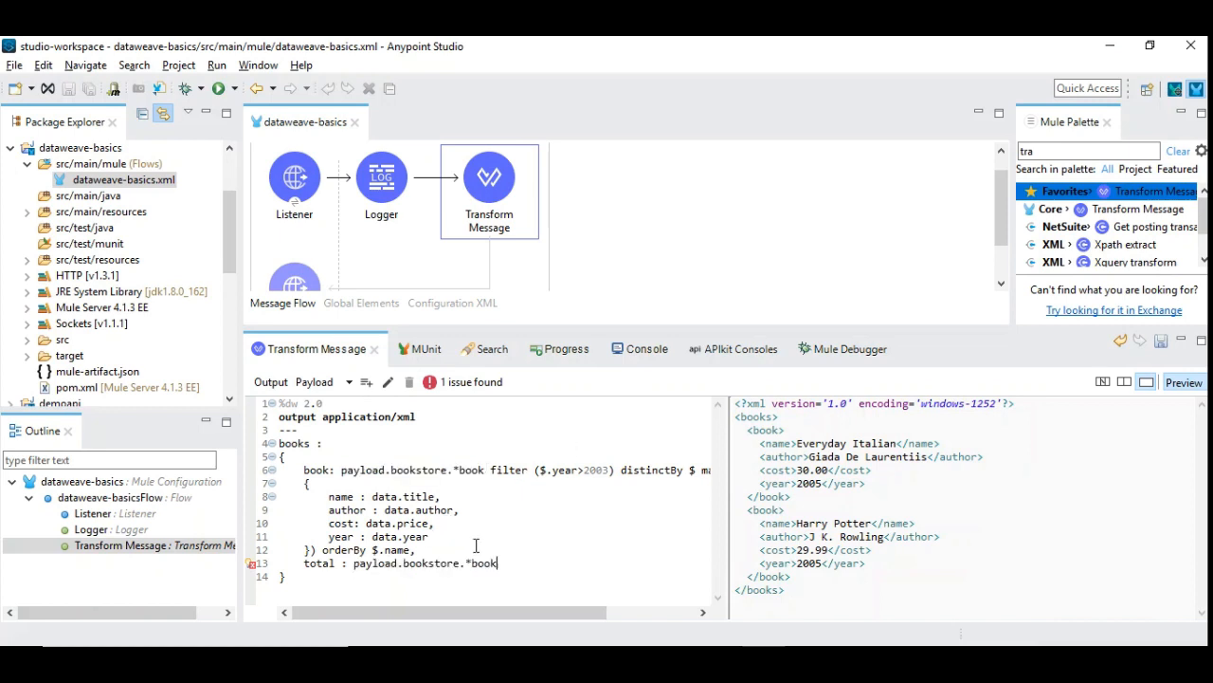
Sum book prices with reduce ((bk, sum=0) -> sum+bk.price), giving total 149.93
text(re)
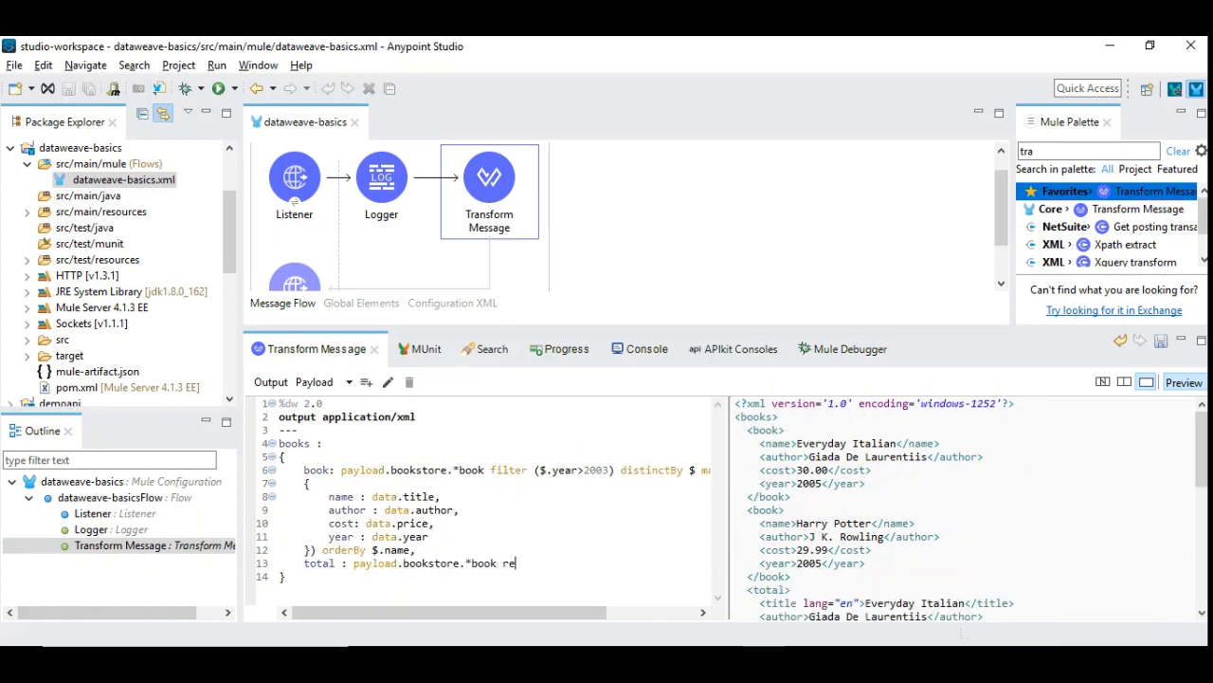
text(duce)
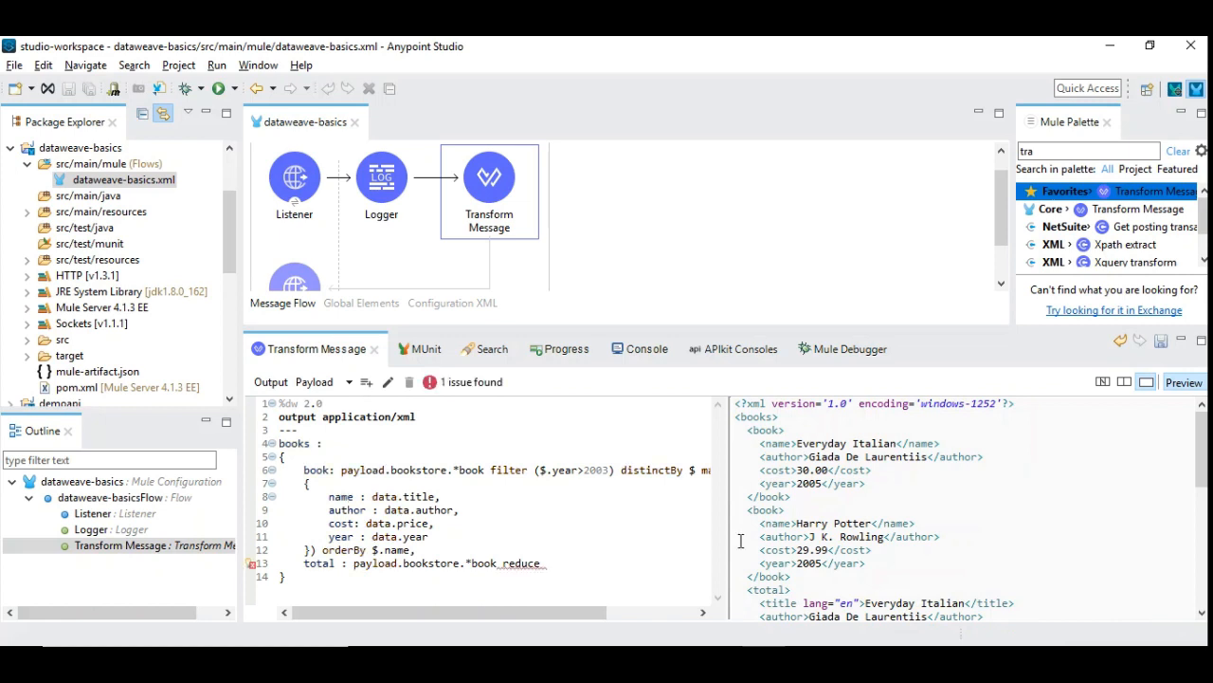
text(())
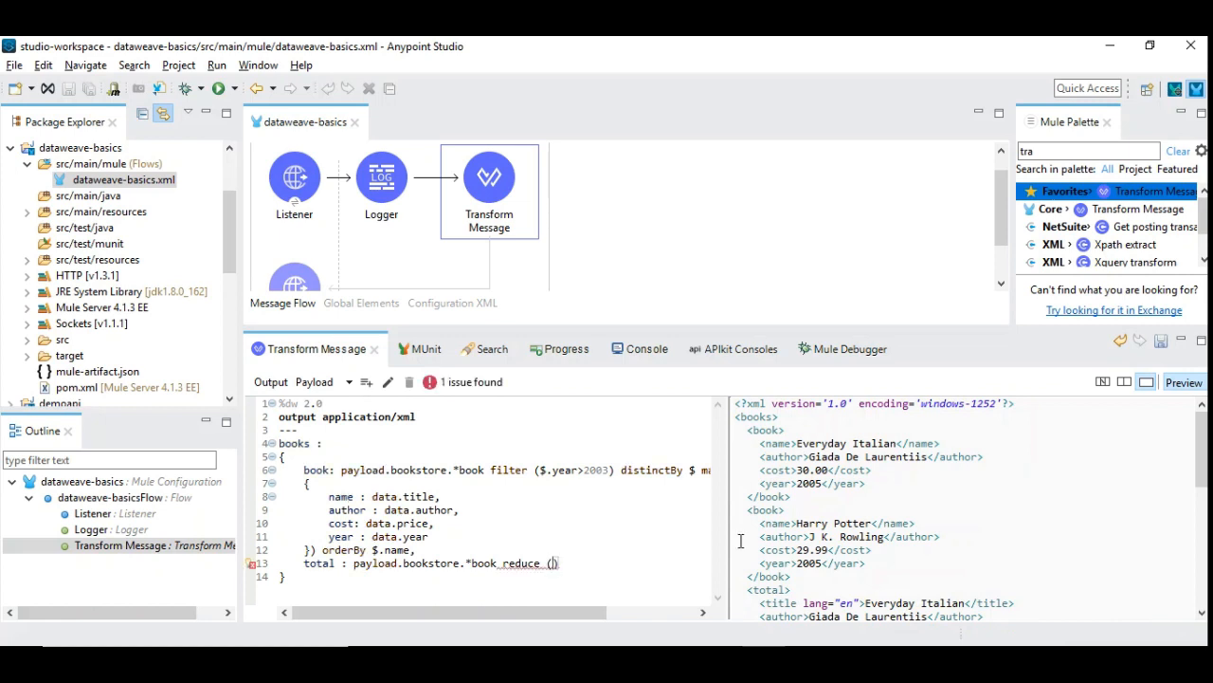
text(())
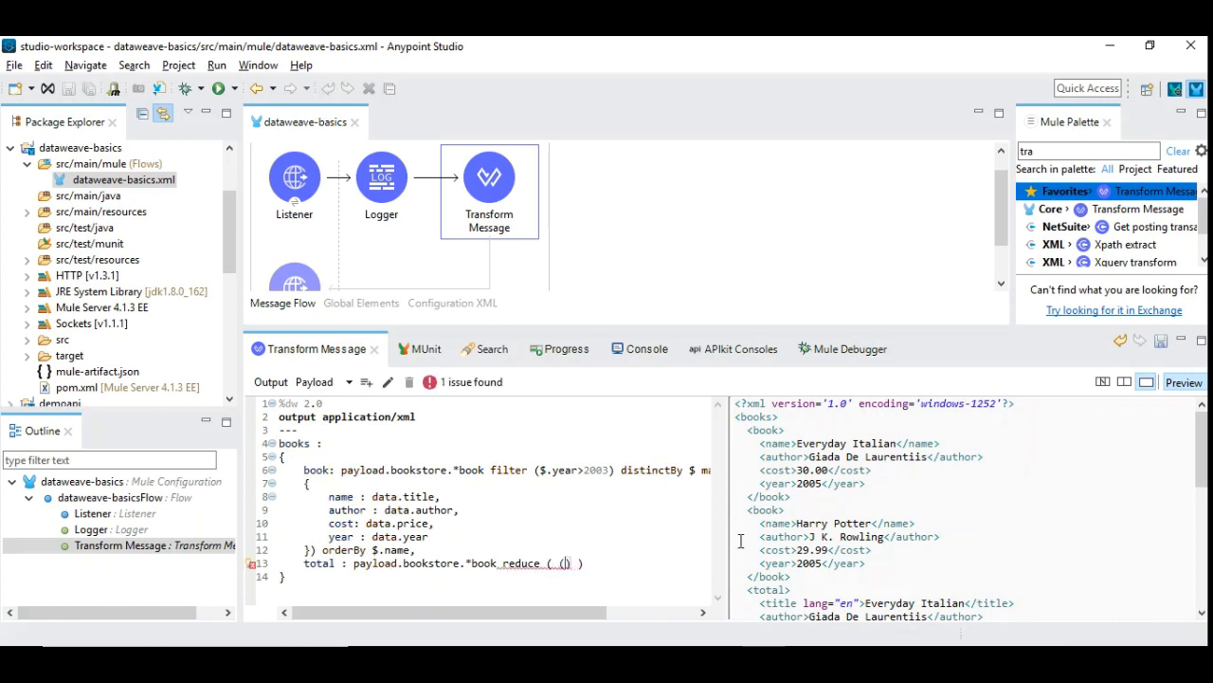
text(bk, sum=0)
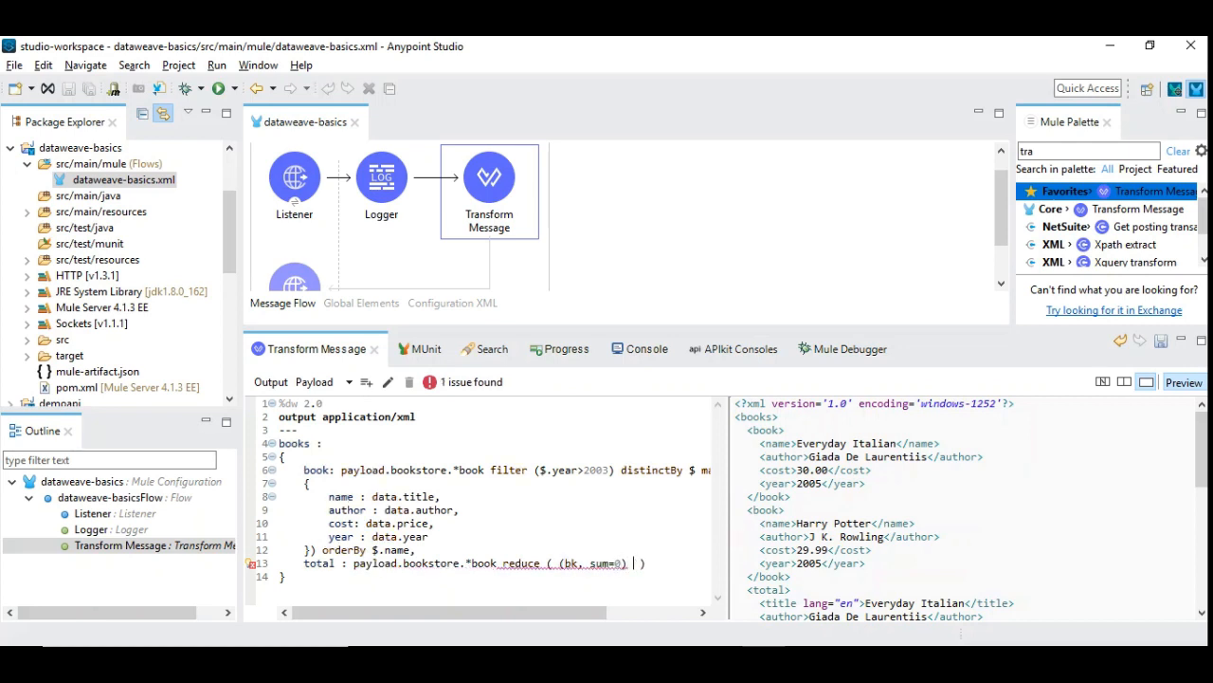
text(-> sum+bk.price)
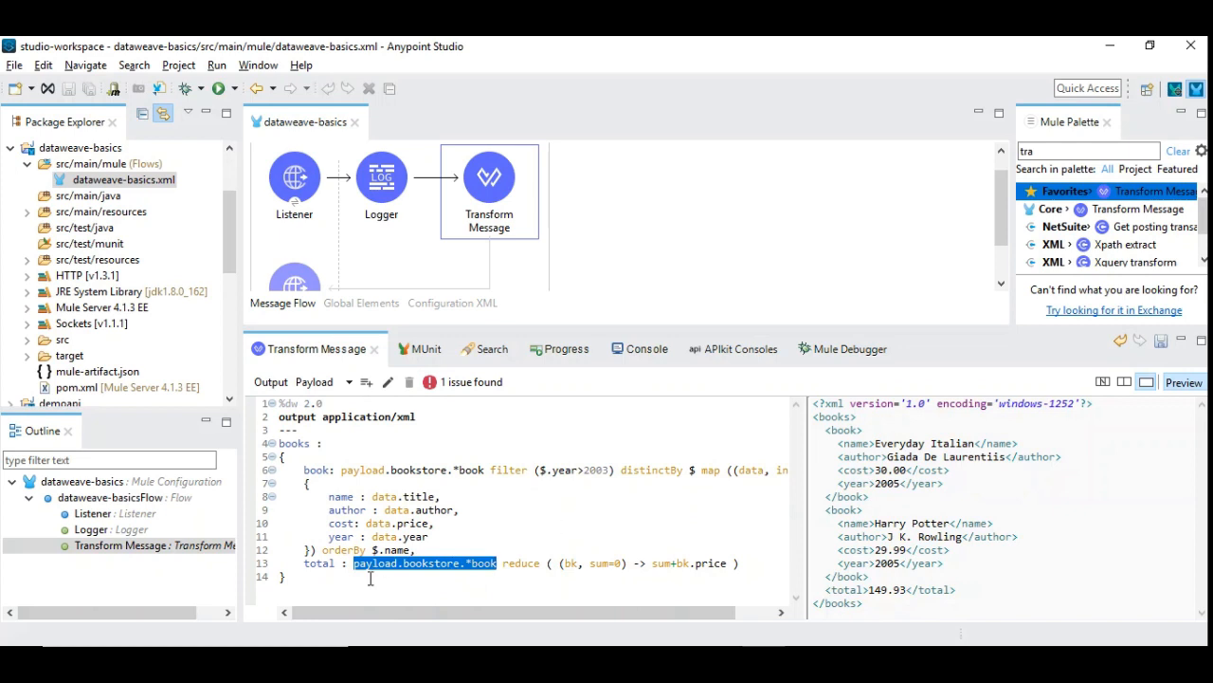
mouse_move(521, 561)
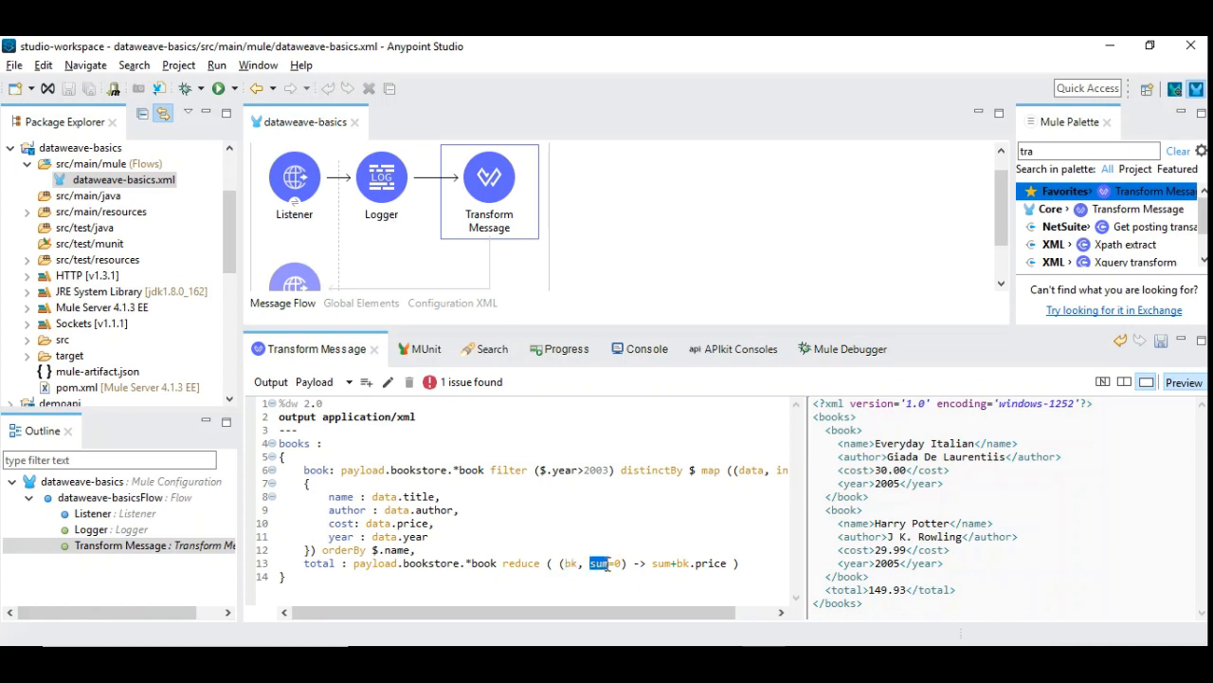
mouse_move(607, 563)
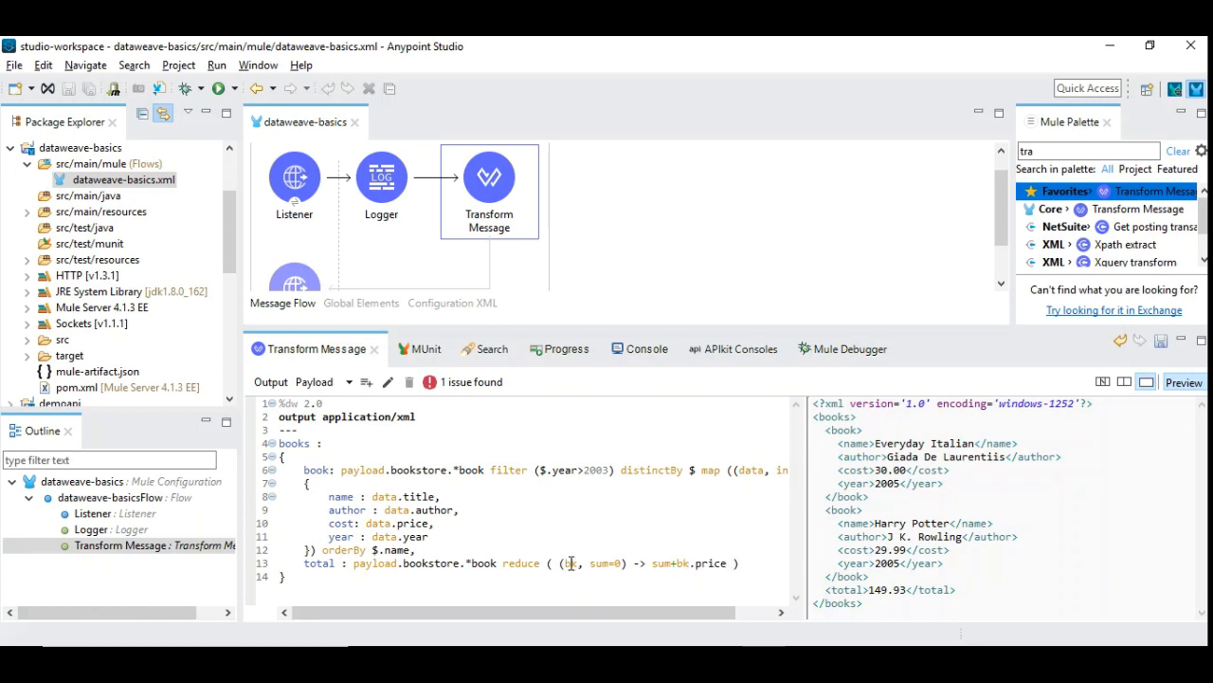
double_click(569, 563)
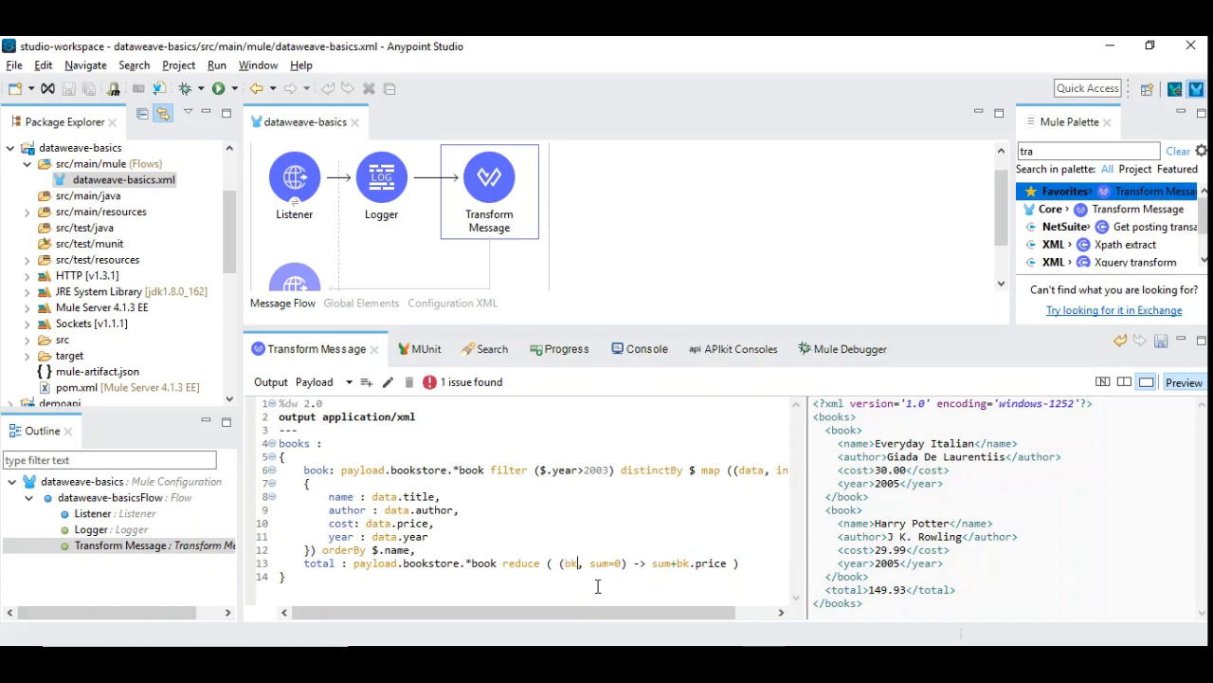
mouse_move(664, 563)
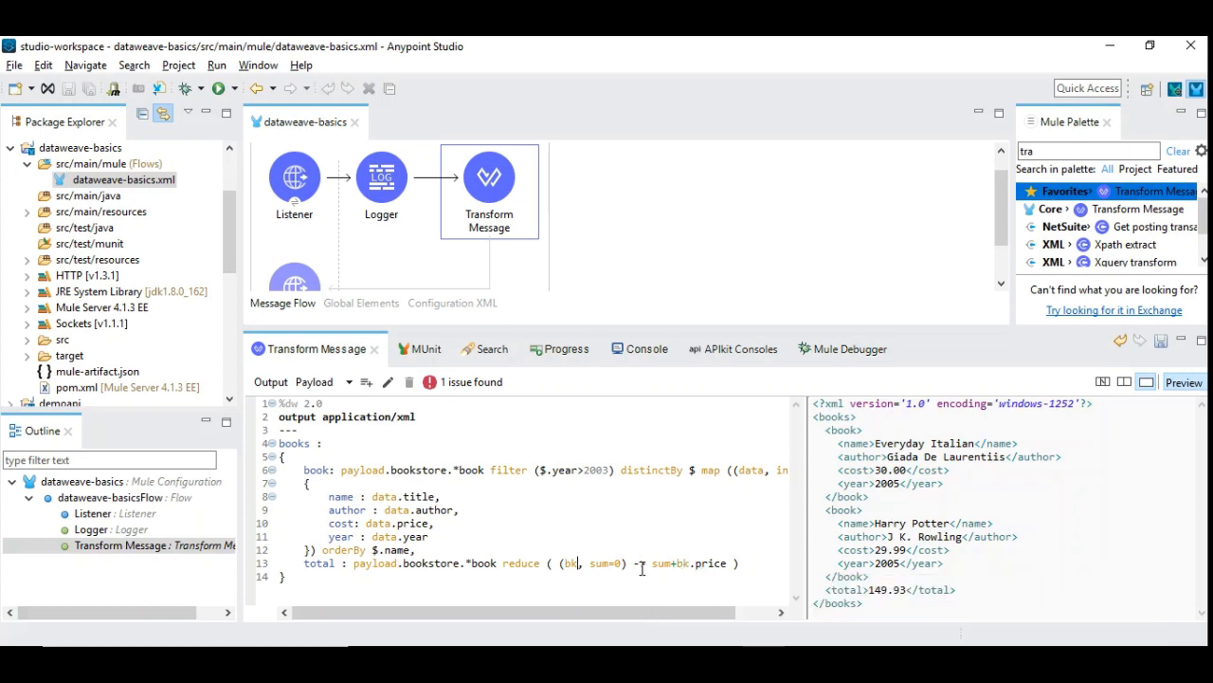
double_click(571, 563)
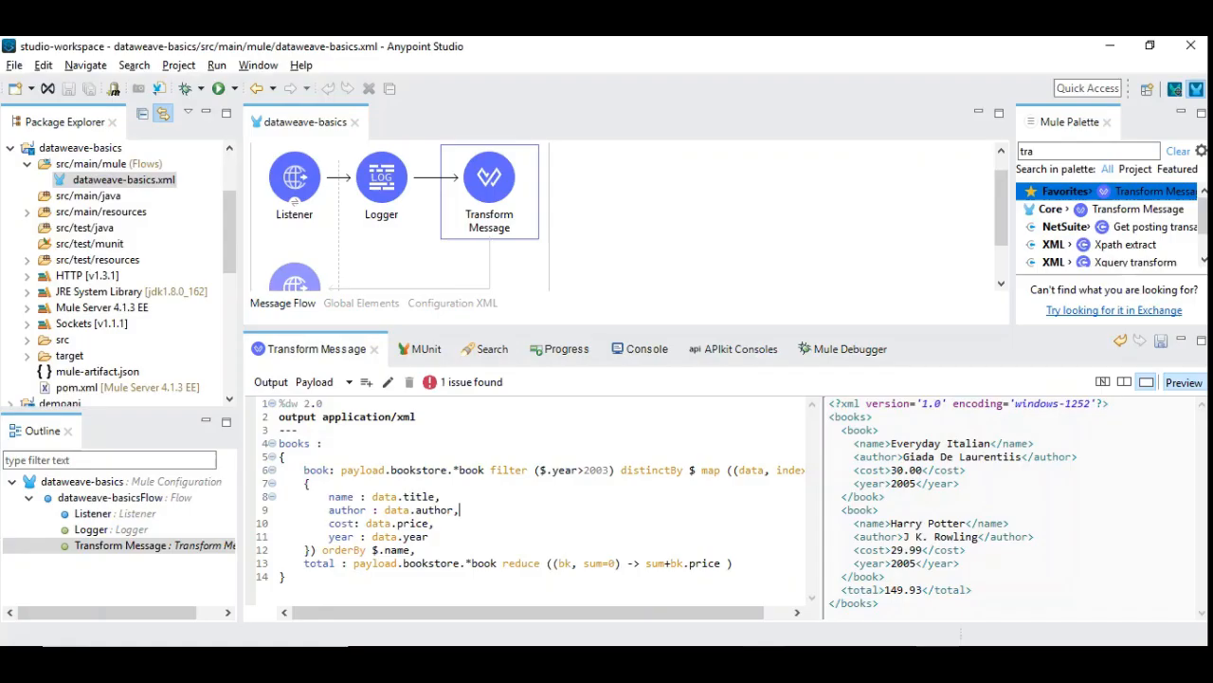
mouse_move(512, 471)
text(filter ($.year>2003) )
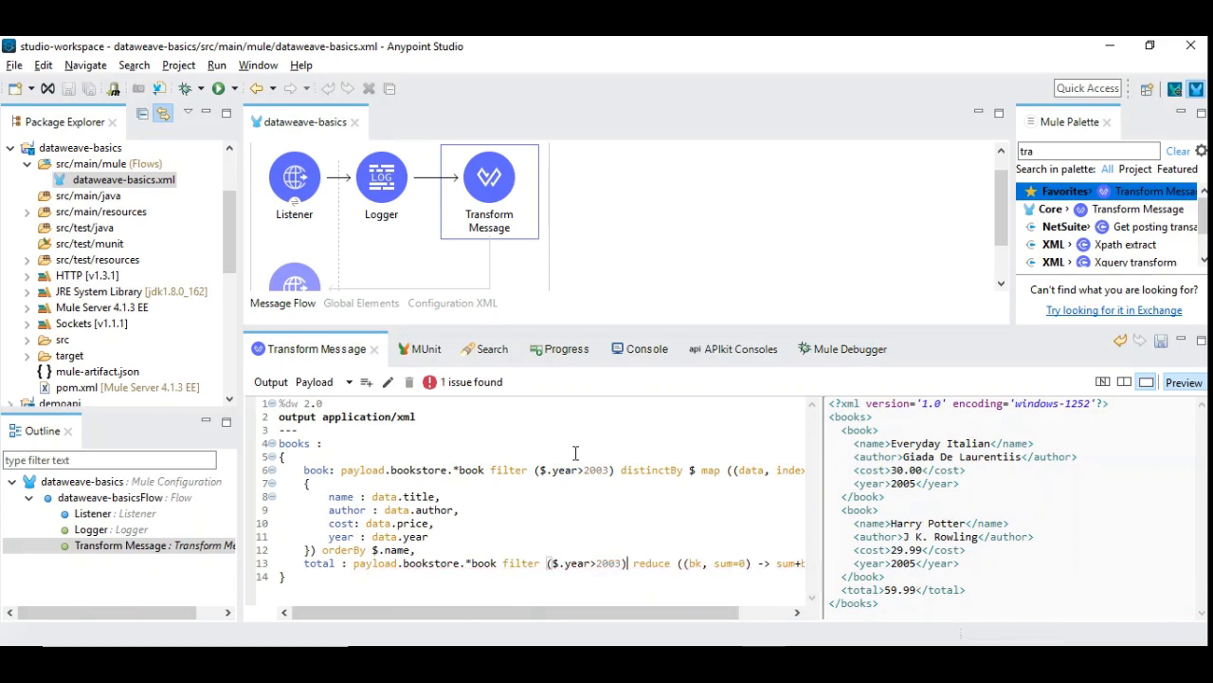
Restrict the total to books with year > 2003 and switch over to SoapUI
click(633, 348)
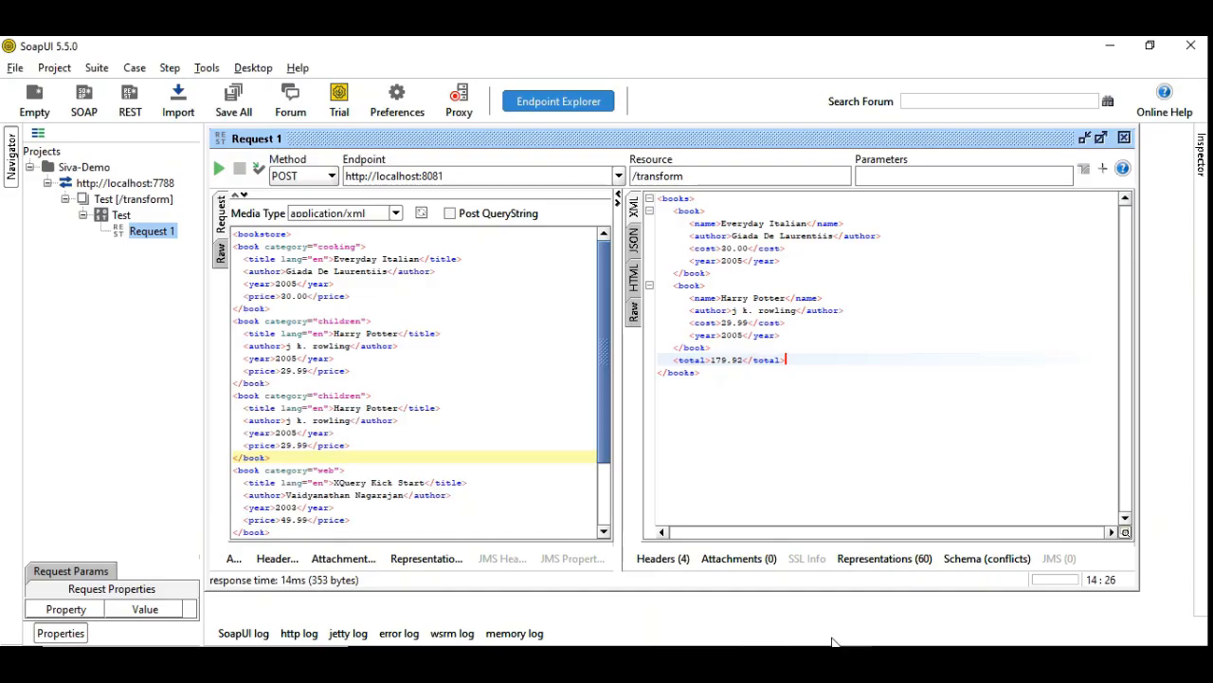
Resend the request and check the response total is now 59.98
click(217, 167)
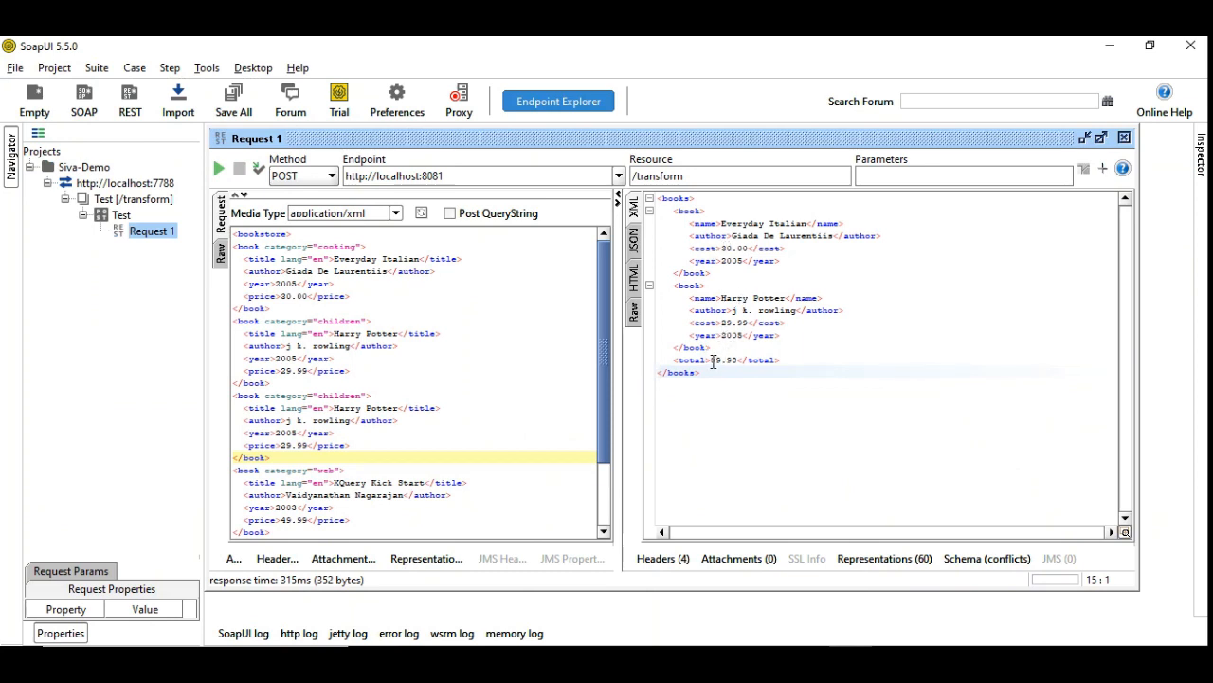
click(722, 246)
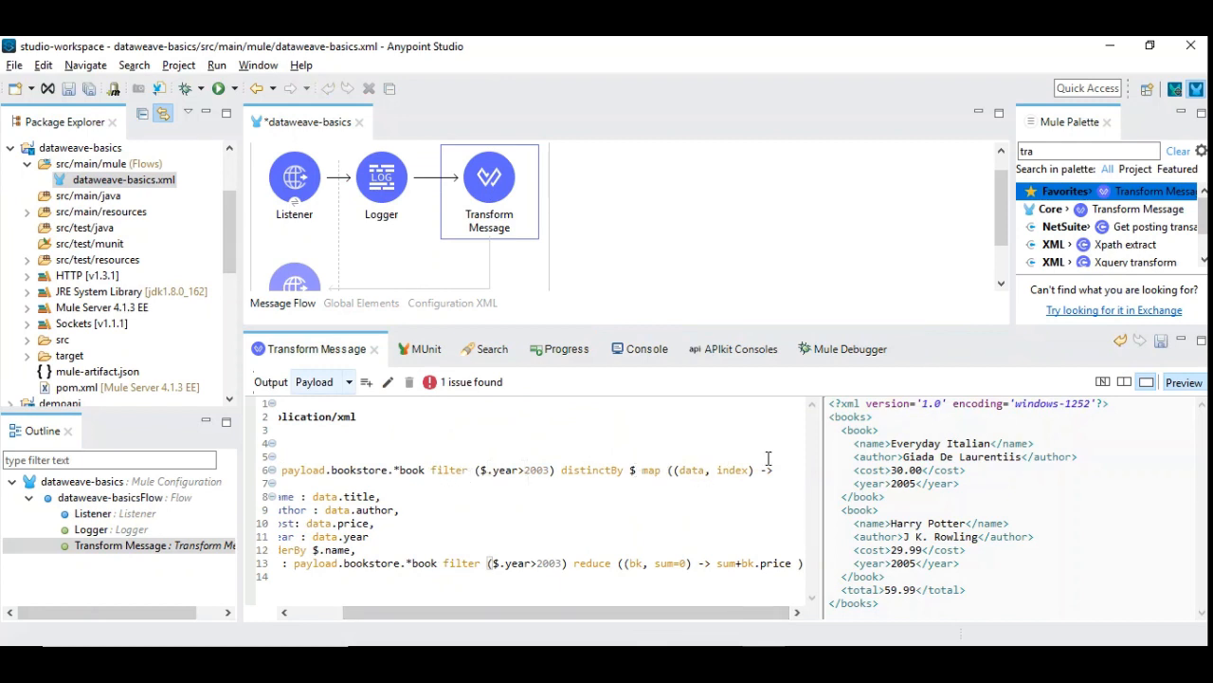
mouse_move(588, 471)
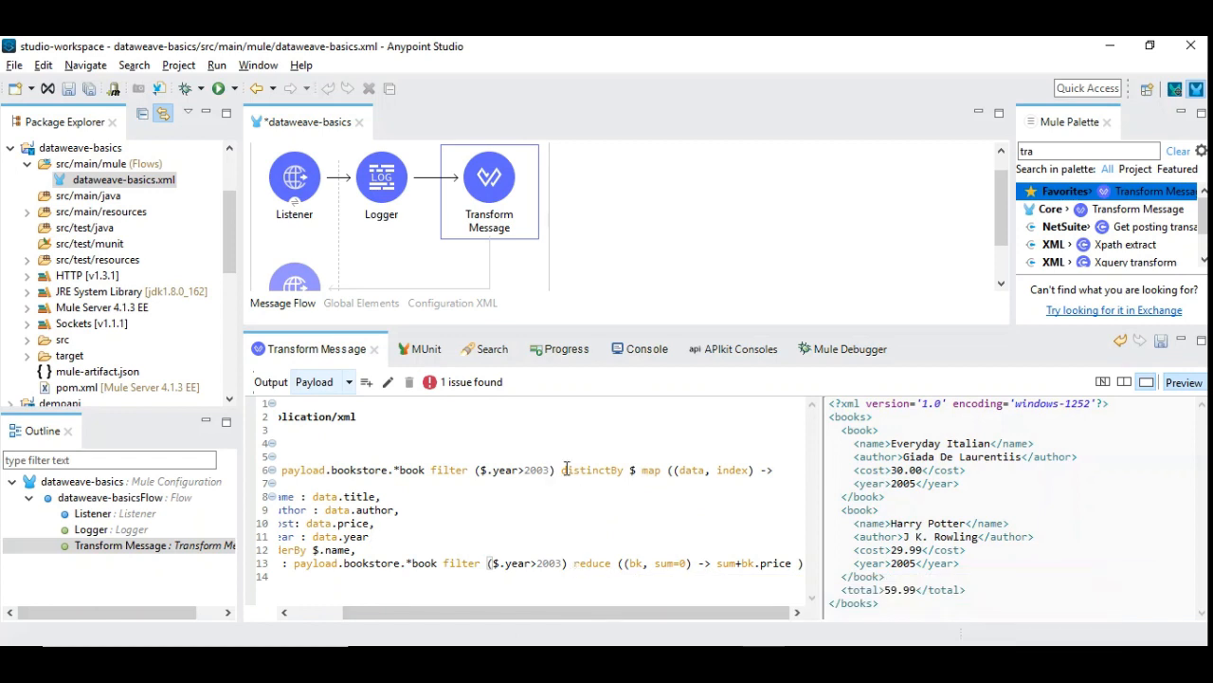
Apply distinctBy $ after the year filter in the total expression and save
double_click(591, 470)
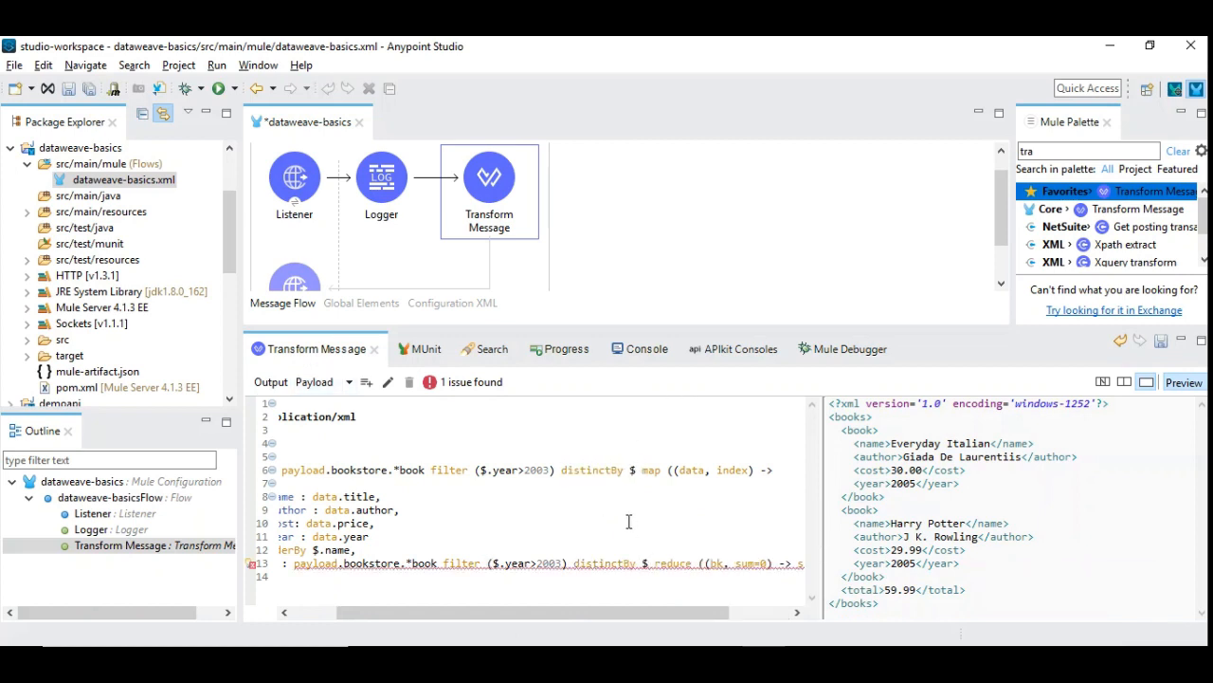
key(ctrl+s)
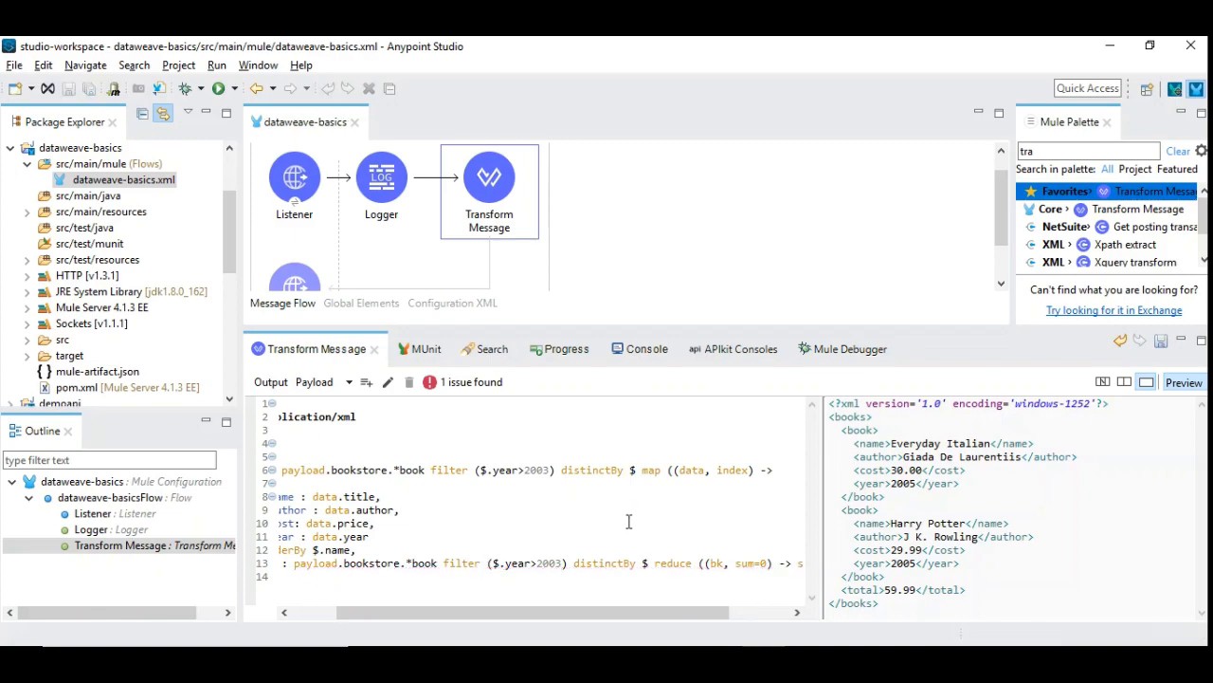